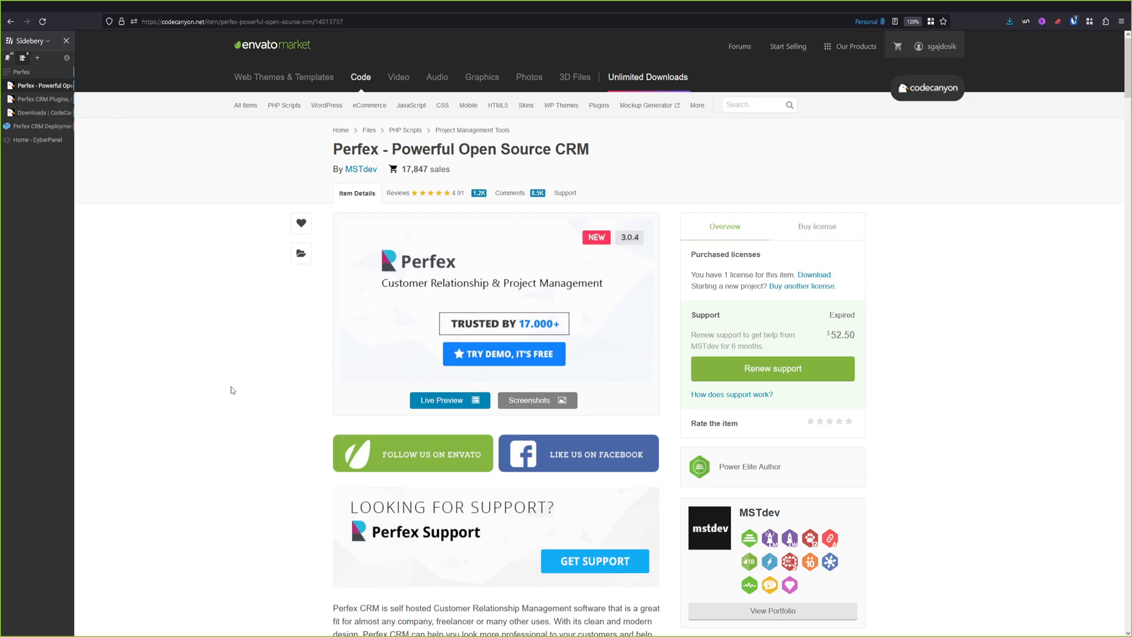
pyautogui.moveTo(223, 394)
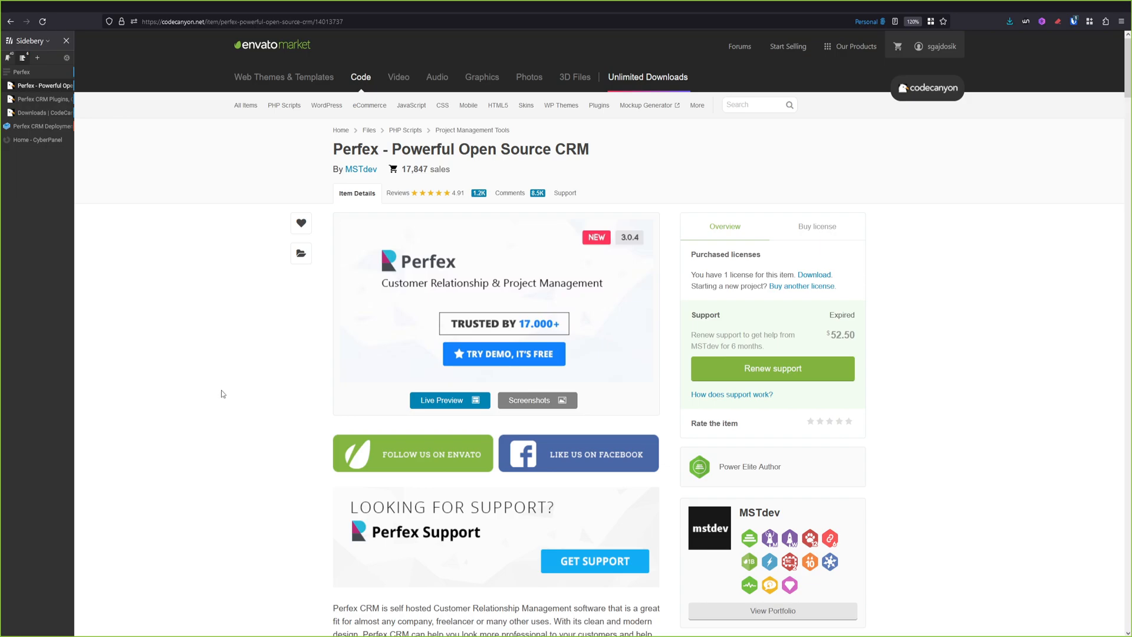
pyautogui.moveTo(248, 420)
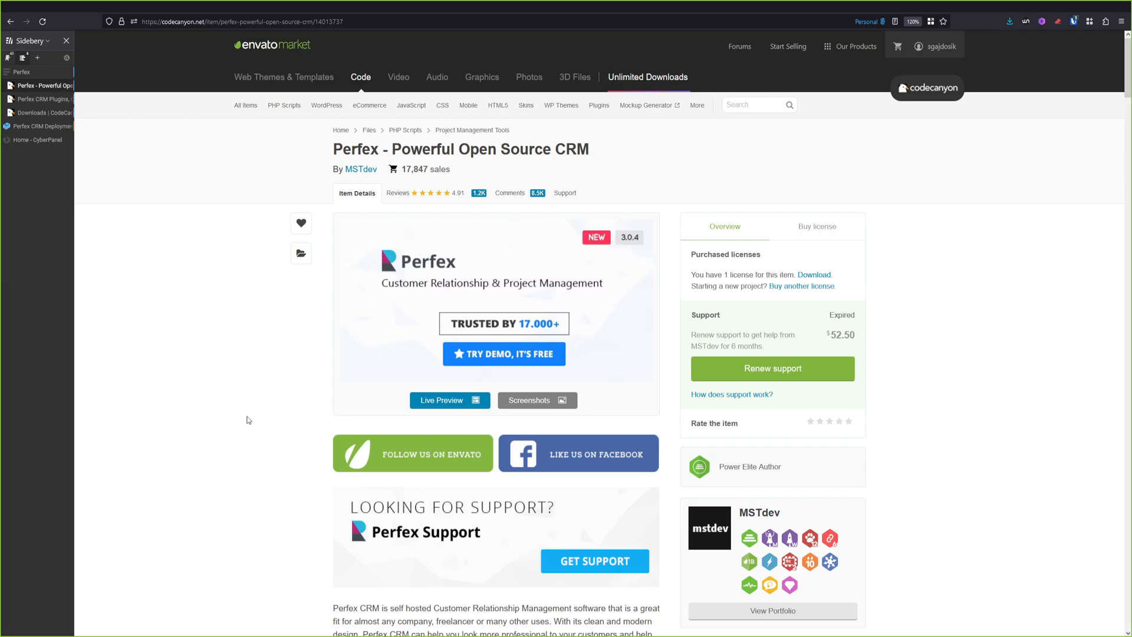
pyautogui.moveTo(264, 415)
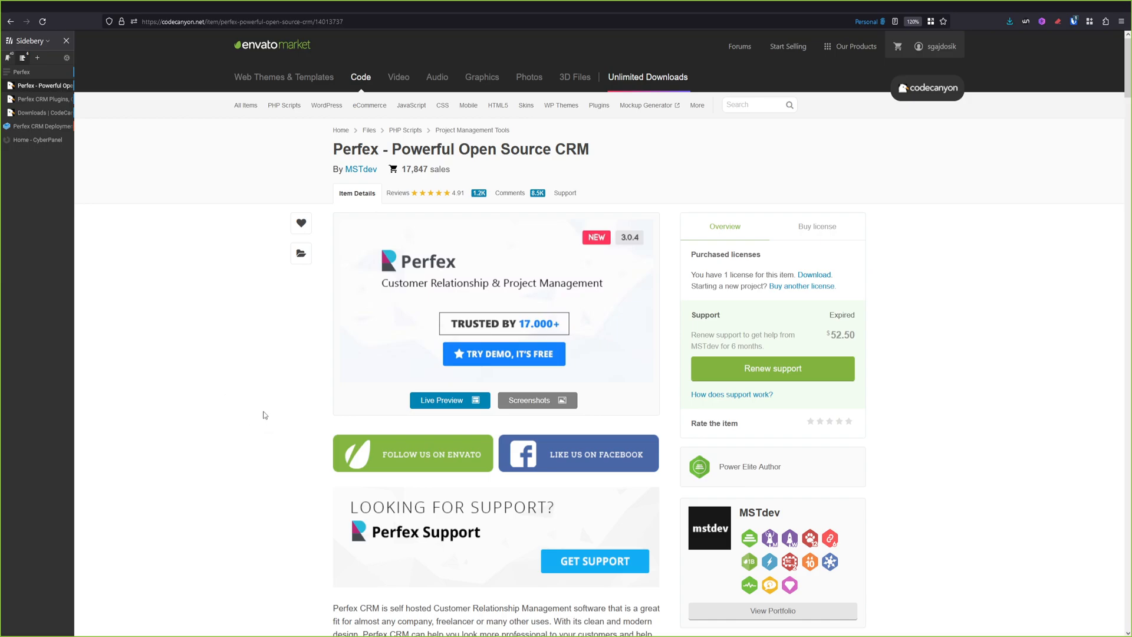
pyautogui.moveTo(262, 413)
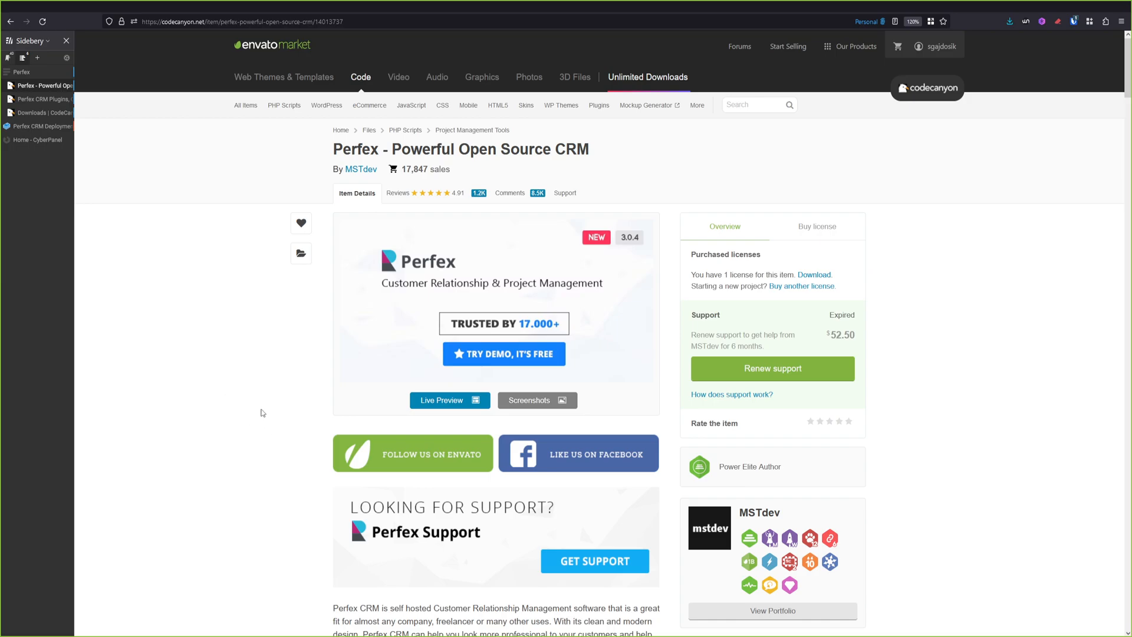
pyautogui.moveTo(264, 416)
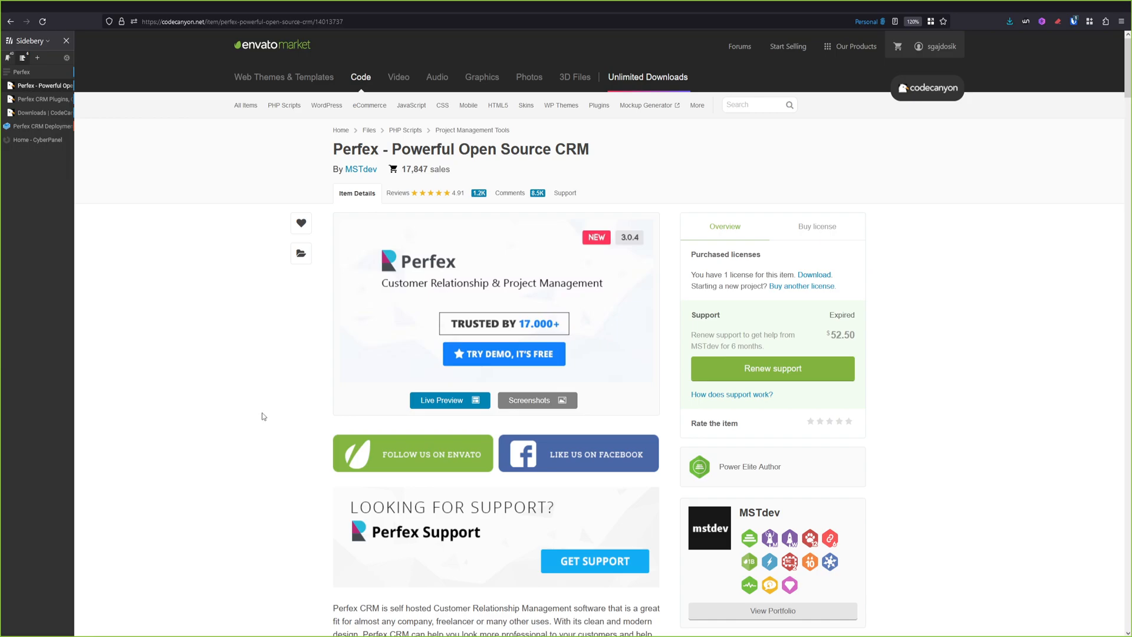
pyautogui.moveTo(250, 374)
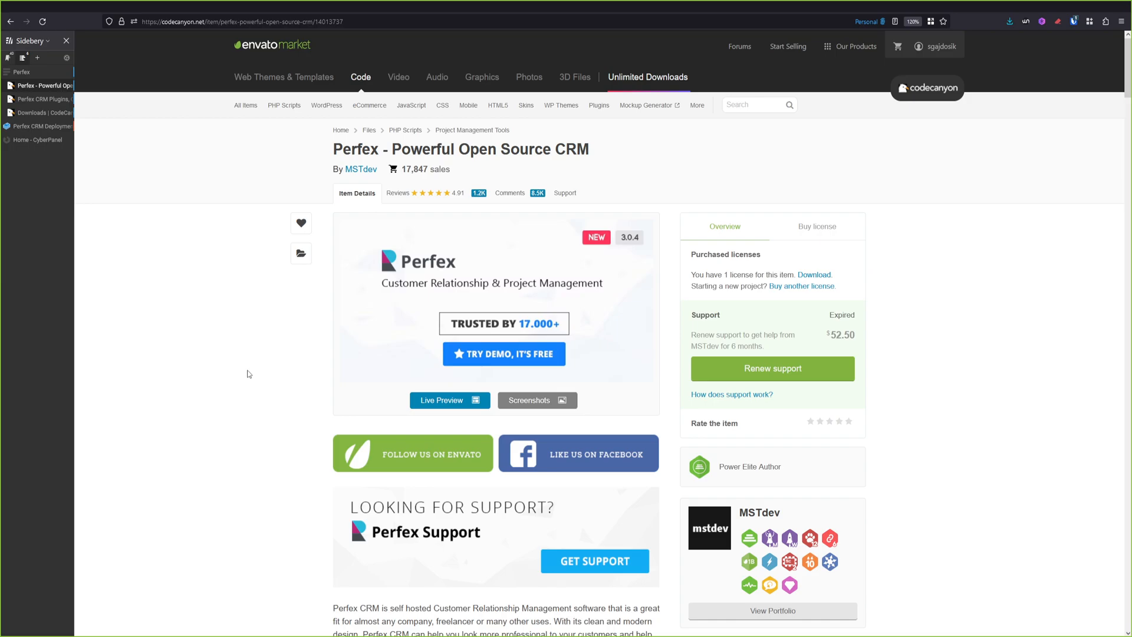
pyautogui.moveTo(213, 347)
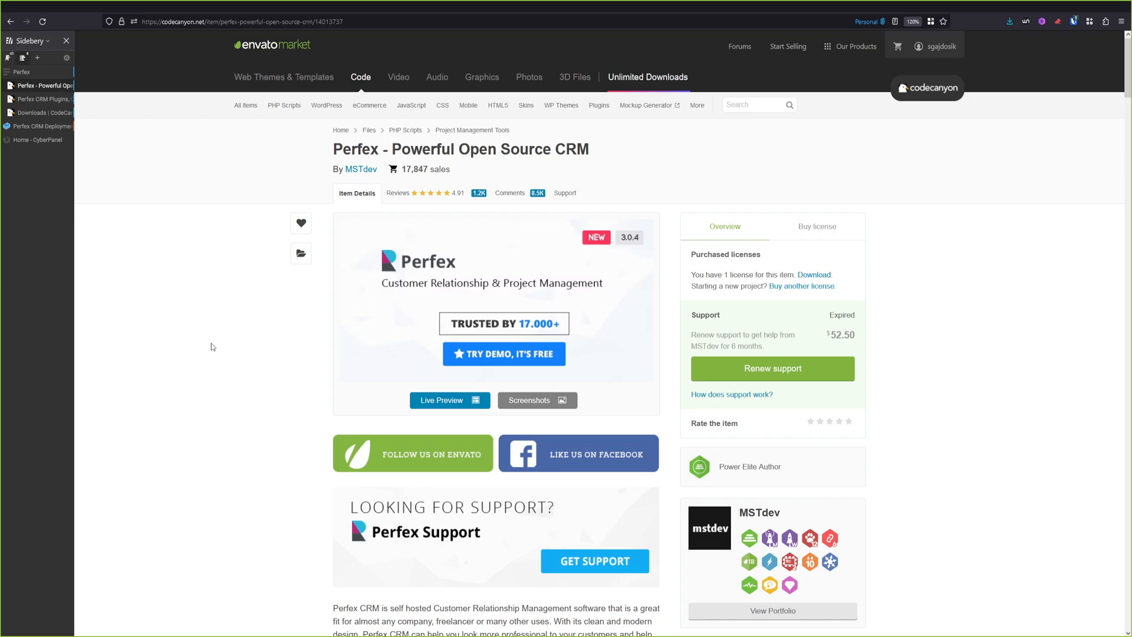
# - Scroll down the Perfex CRM item page toward the reviews section
pyautogui.scroll(-3)
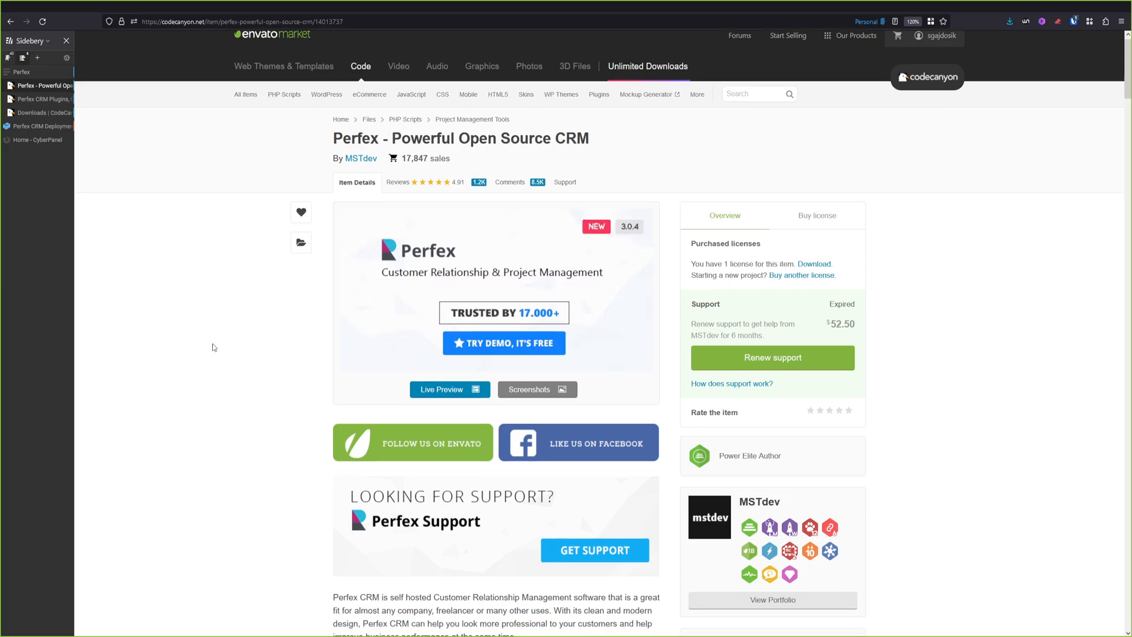
pyautogui.scroll(-3)
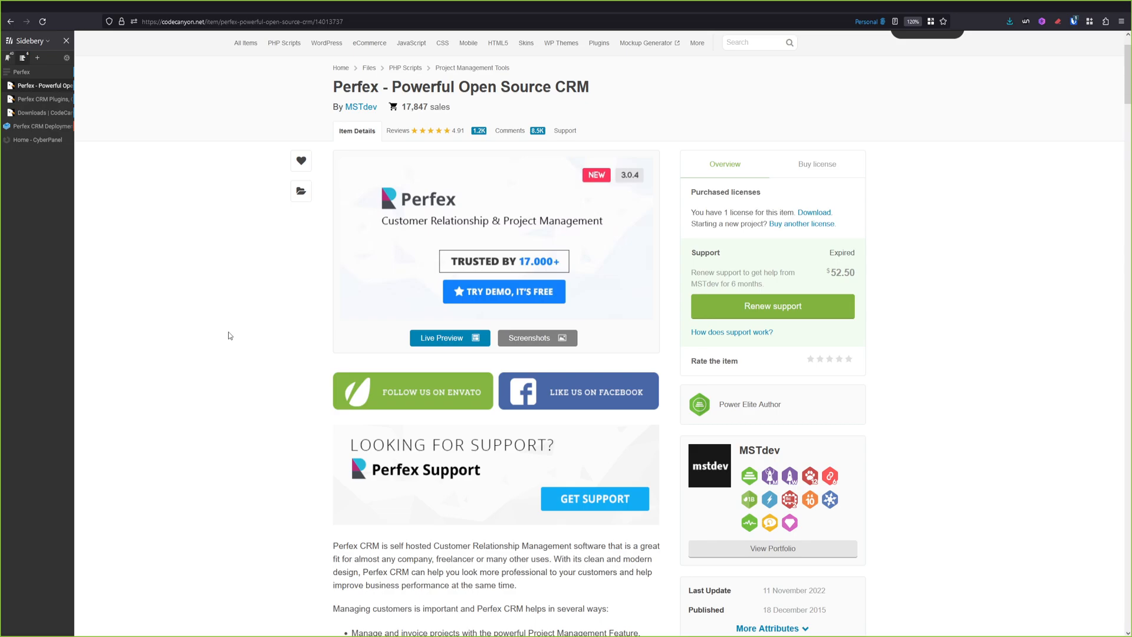
pyautogui.moveTo(362, 335)
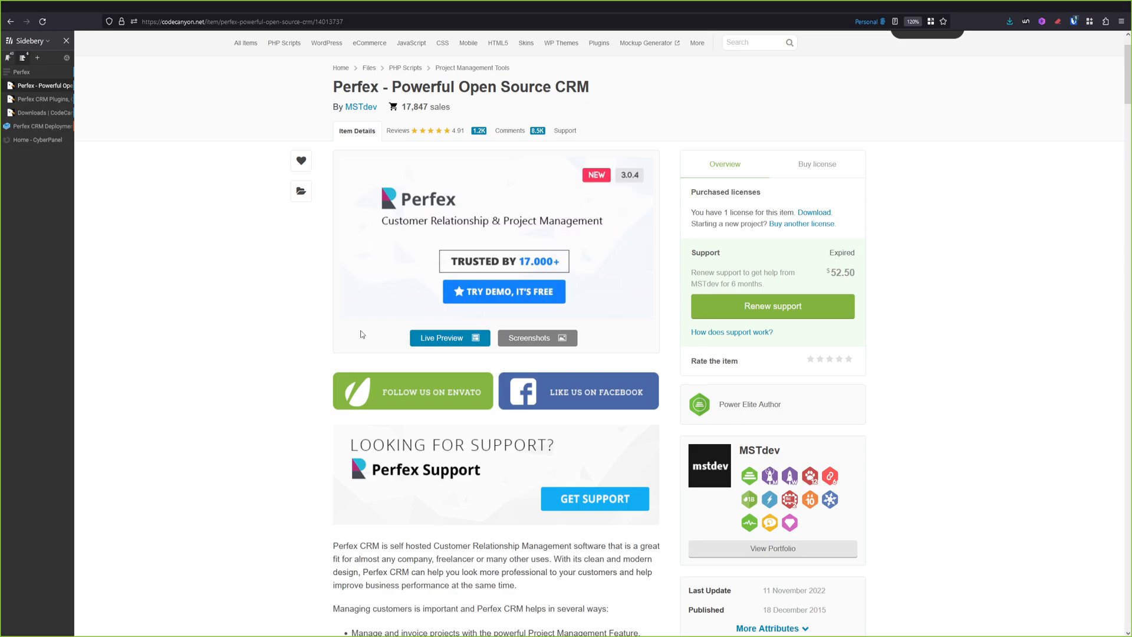
pyautogui.moveTo(370, 346)
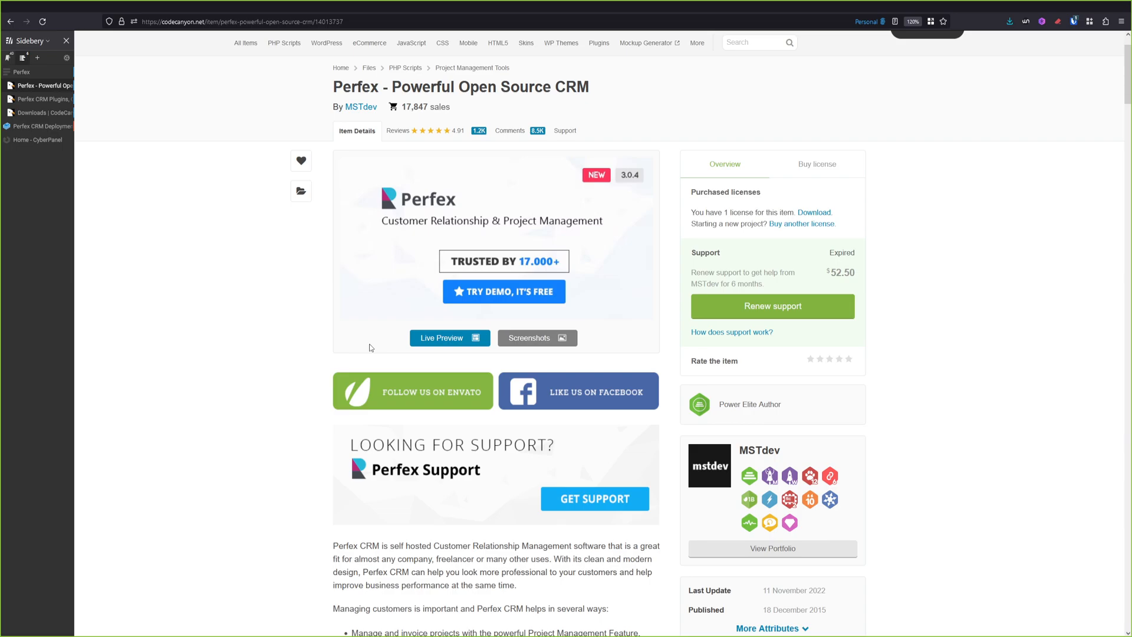
pyautogui.moveTo(432, 289)
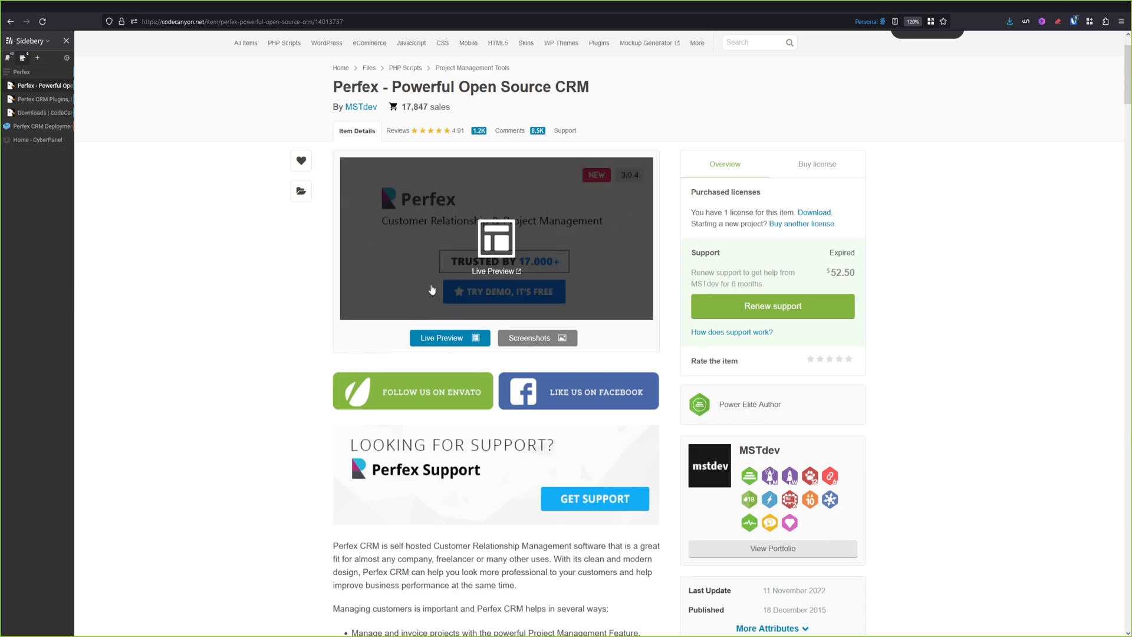
pyautogui.moveTo(1023, 231)
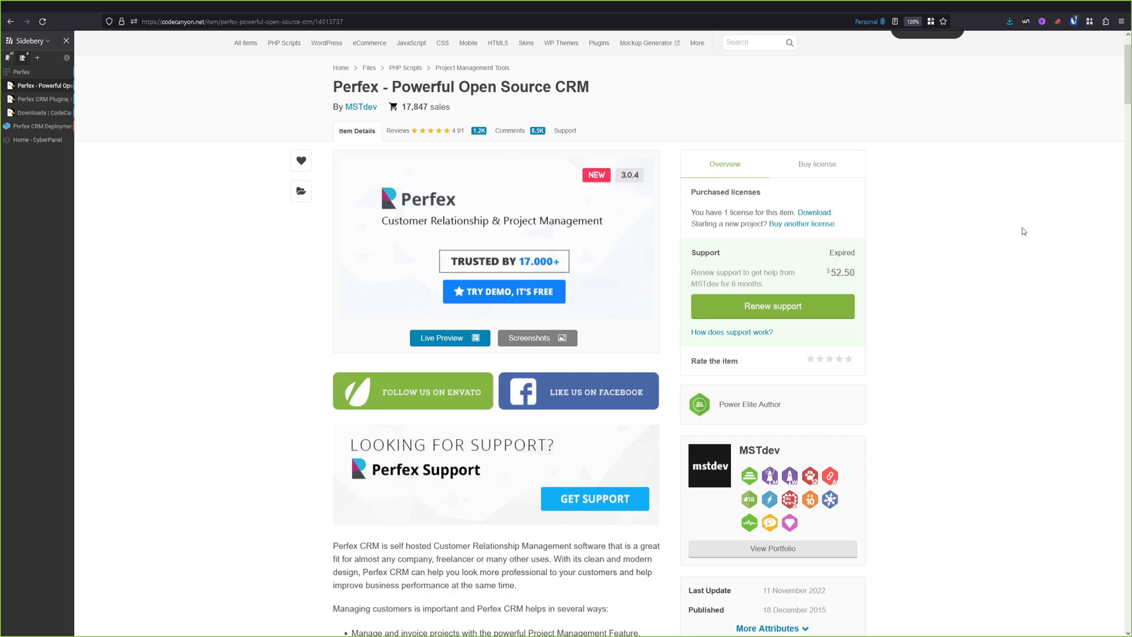
pyautogui.moveTo(1043, 501)
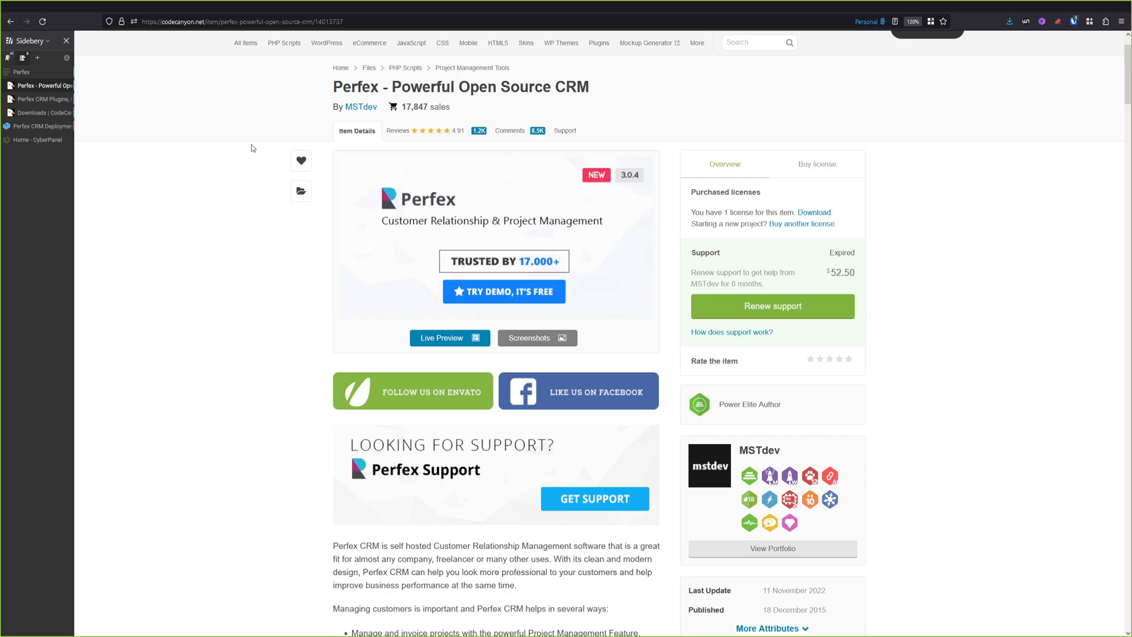
pyautogui.moveTo(215, 240)
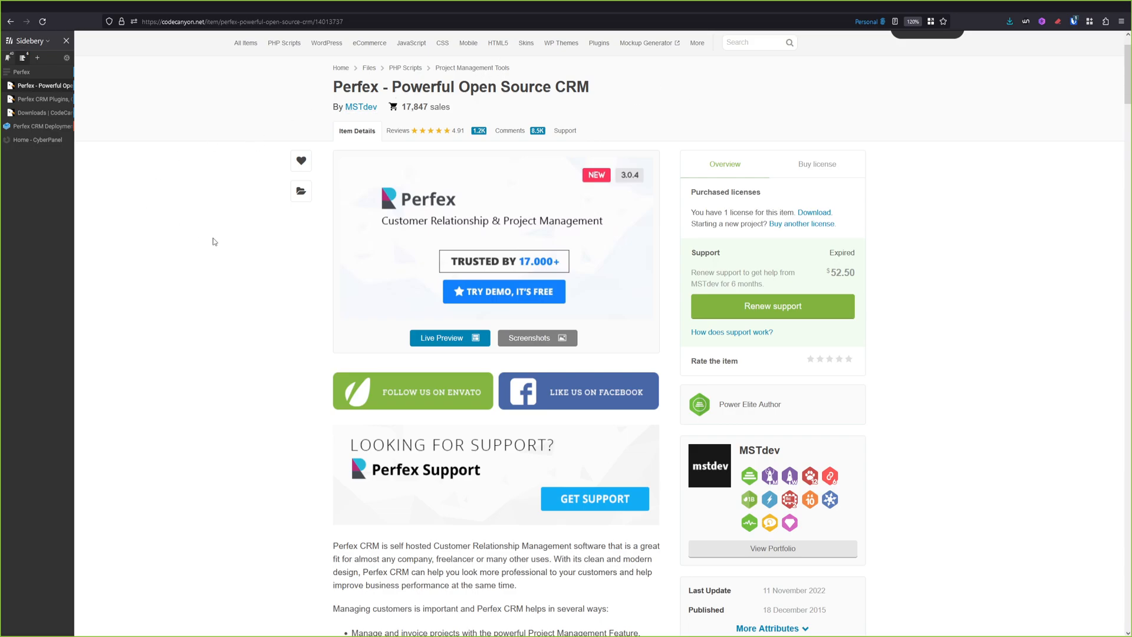
pyautogui.moveTo(228, 302)
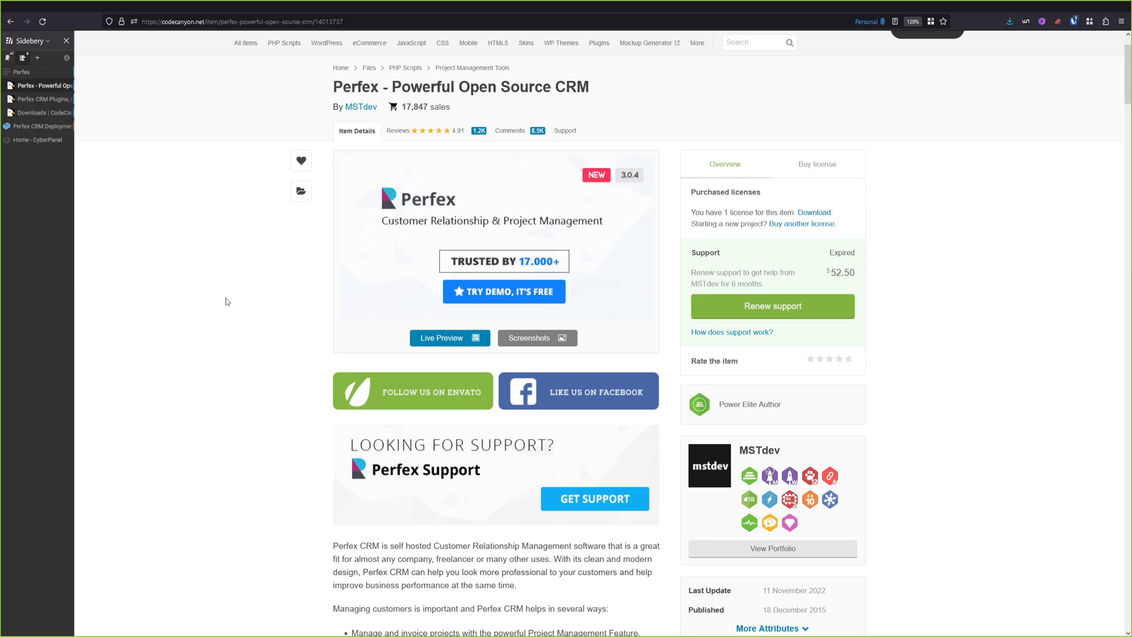
pyautogui.moveTo(230, 305)
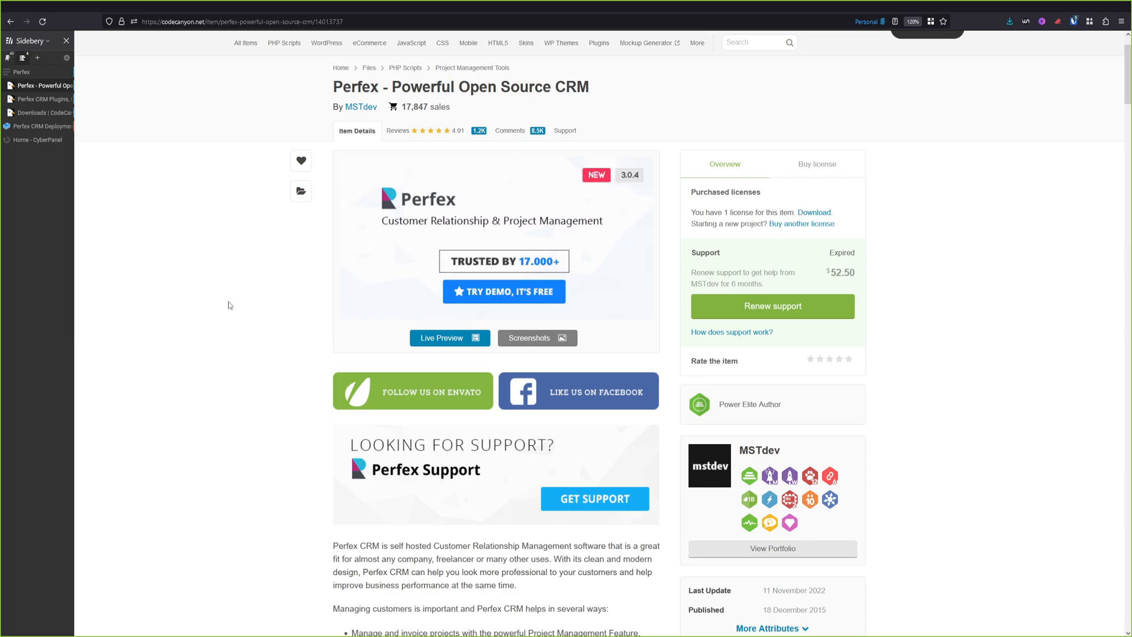
pyautogui.moveTo(203, 267)
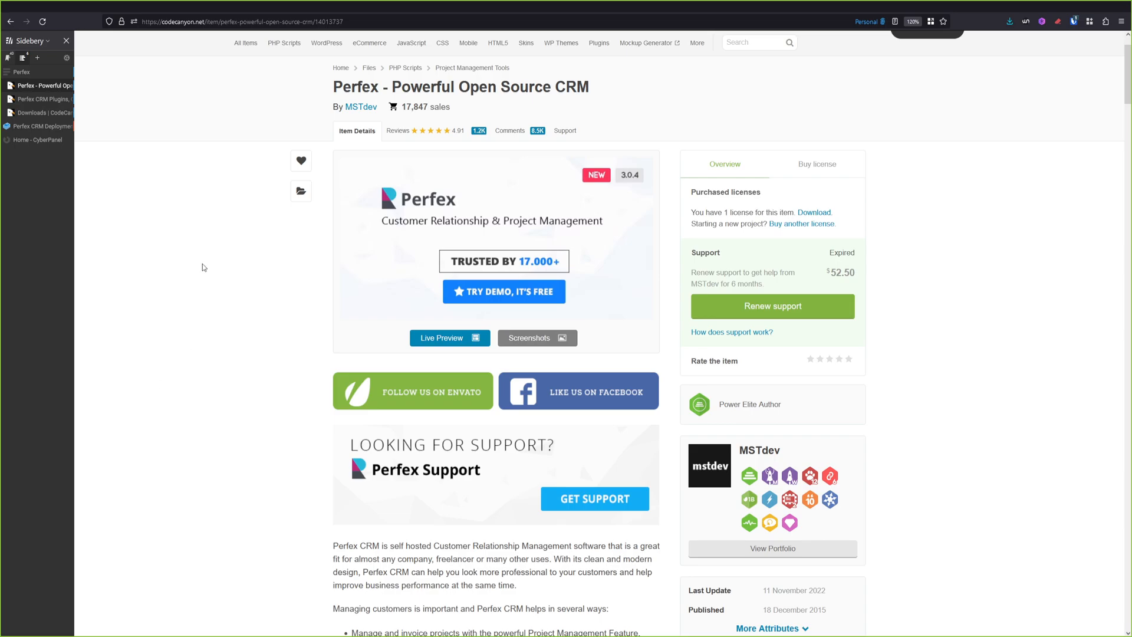
pyautogui.moveTo(373, 112)
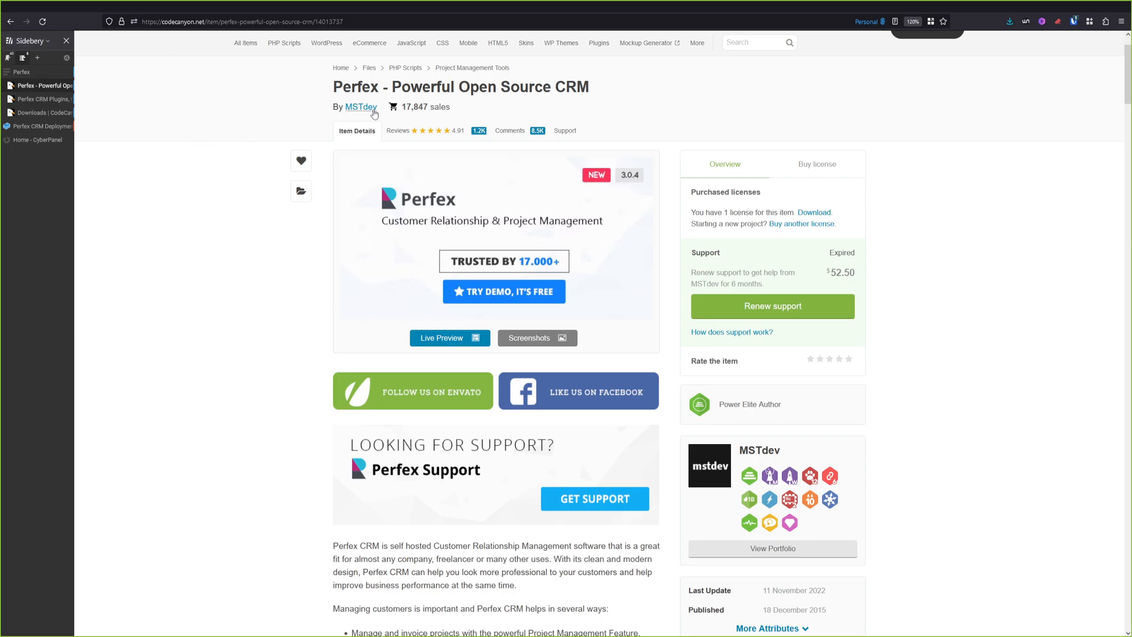
pyautogui.moveTo(470, 122)
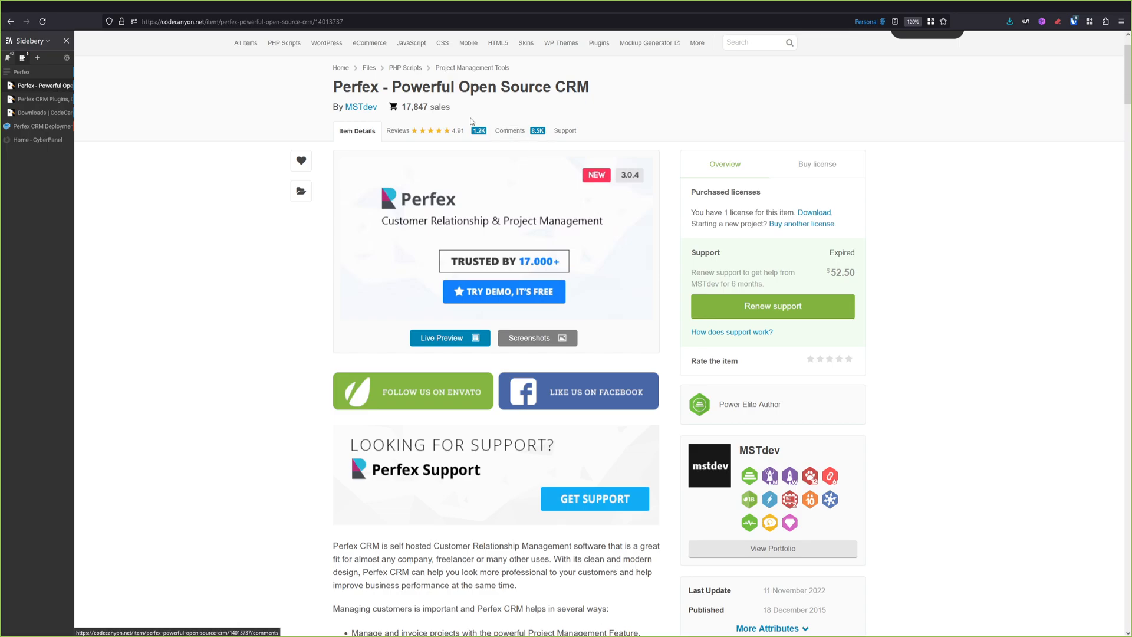
pyautogui.moveTo(500, 110)
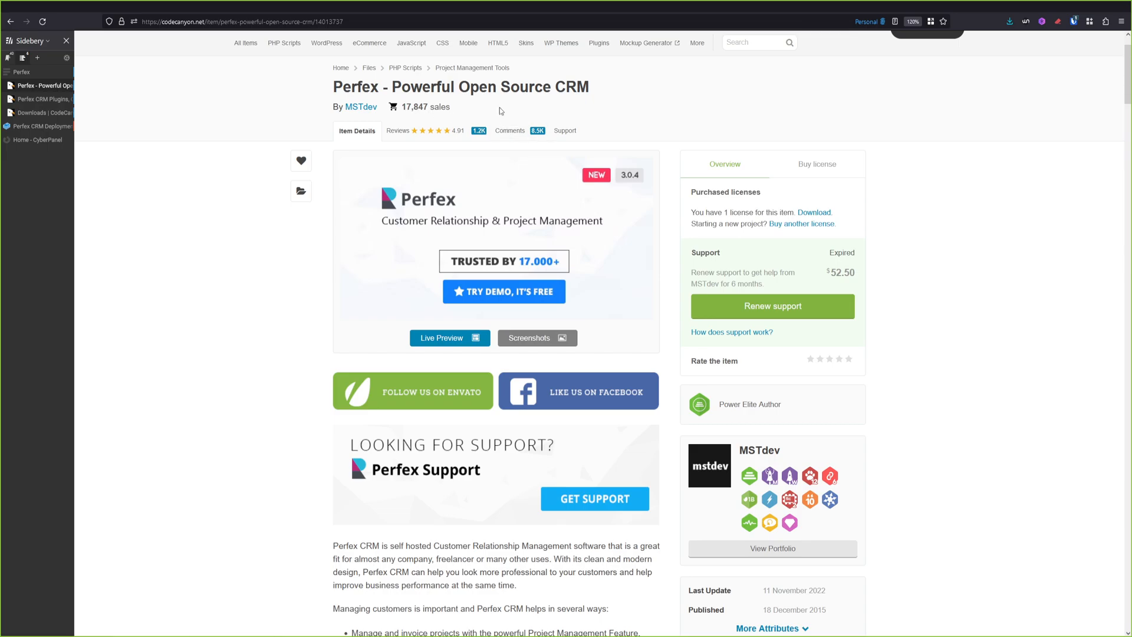
pyautogui.moveTo(465, 137)
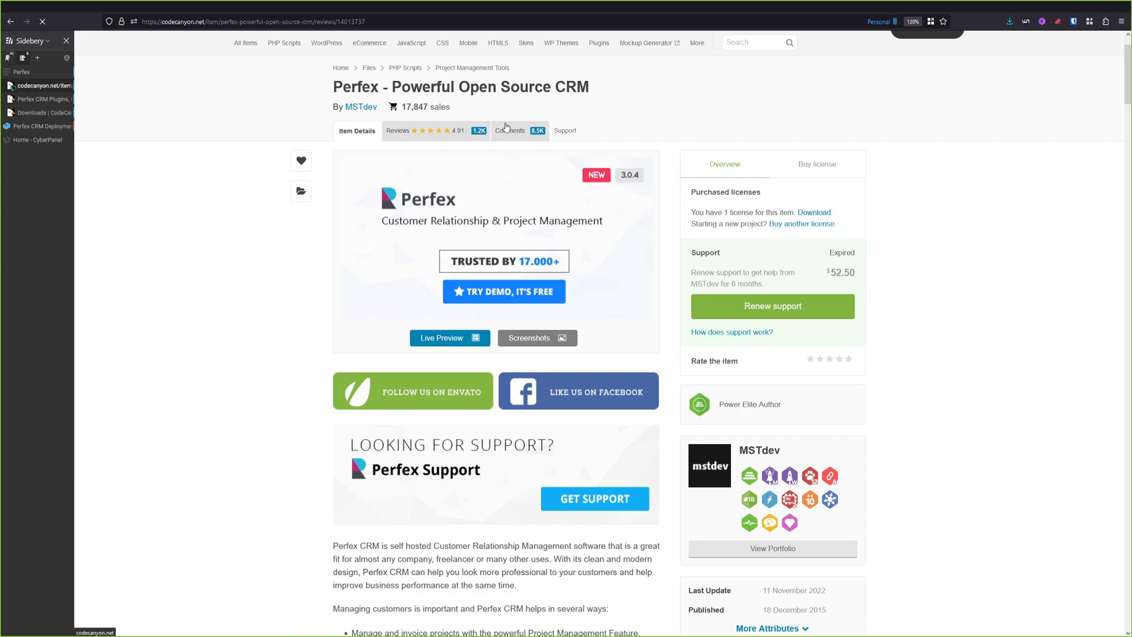
pyautogui.click(398, 129)
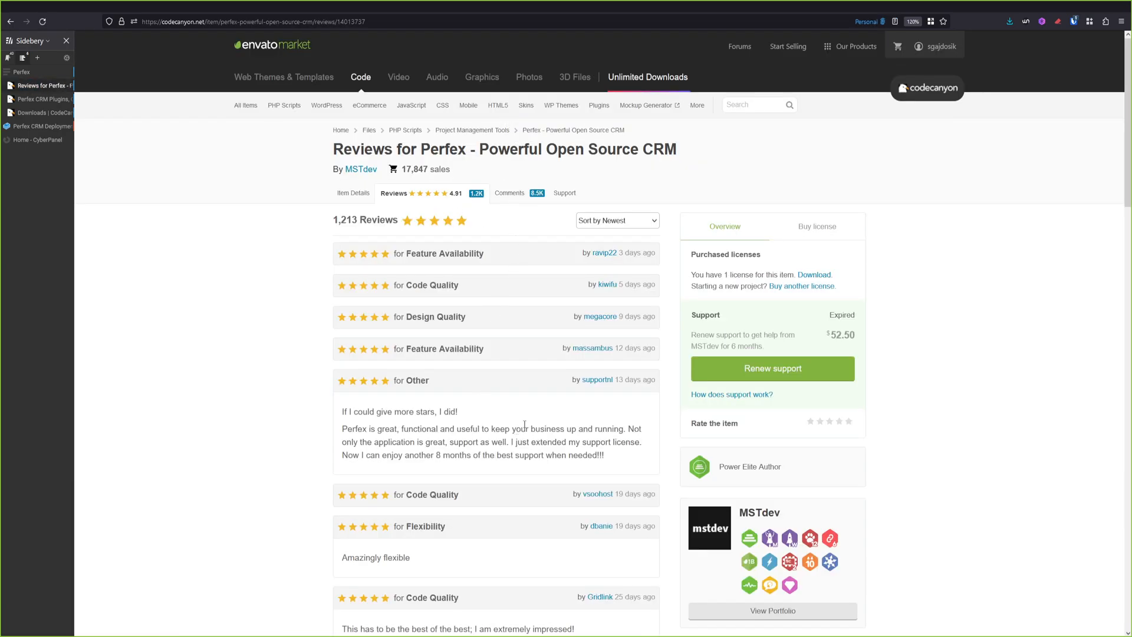
pyautogui.moveTo(439, 399)
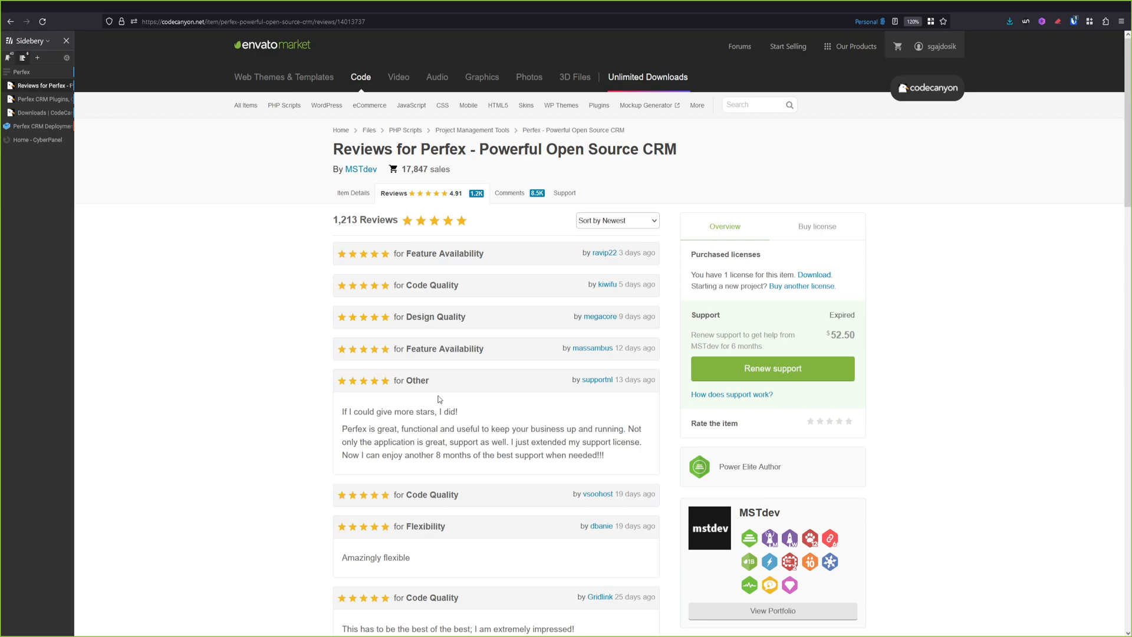
pyautogui.moveTo(267, 246)
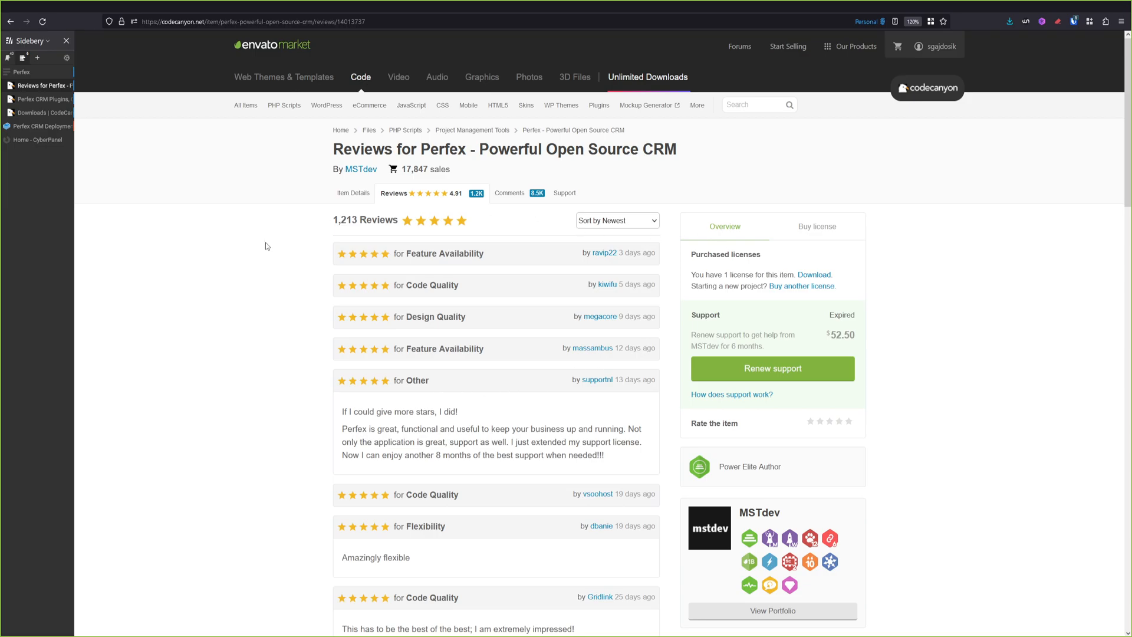
pyautogui.moveTo(257, 293)
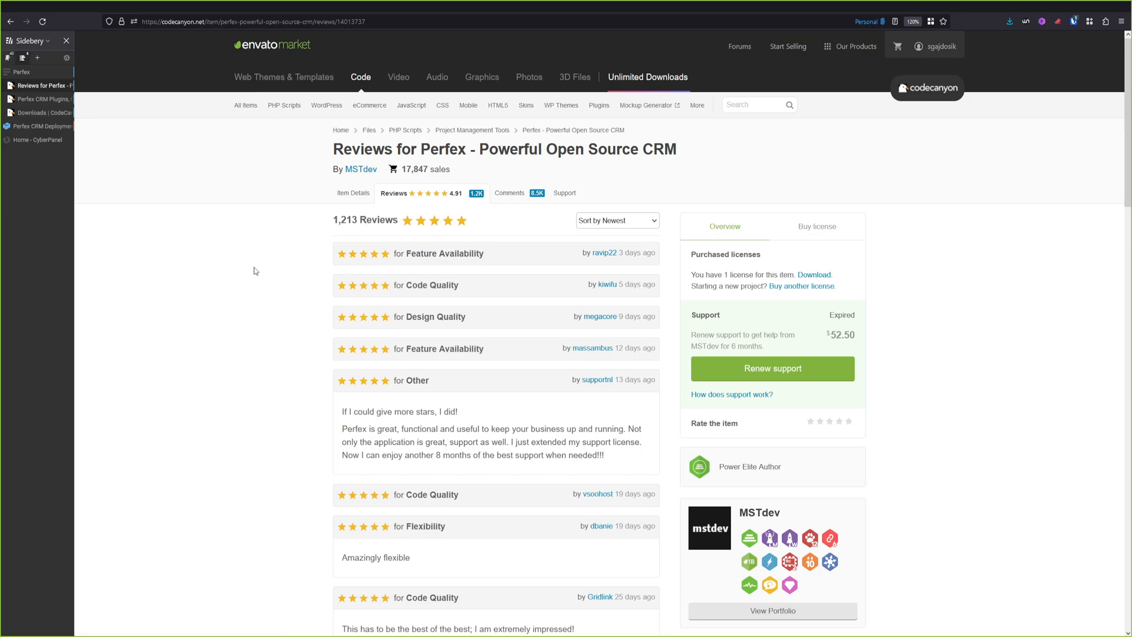
pyautogui.scroll(-3)
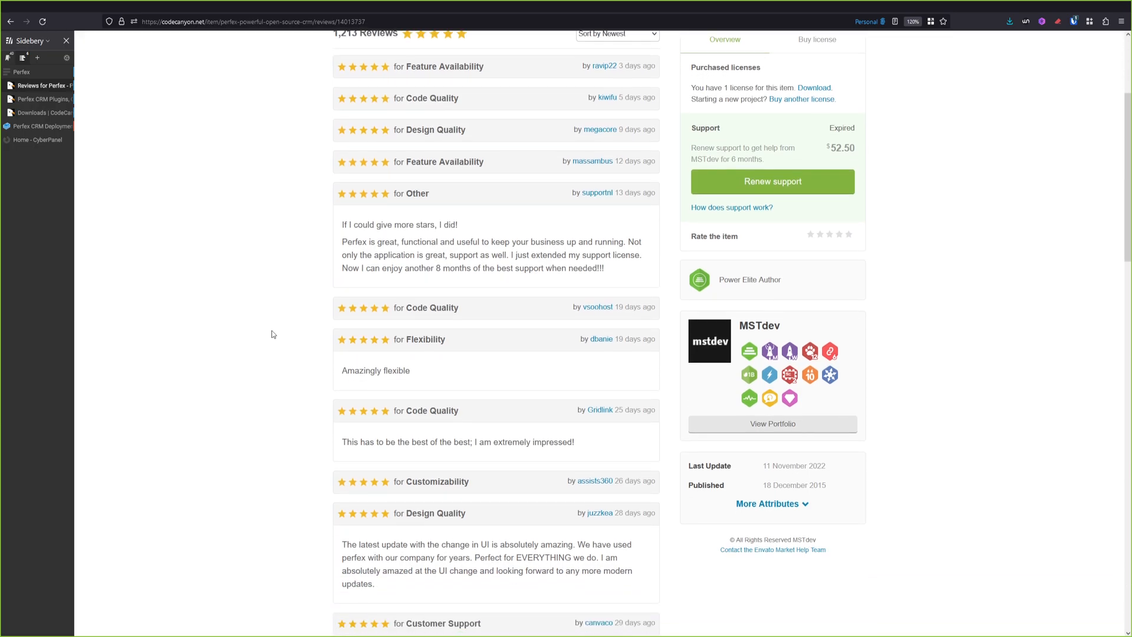
pyautogui.moveTo(270, 340)
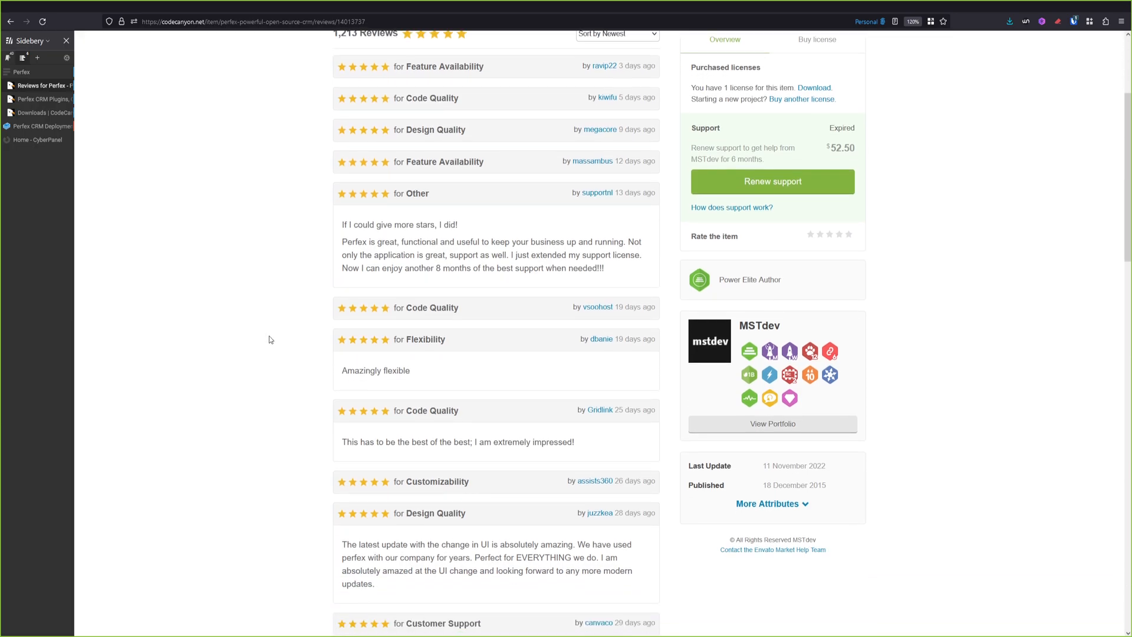
pyautogui.scroll(-3)
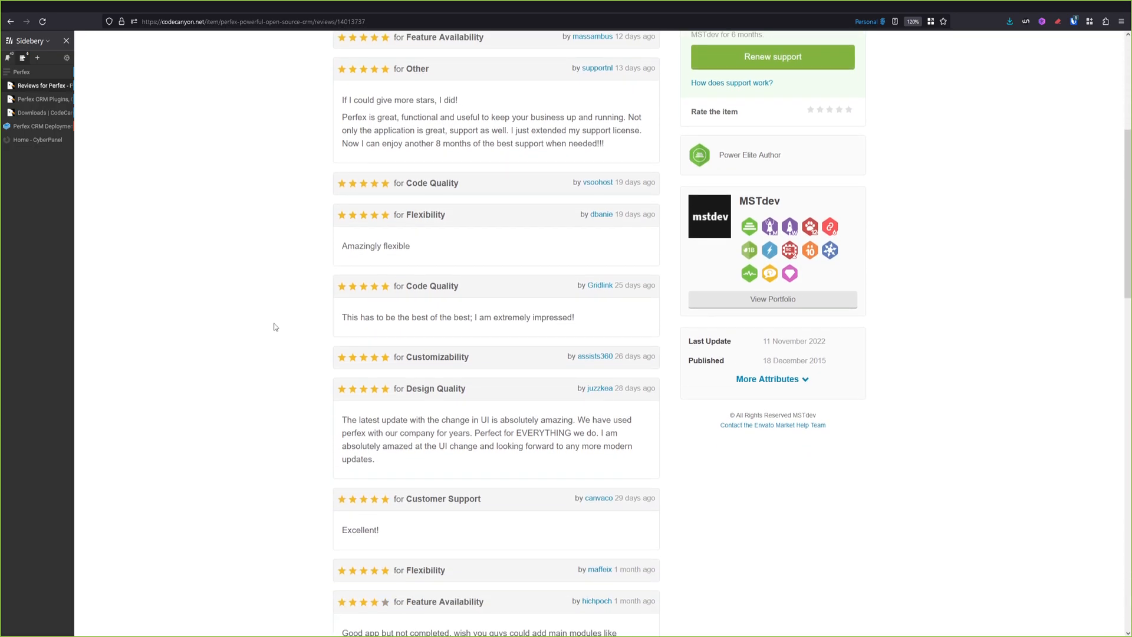
pyautogui.scroll(3)
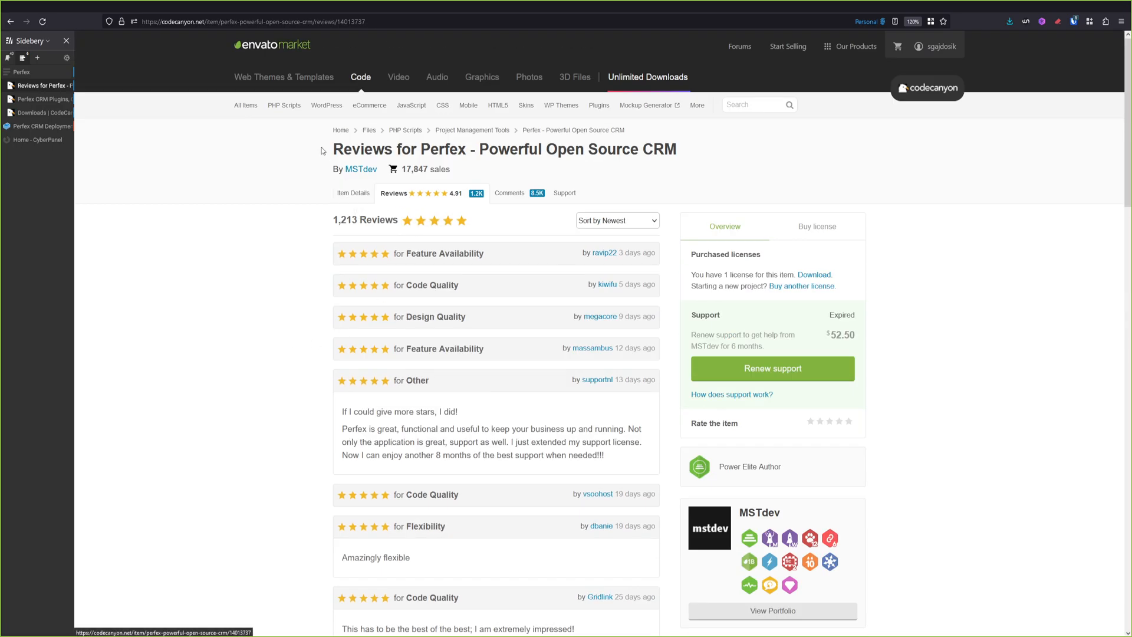
pyautogui.click(352, 194)
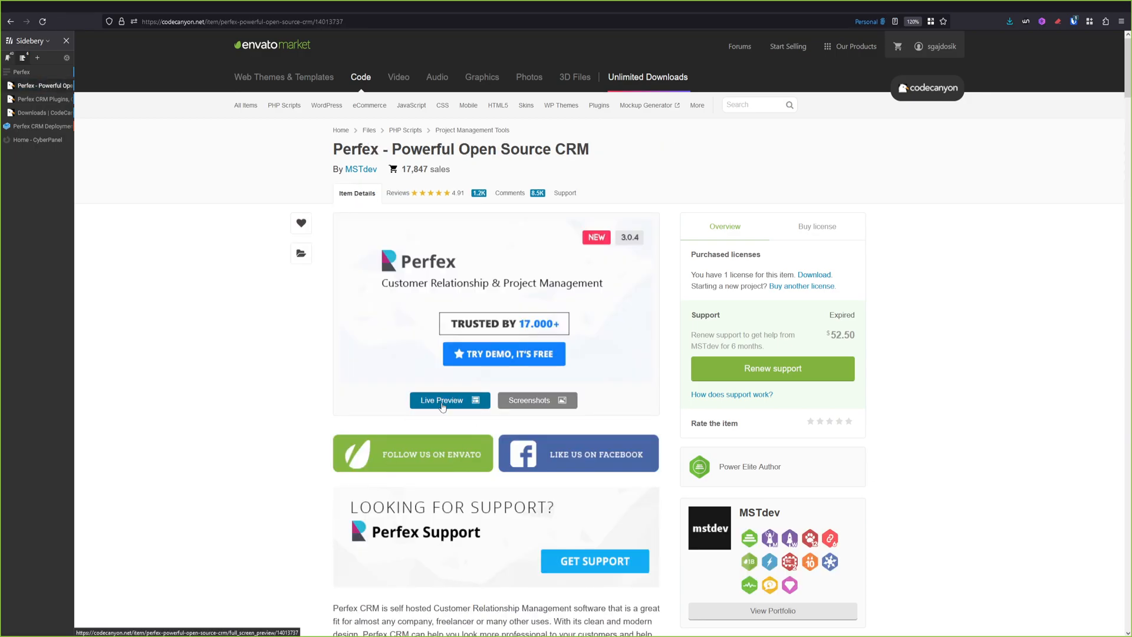
pyautogui.moveTo(446, 401)
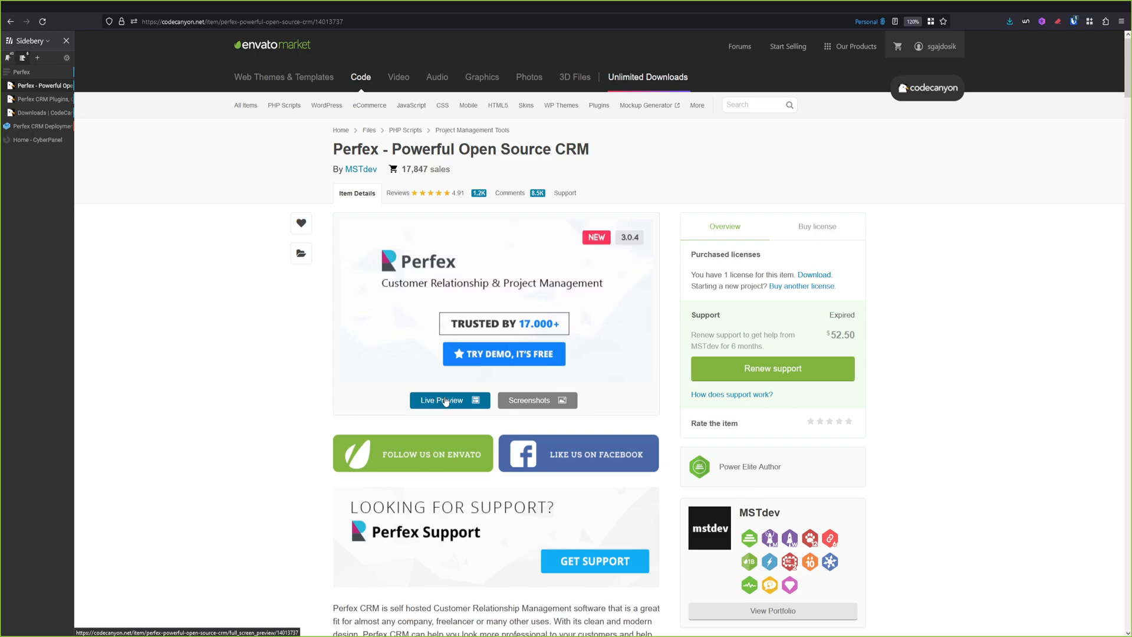
pyautogui.moveTo(224, 332)
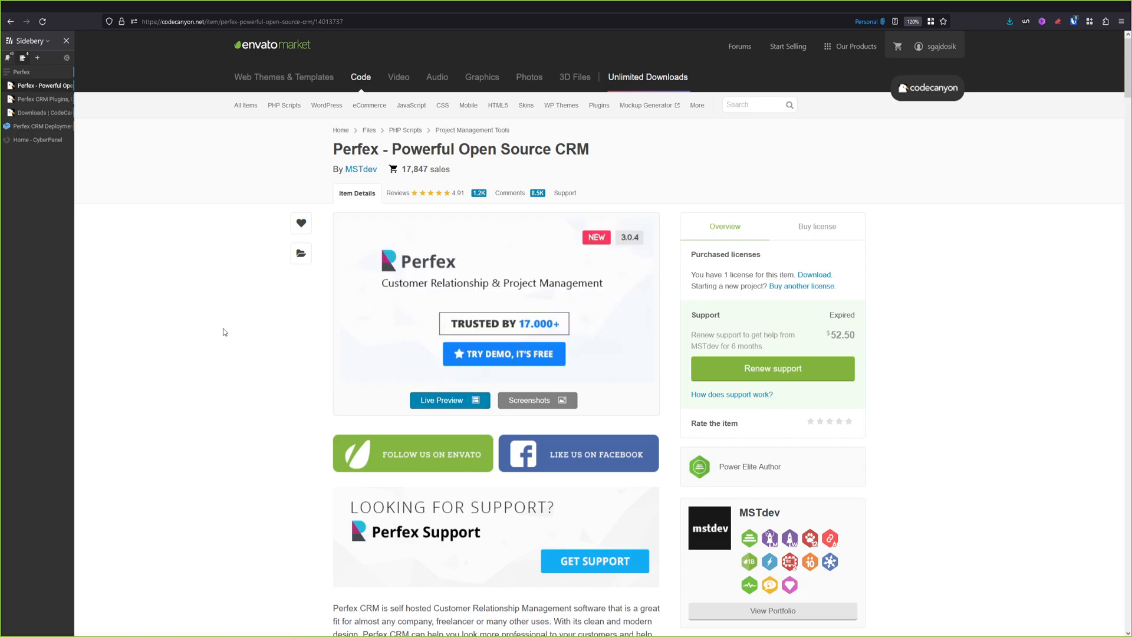
pyautogui.moveTo(297, 338)
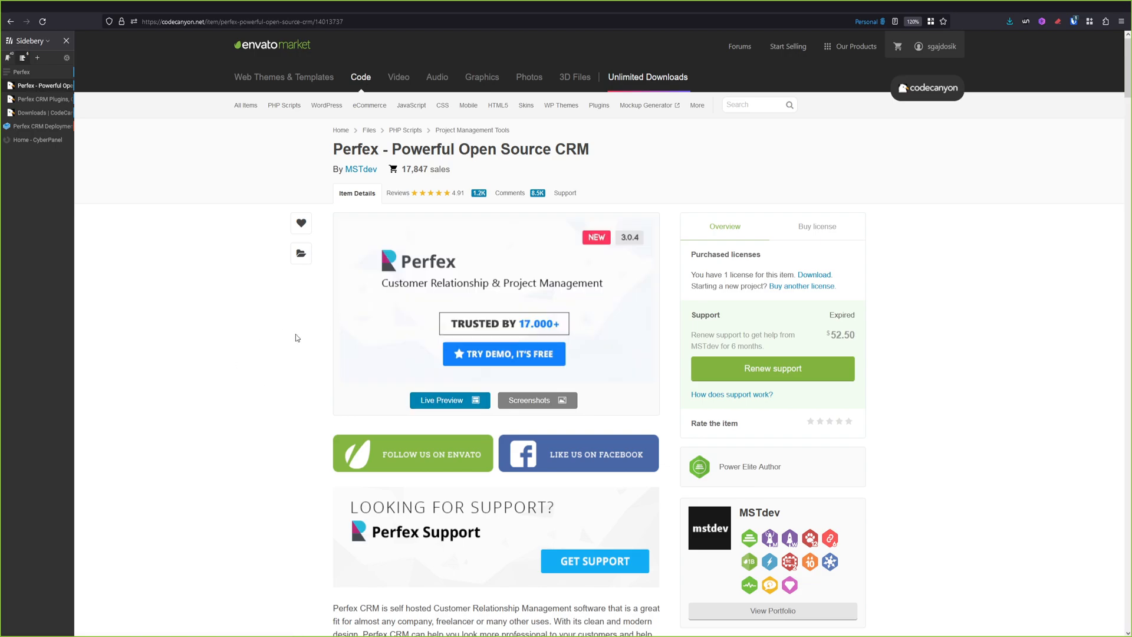
pyautogui.moveTo(26, 346)
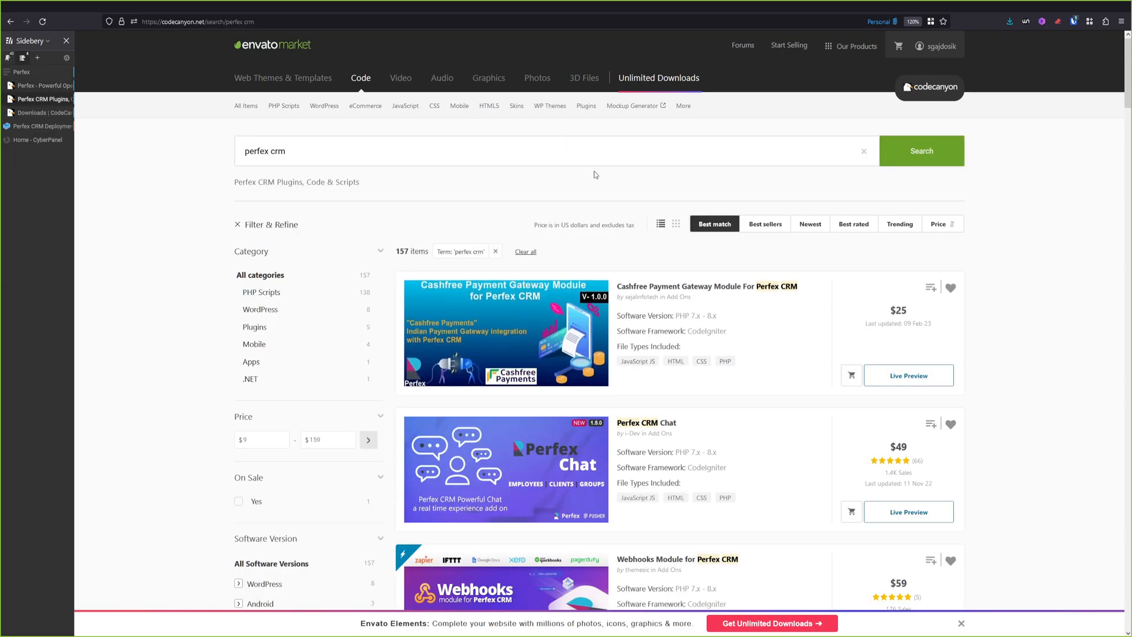
pyautogui.moveTo(1087, 284)
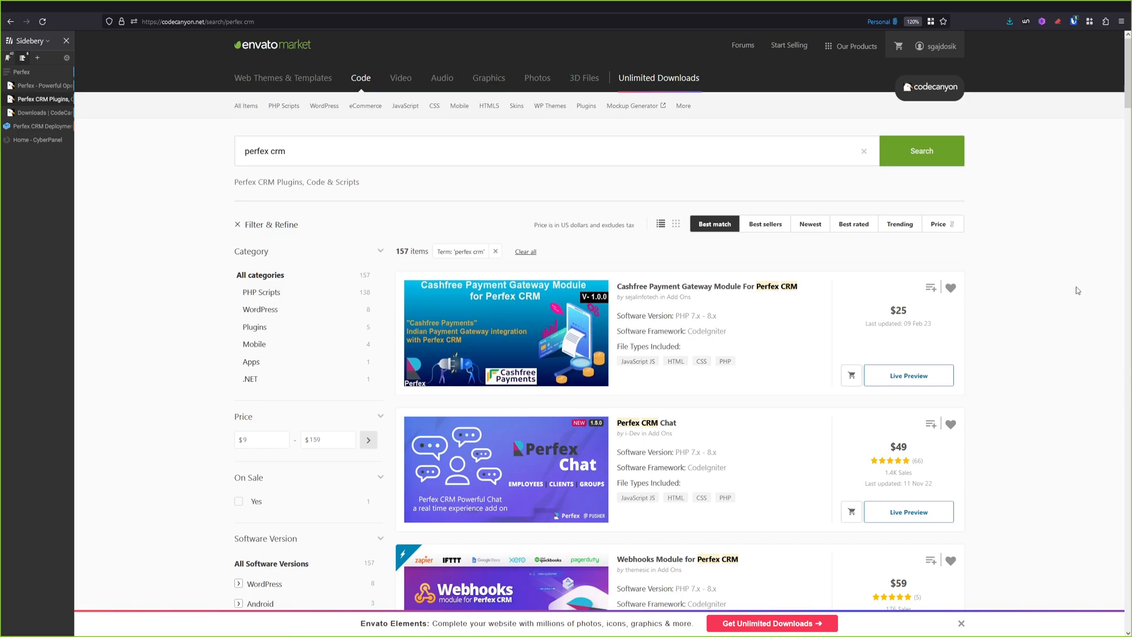
pyautogui.moveTo(1051, 283)
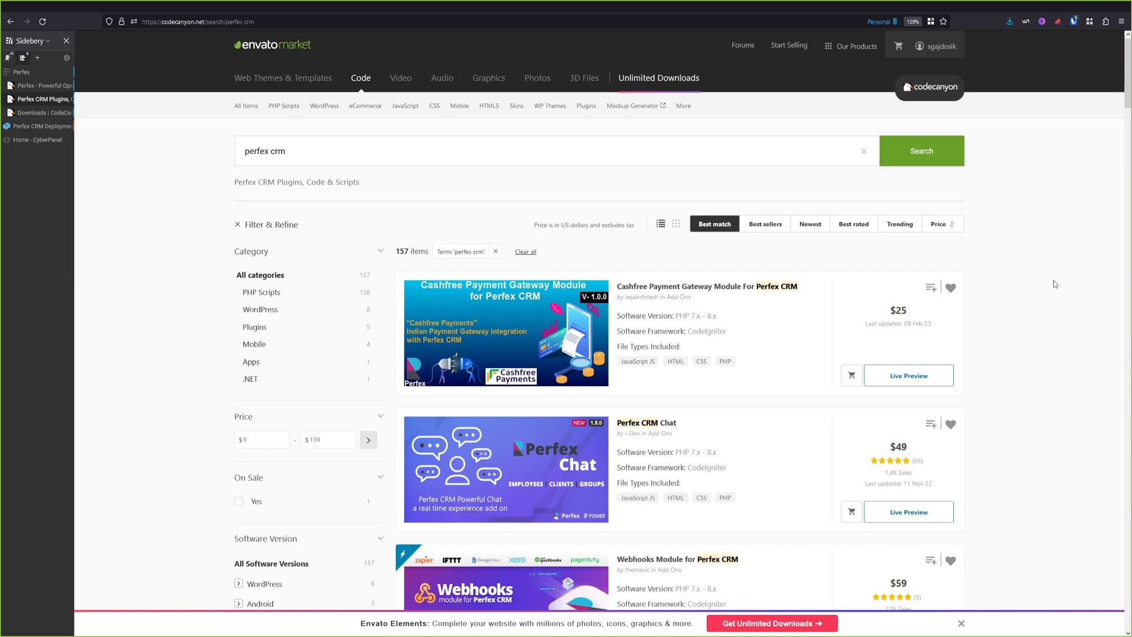
# - Scroll through the Perfex CRM add-on modules like Webhooks, Mailchimp, Marketing Automation and Appointly
pyautogui.scroll(-3)
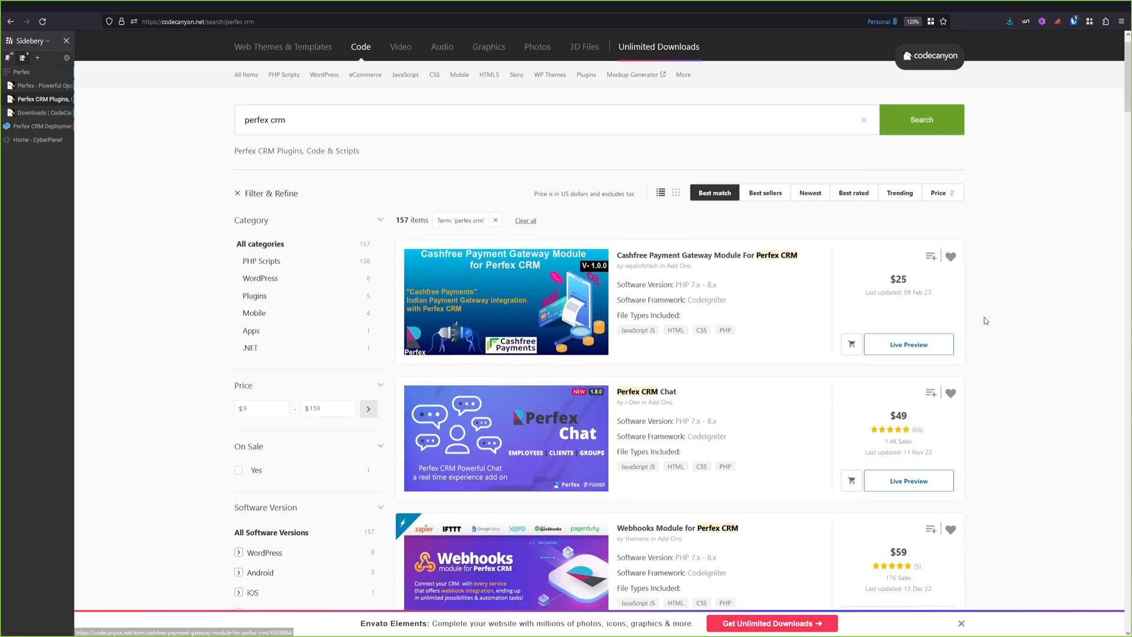
pyautogui.scroll(-3)
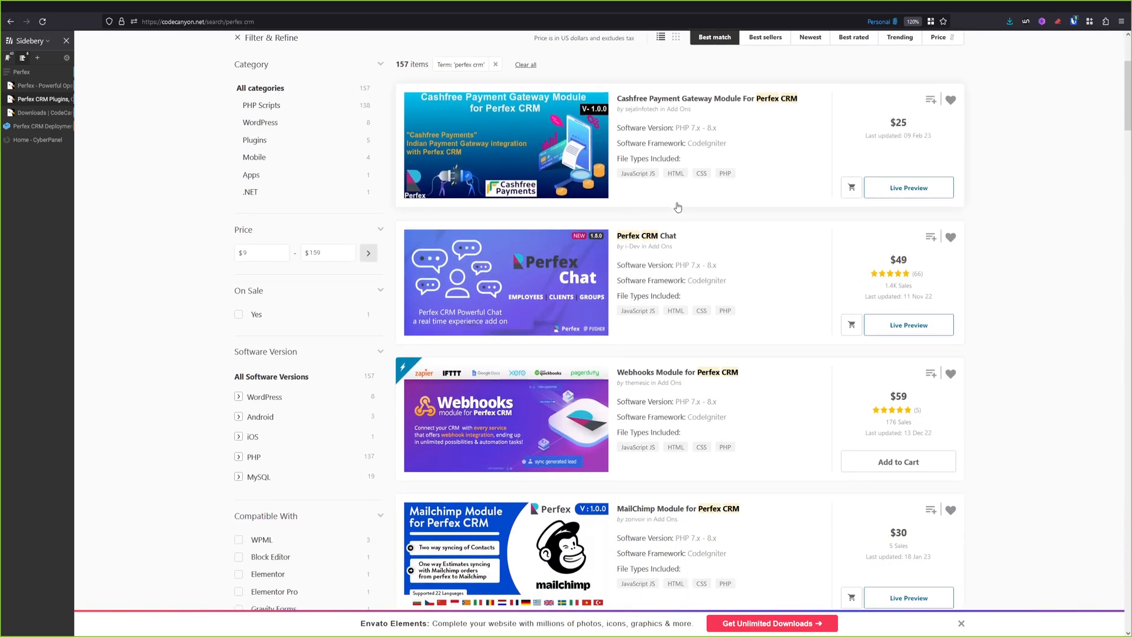
pyautogui.moveTo(579, 296)
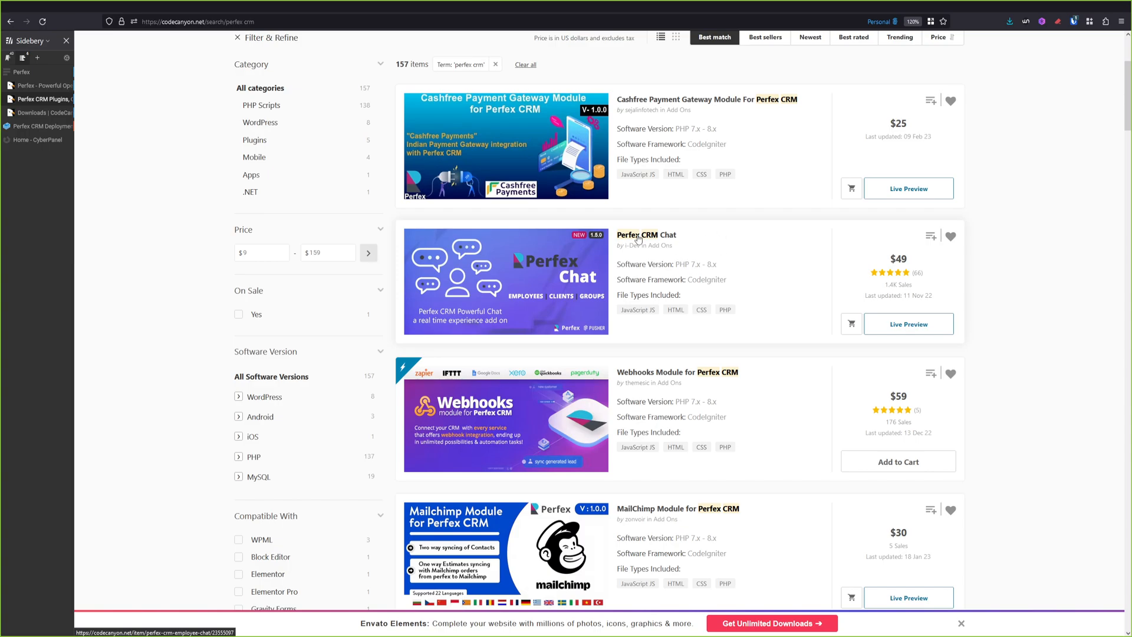
pyautogui.scroll(-3)
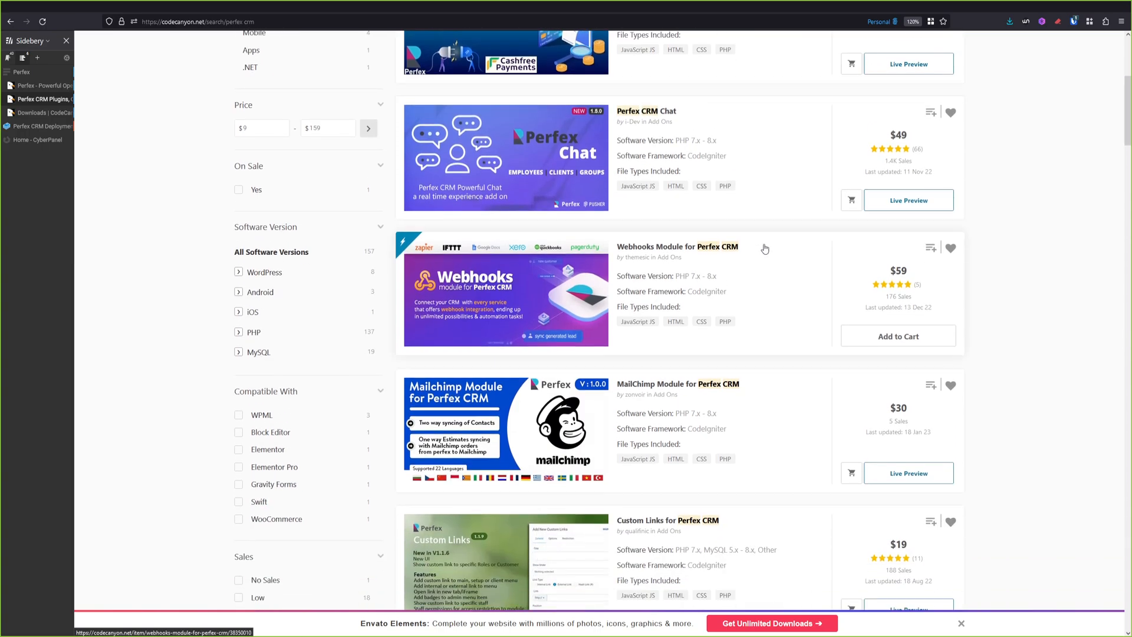
pyautogui.scroll(-3)
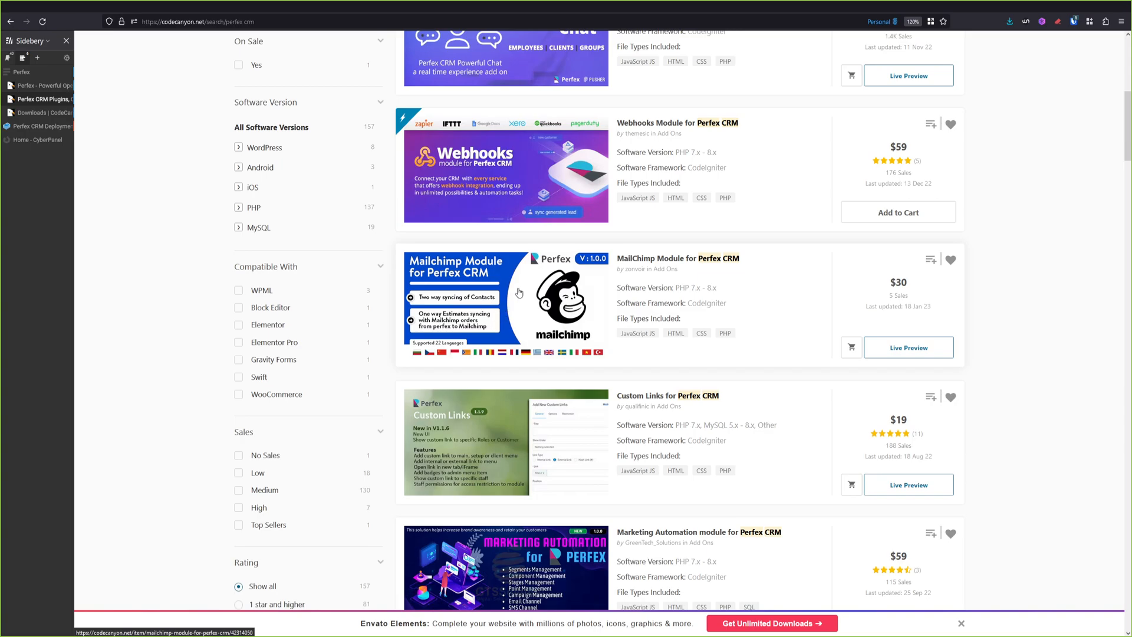
pyautogui.moveTo(645, 373)
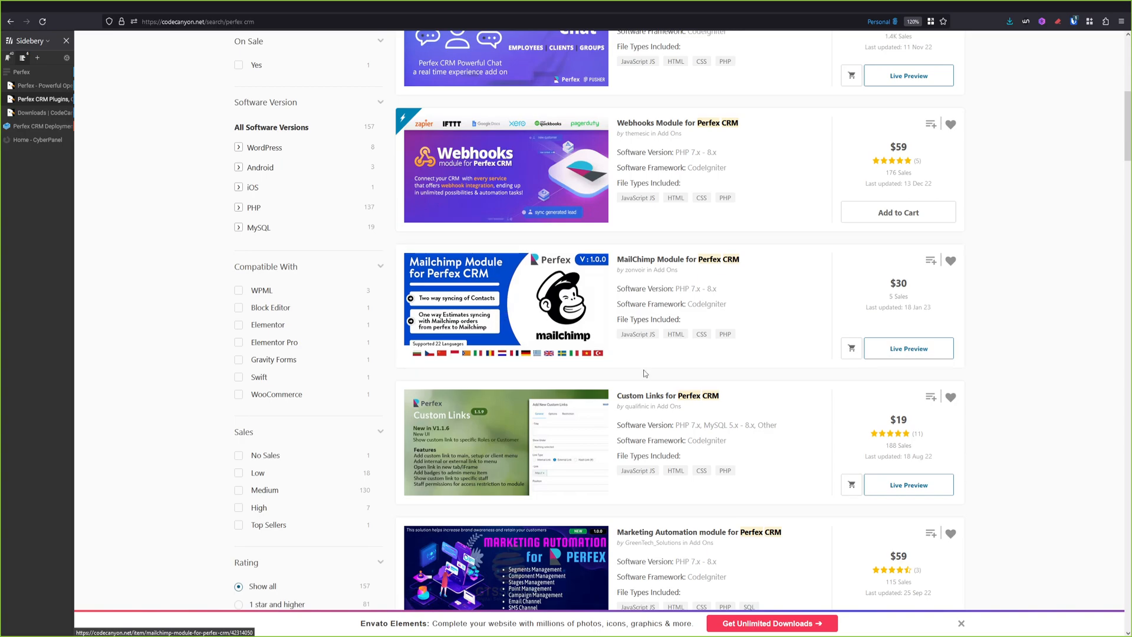
pyautogui.moveTo(968, 301)
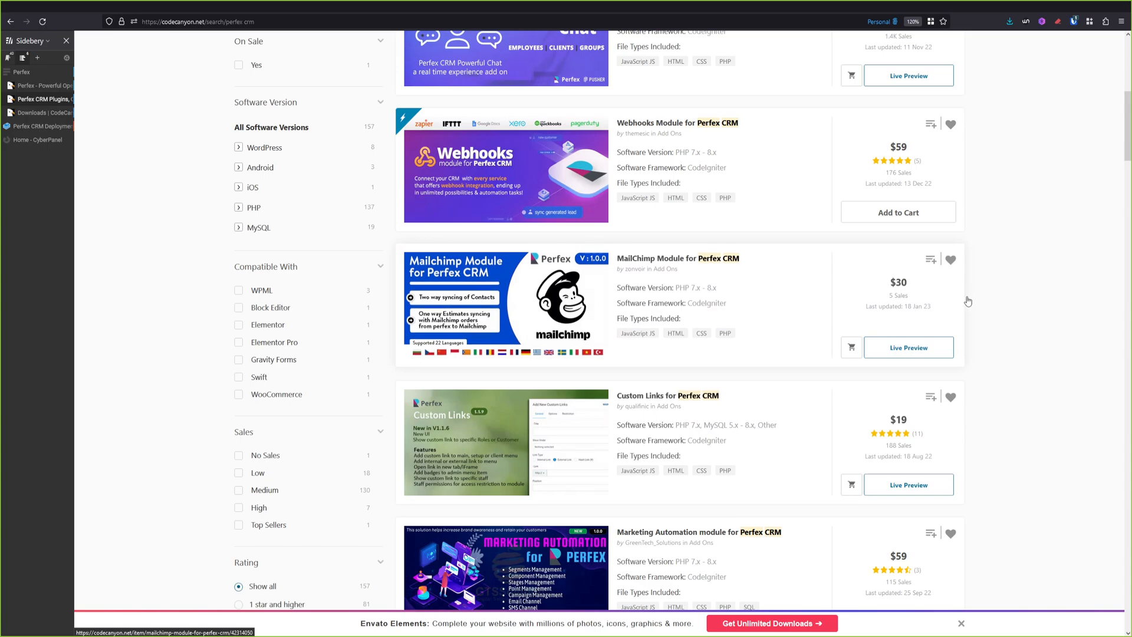
pyautogui.moveTo(991, 307)
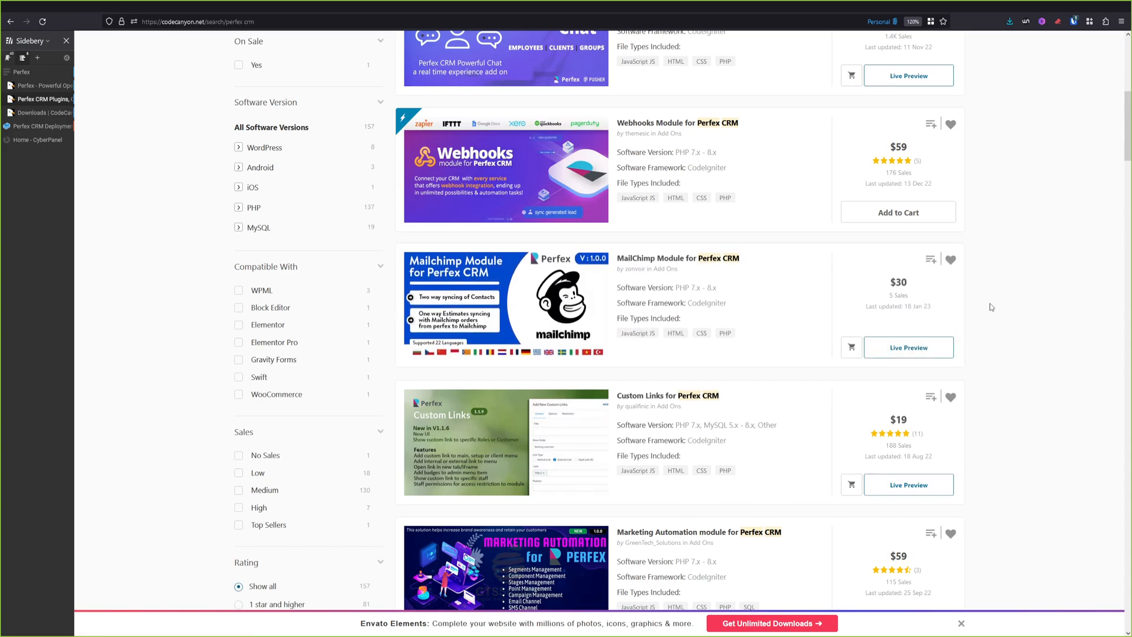
pyautogui.moveTo(1094, 264)
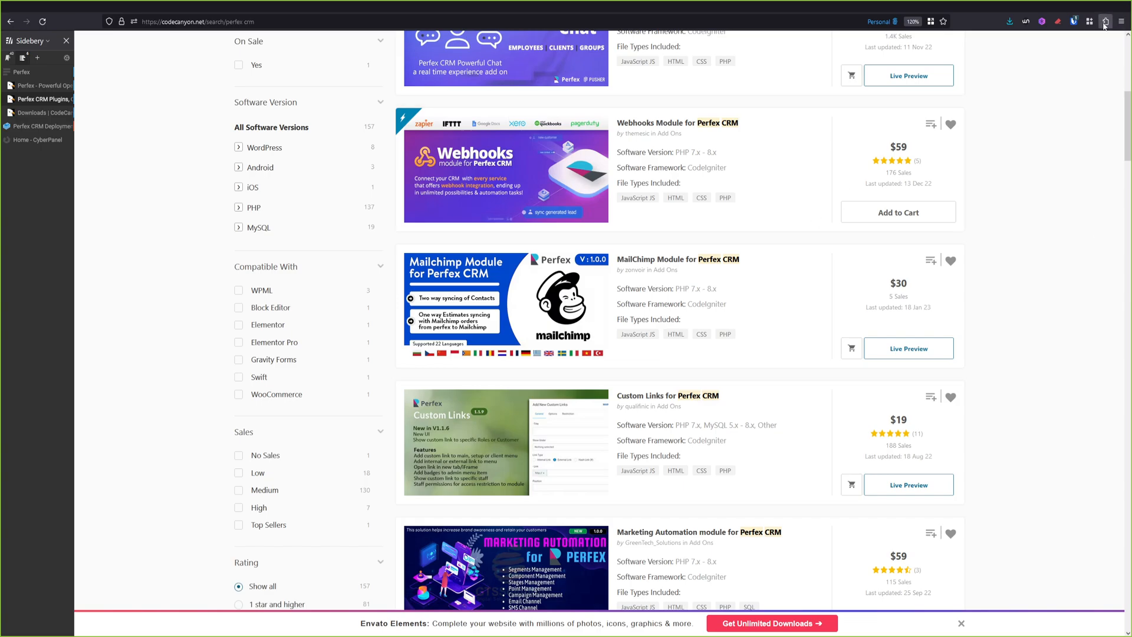
pyautogui.moveTo(814, 315)
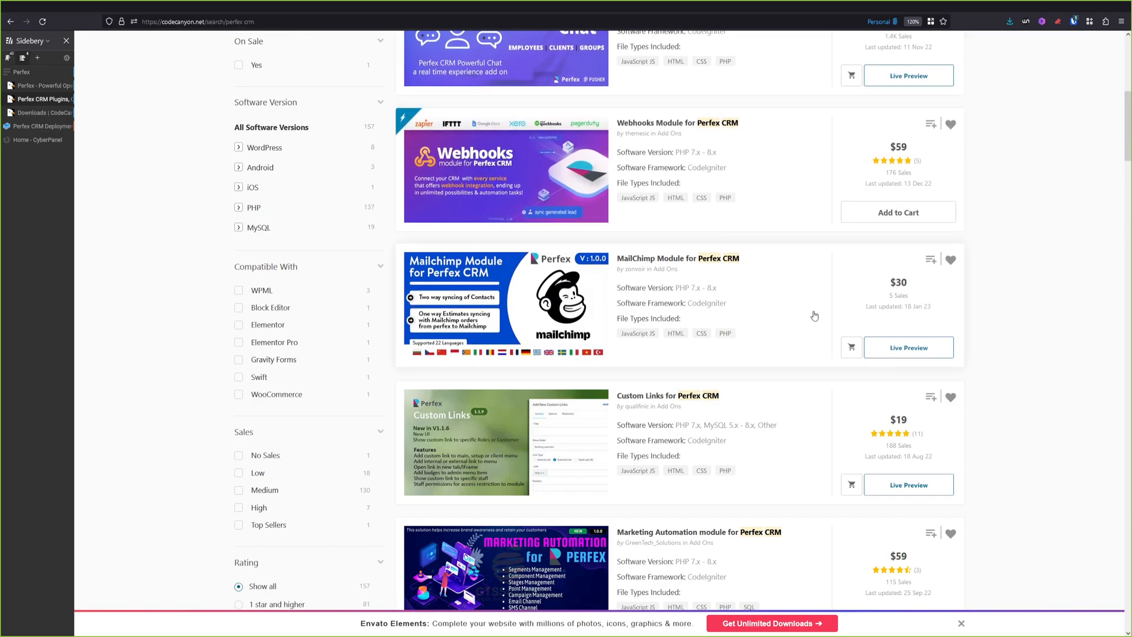
pyautogui.scroll(-3)
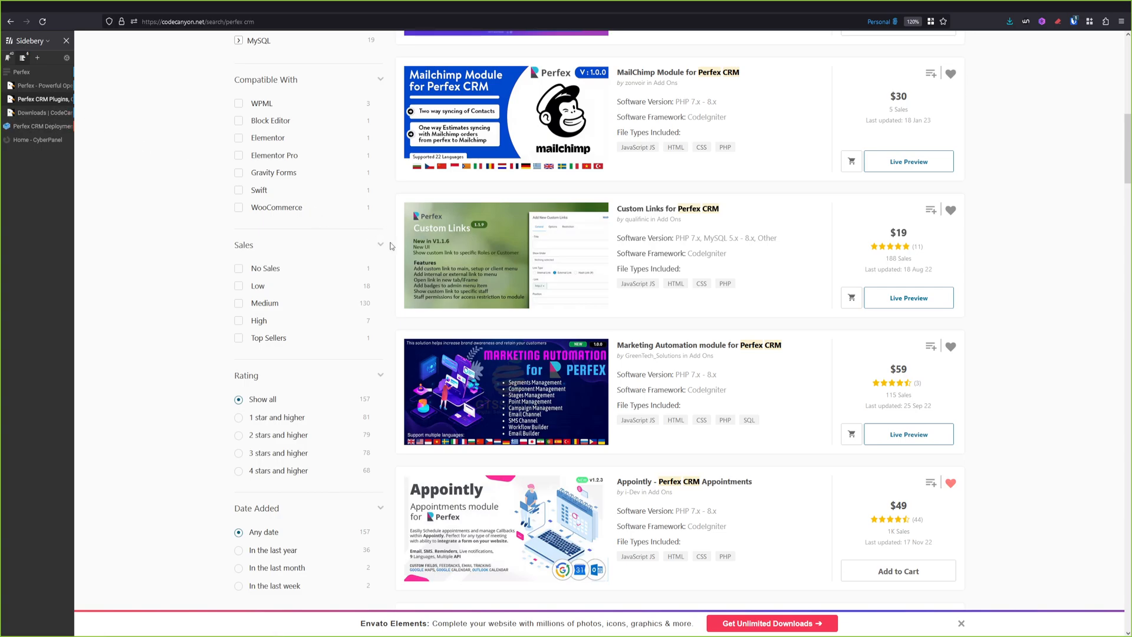
pyautogui.moveTo(191, 219)
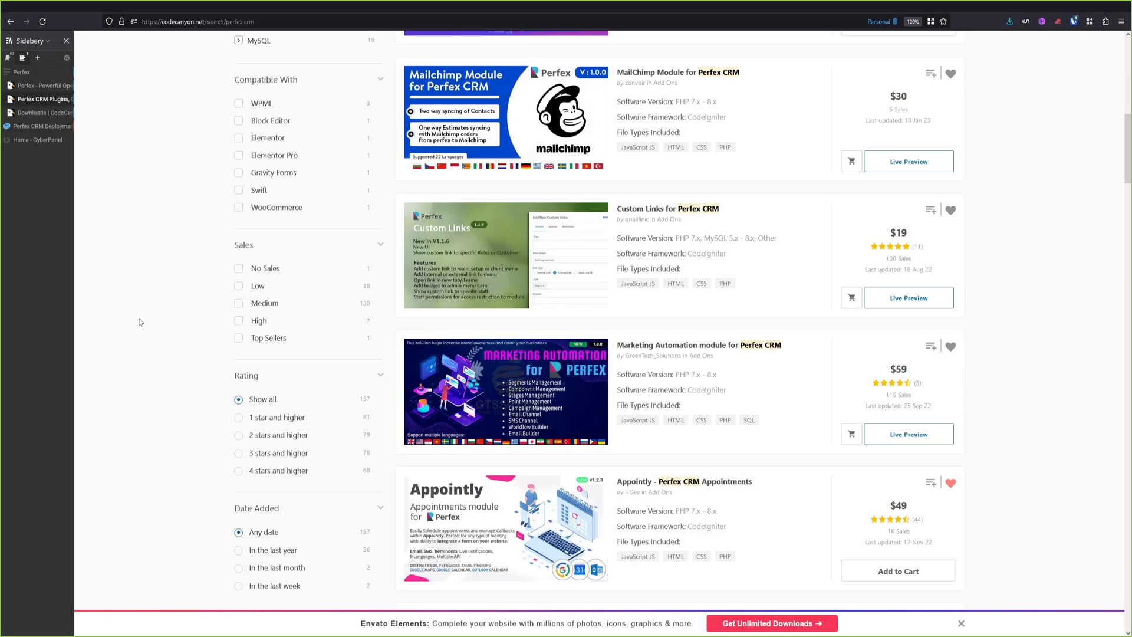
pyautogui.moveTo(191, 365)
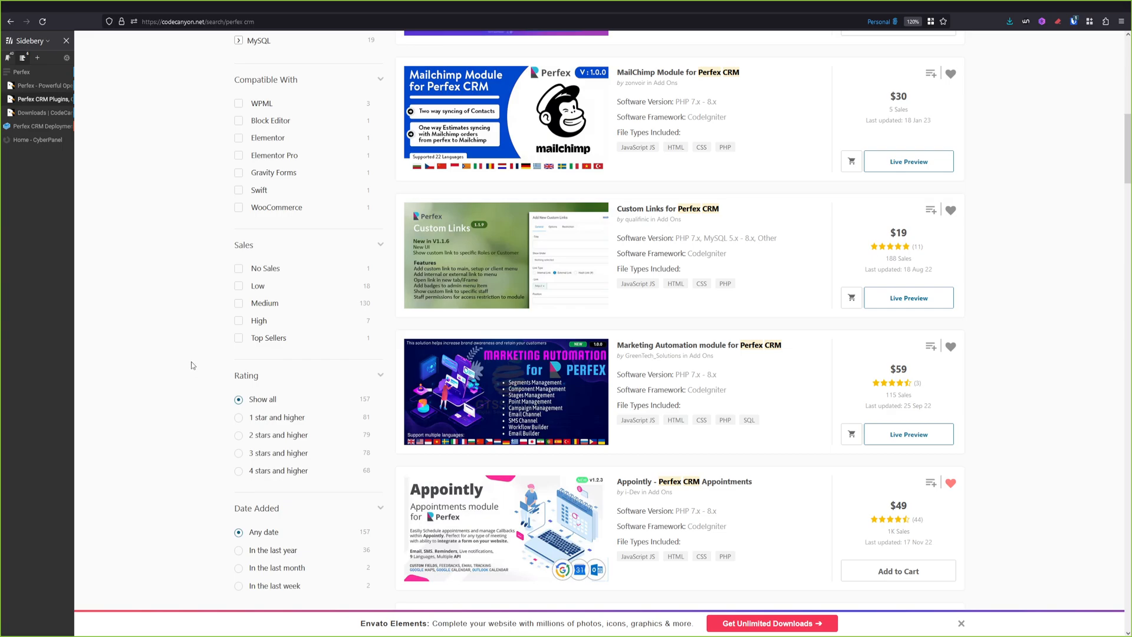
# - Select the downloaded Perfex CRM codecanyon zip on the Desktop for extraction
pyautogui.click(39, 113)
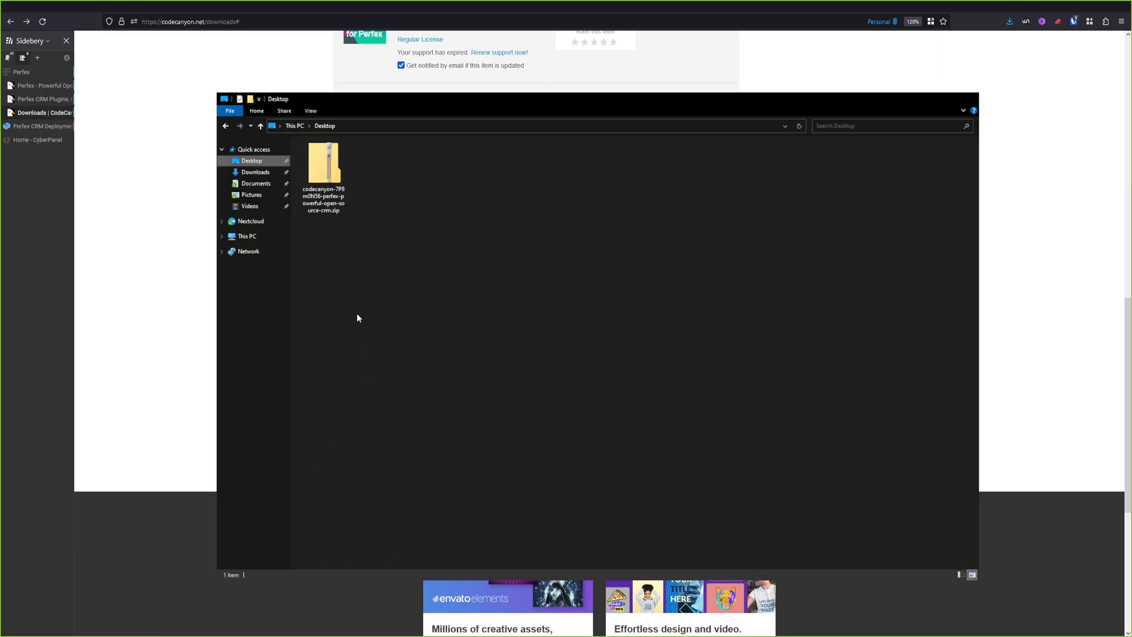
pyautogui.click(323, 165)
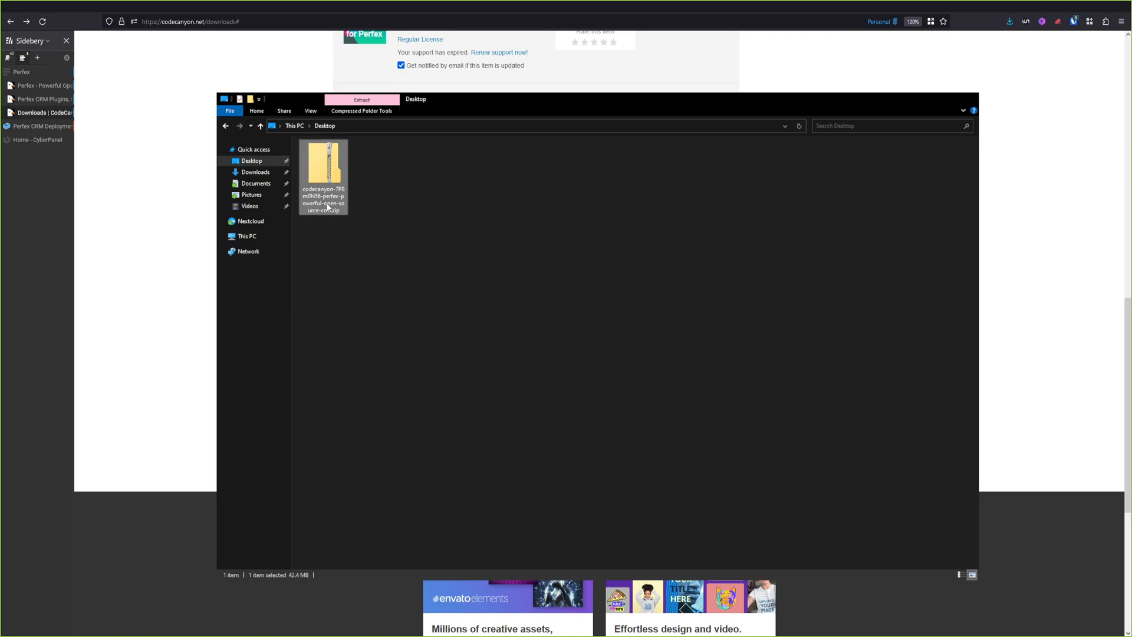
pyautogui.moveTo(570, 298)
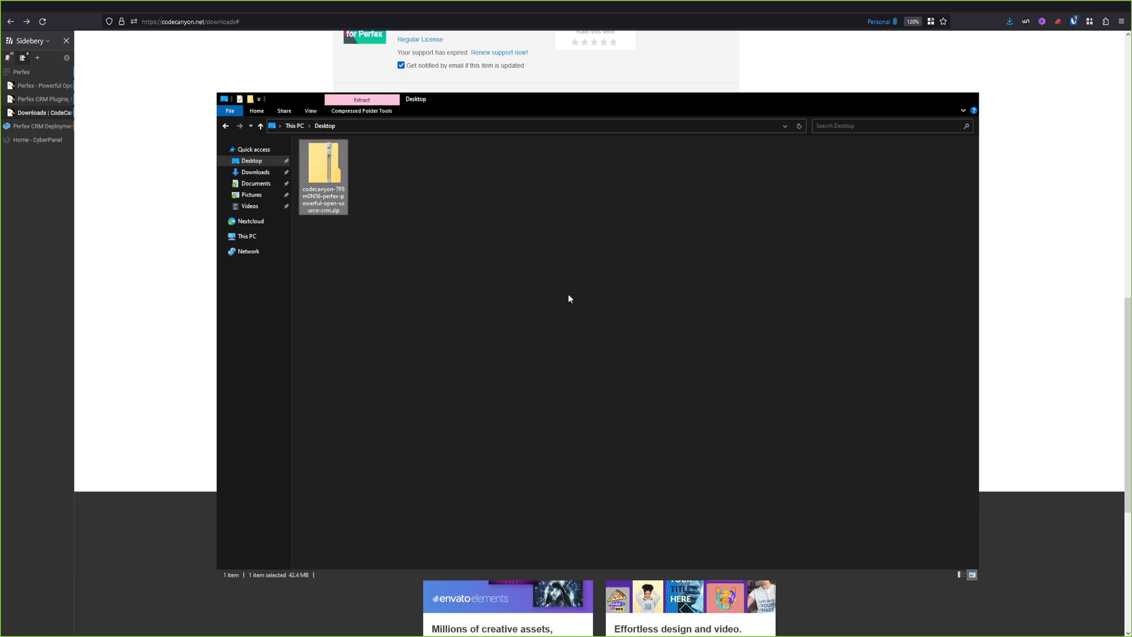
pyautogui.moveTo(581, 333)
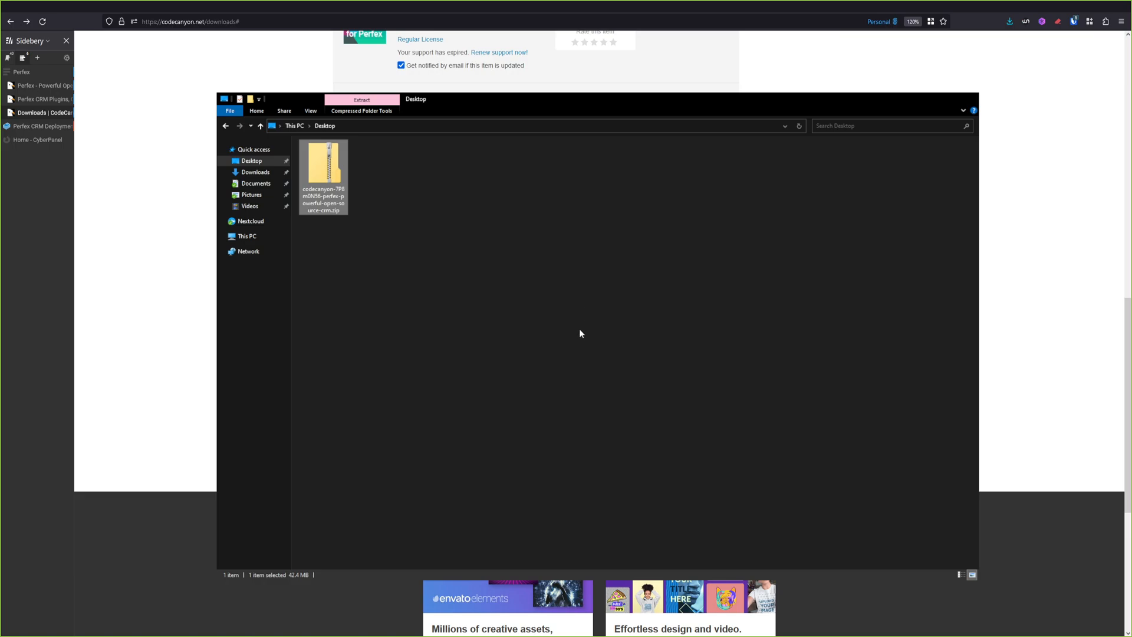
pyautogui.moveTo(594, 353)
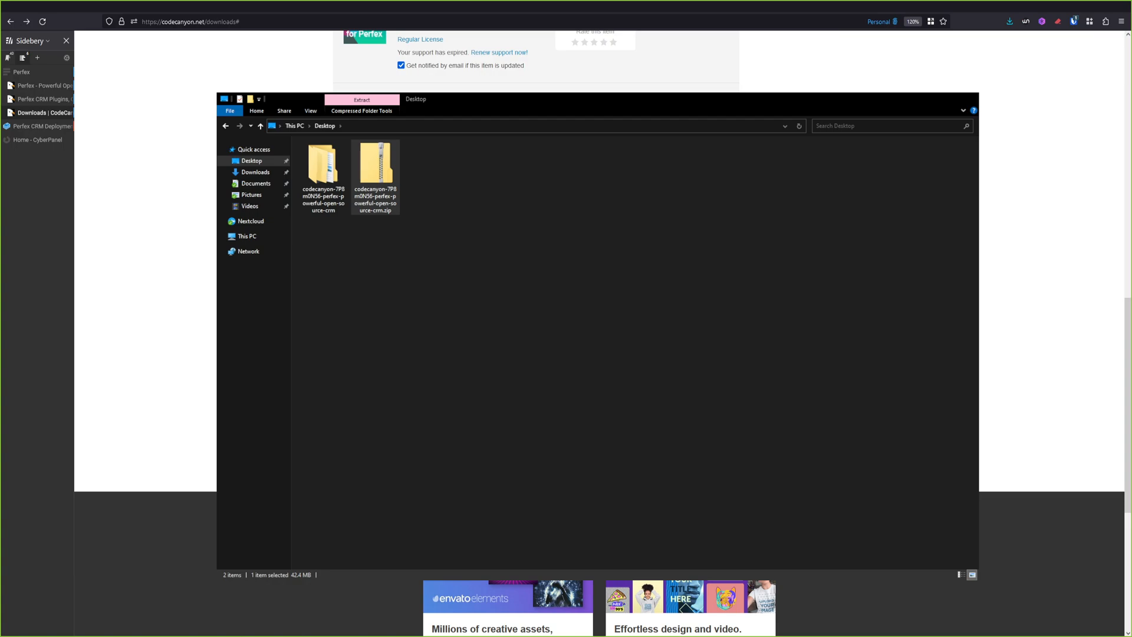
# - Go into the extracted Perfex folder and then the perfex_crm folder
pyautogui.click(322, 164)
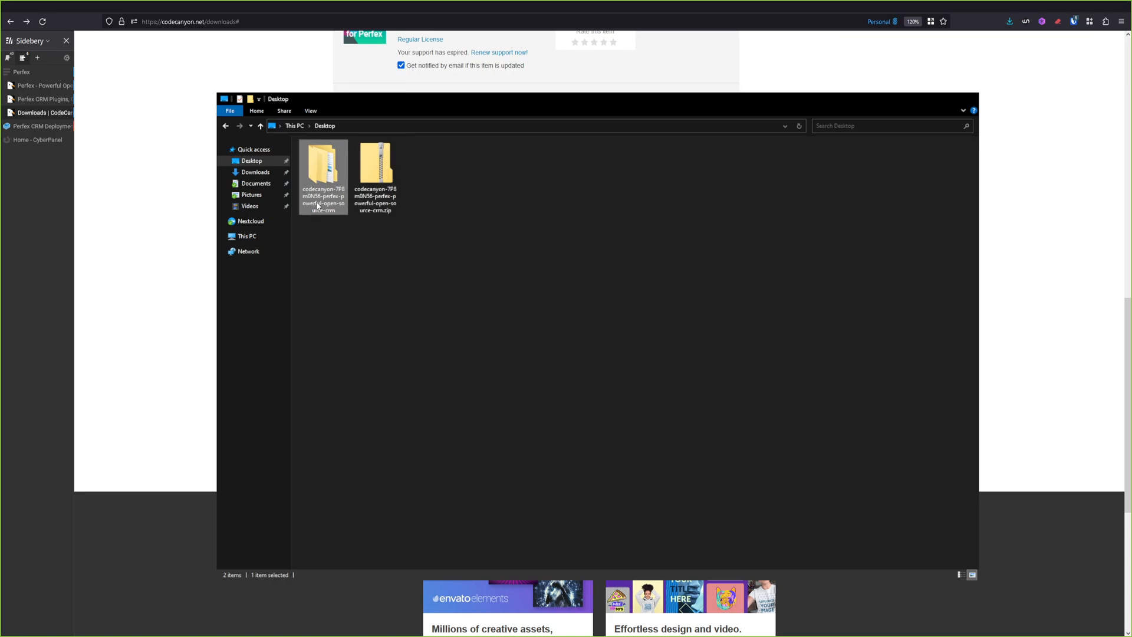
pyautogui.doubleClick(323, 171)
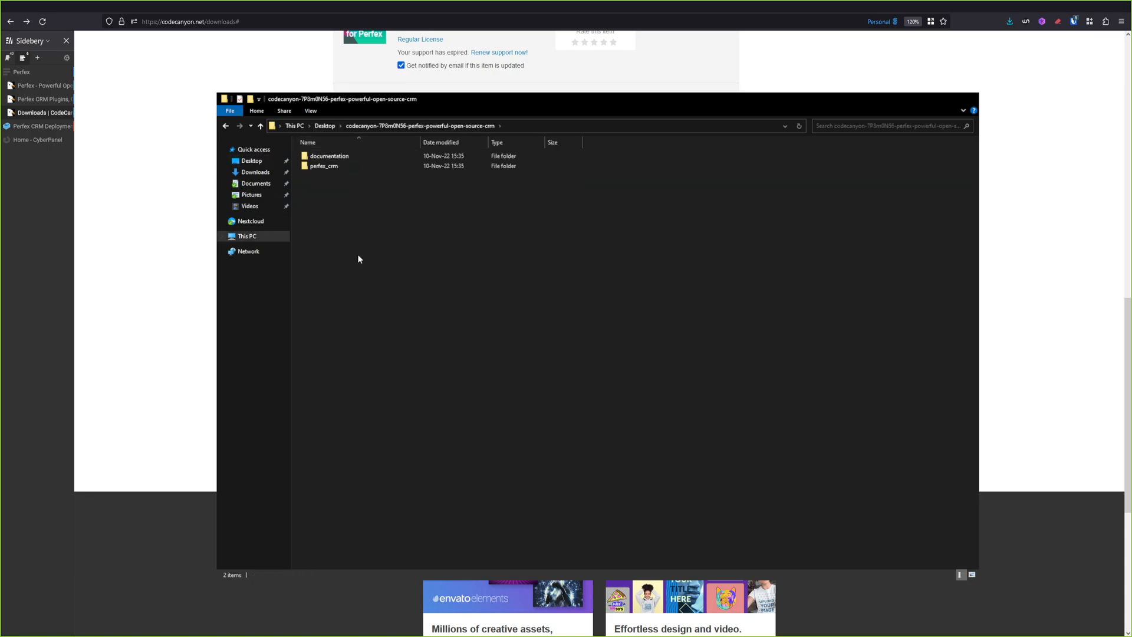
pyautogui.click(326, 165)
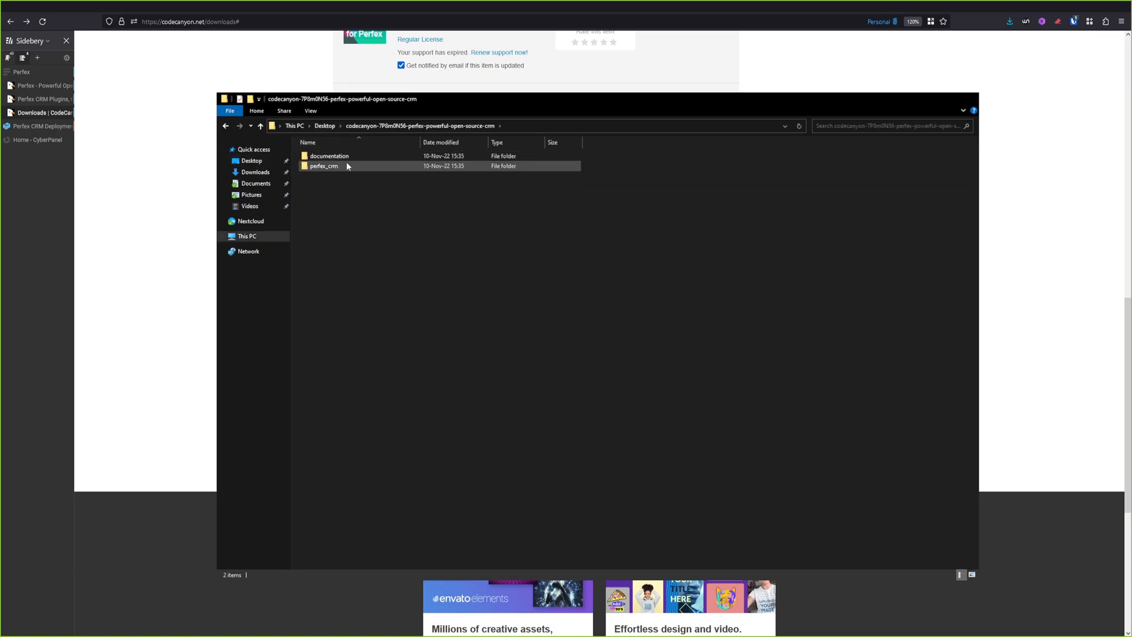
pyautogui.doubleClick(324, 166)
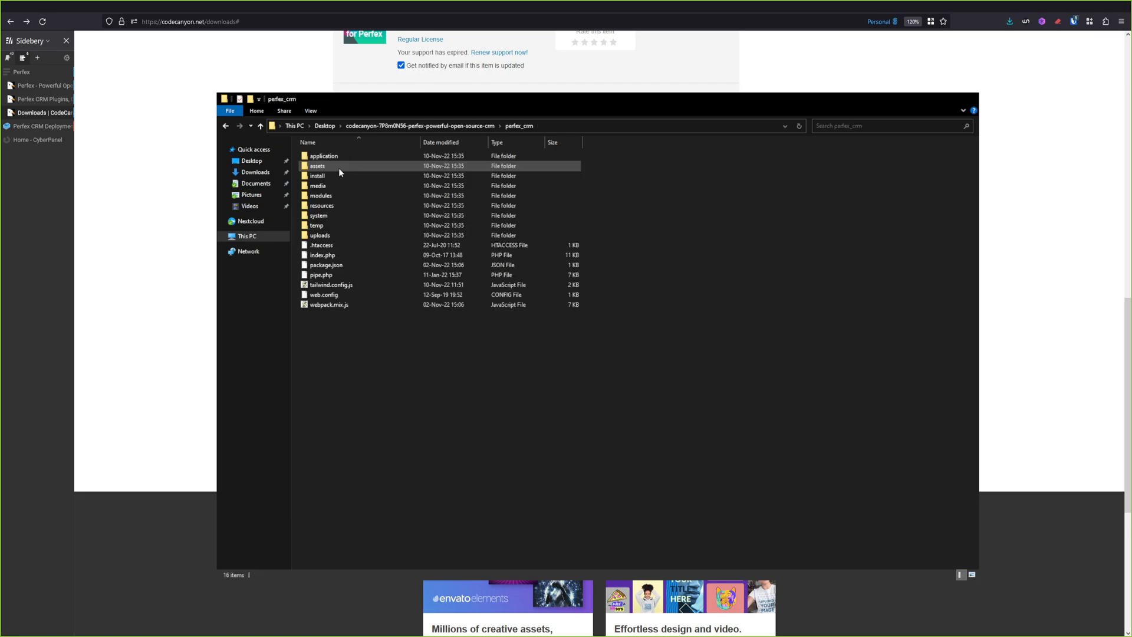
# - Select all 16 Perfex CRM items to zip them, then select the new perfex_crm.zip
pyautogui.click(444, 377)
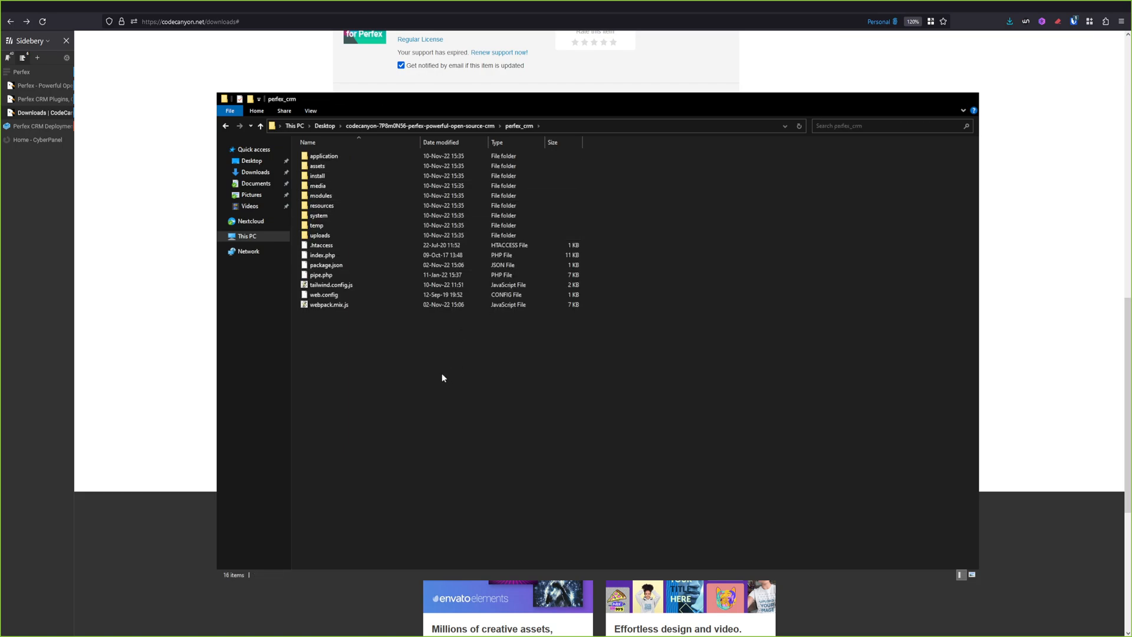
pyautogui.press('ctrl+a')
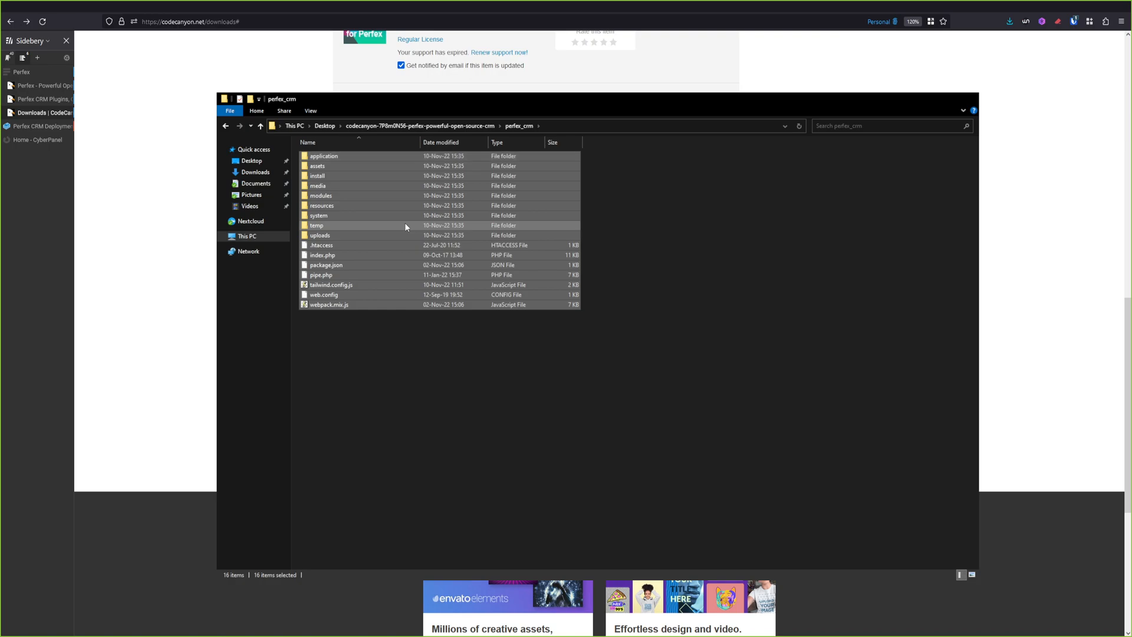
pyautogui.moveTo(476, 311)
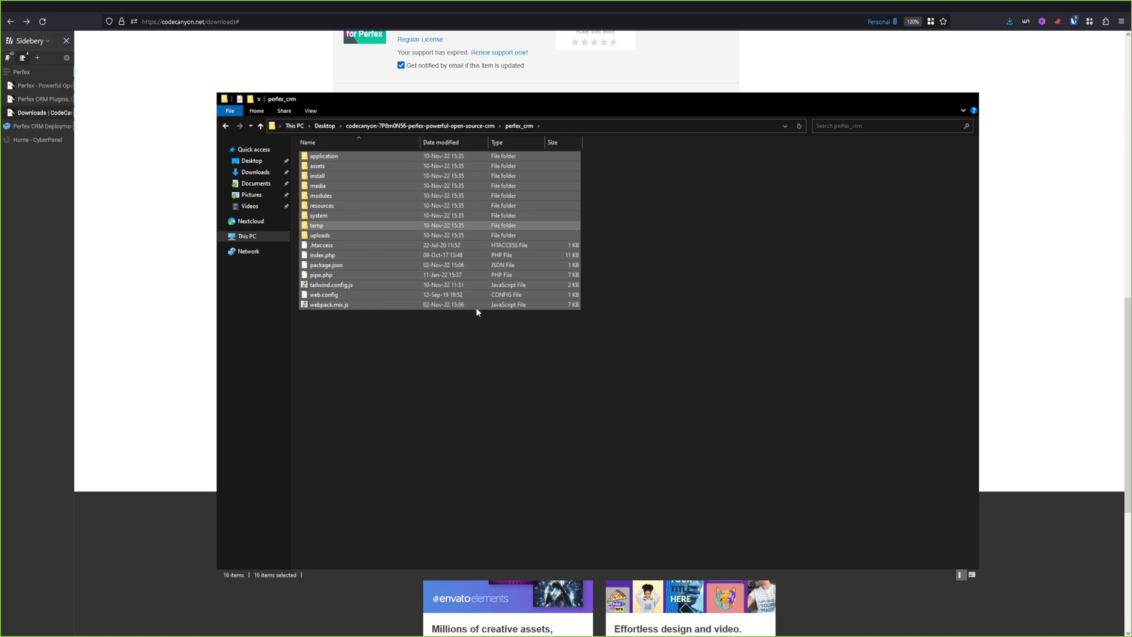
pyautogui.moveTo(629, 330)
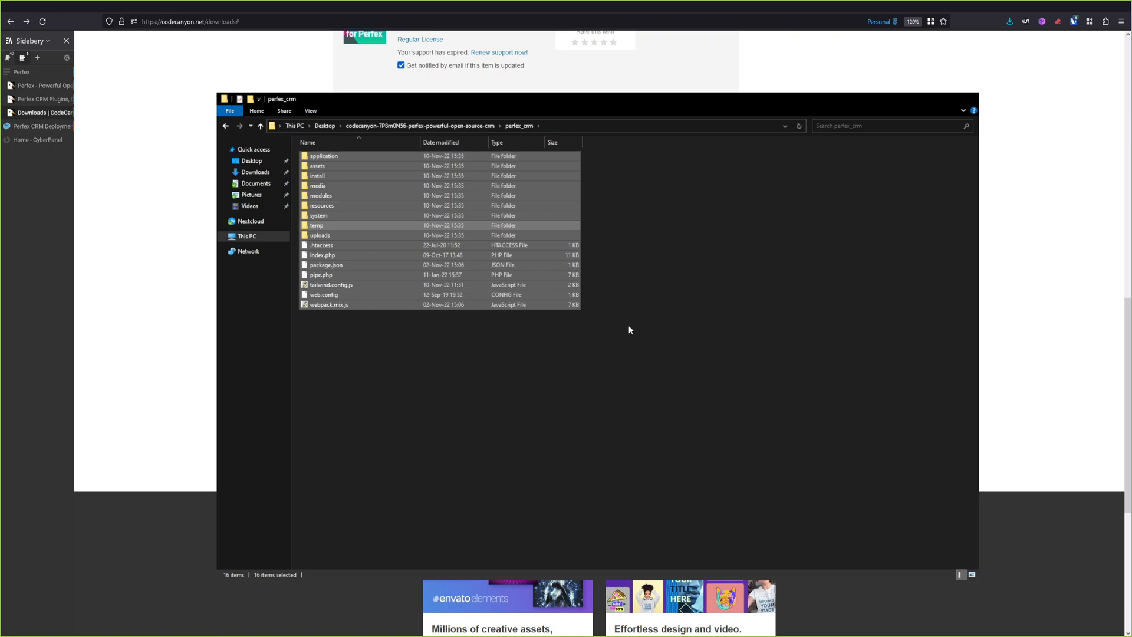
pyautogui.moveTo(640, 328)
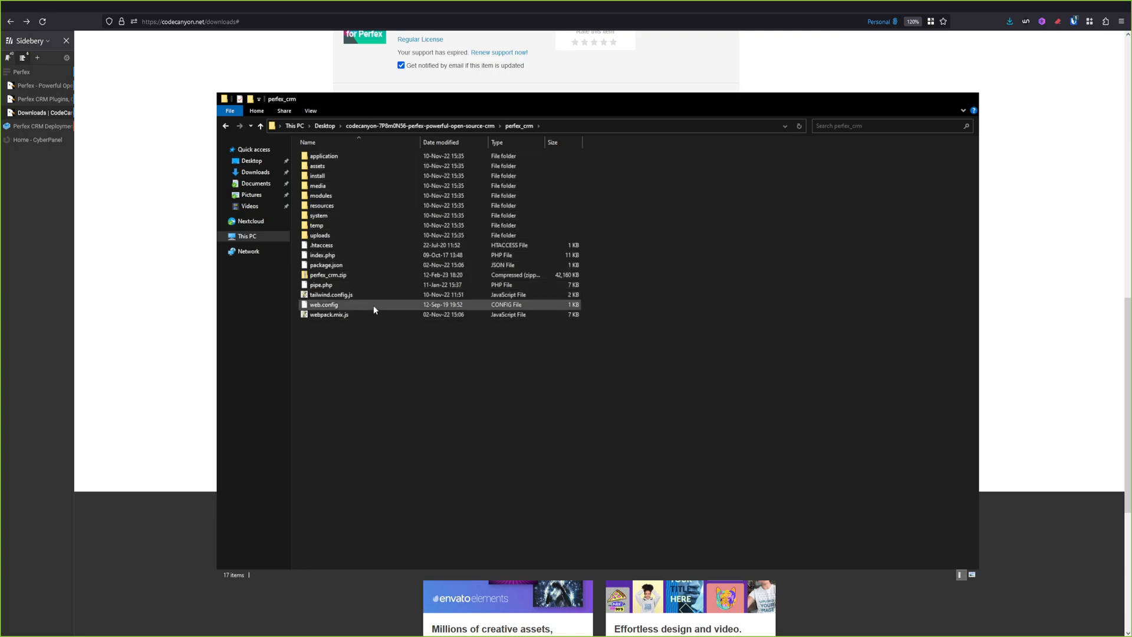
pyautogui.click(328, 275)
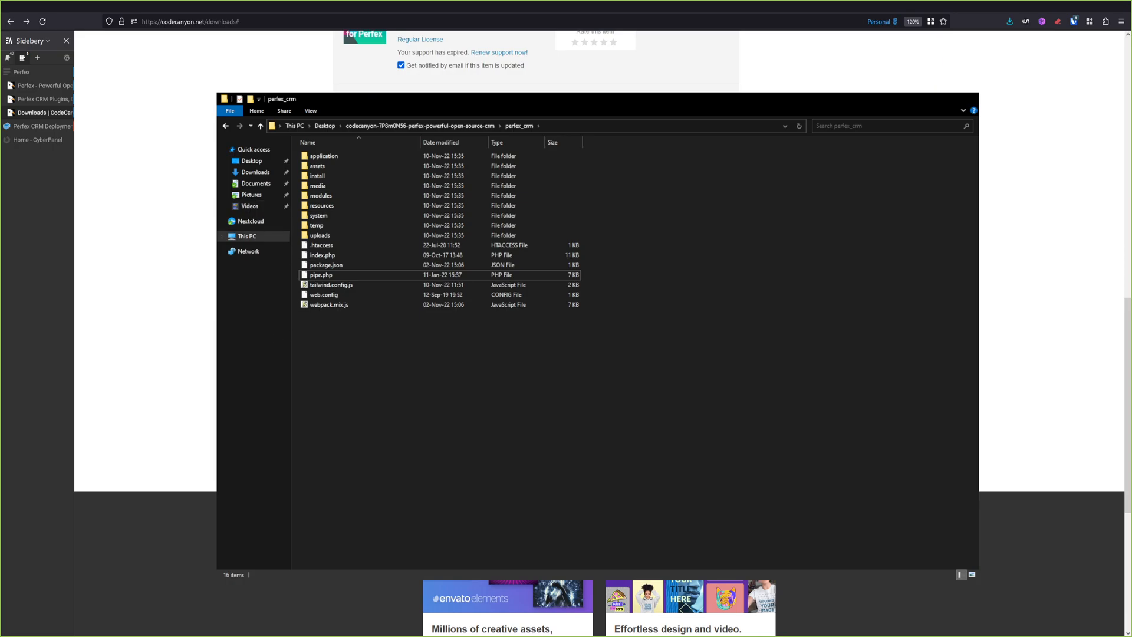
pyautogui.moveTo(969, 99)
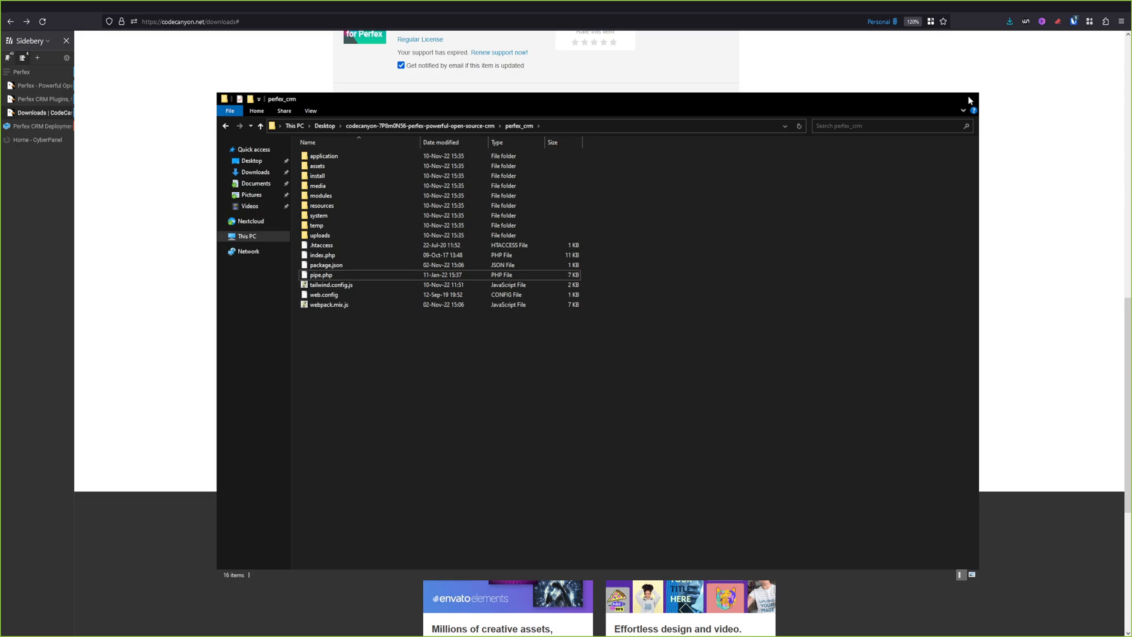
# - Close the perfex_crm folder window and switch to the CyberPanel home page
pyautogui.click(969, 99)
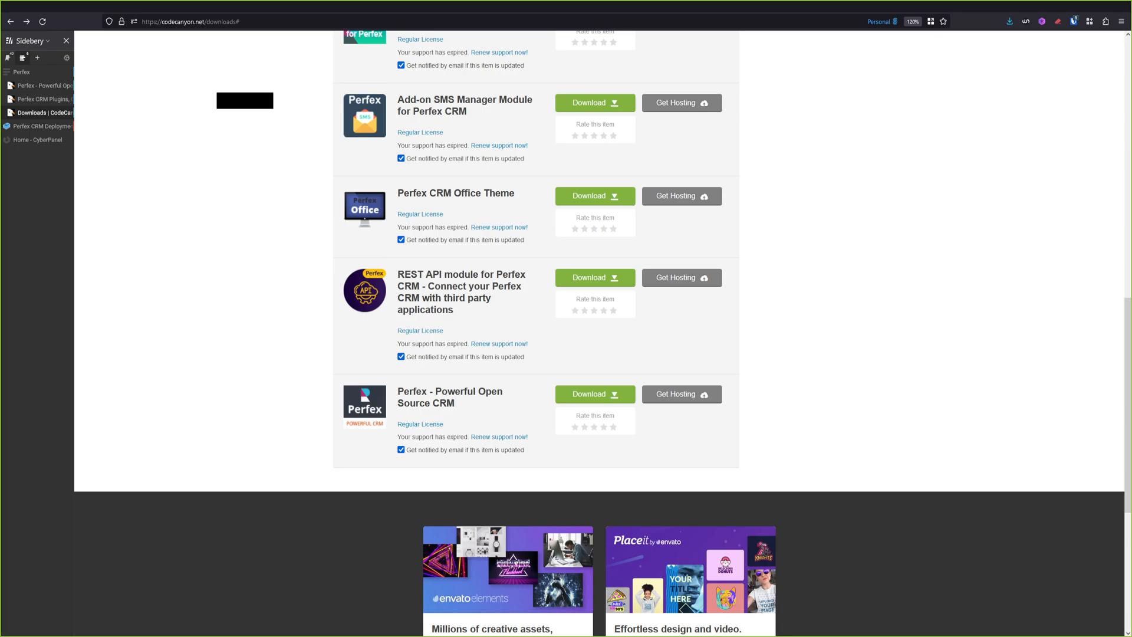
pyautogui.moveTo(12, 273)
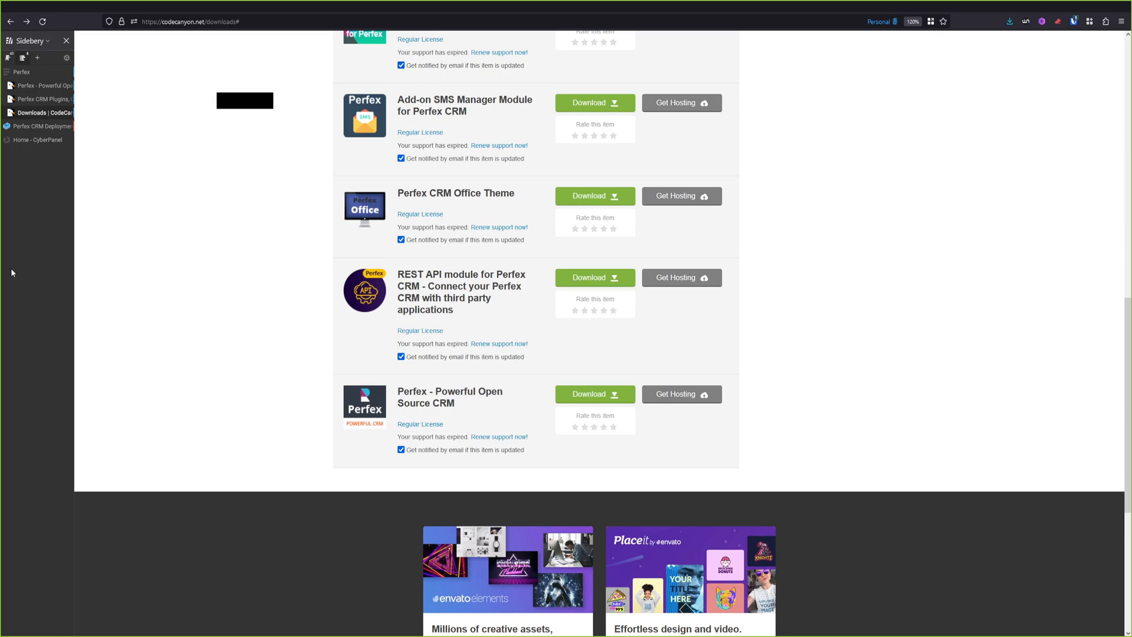
pyautogui.click(41, 139)
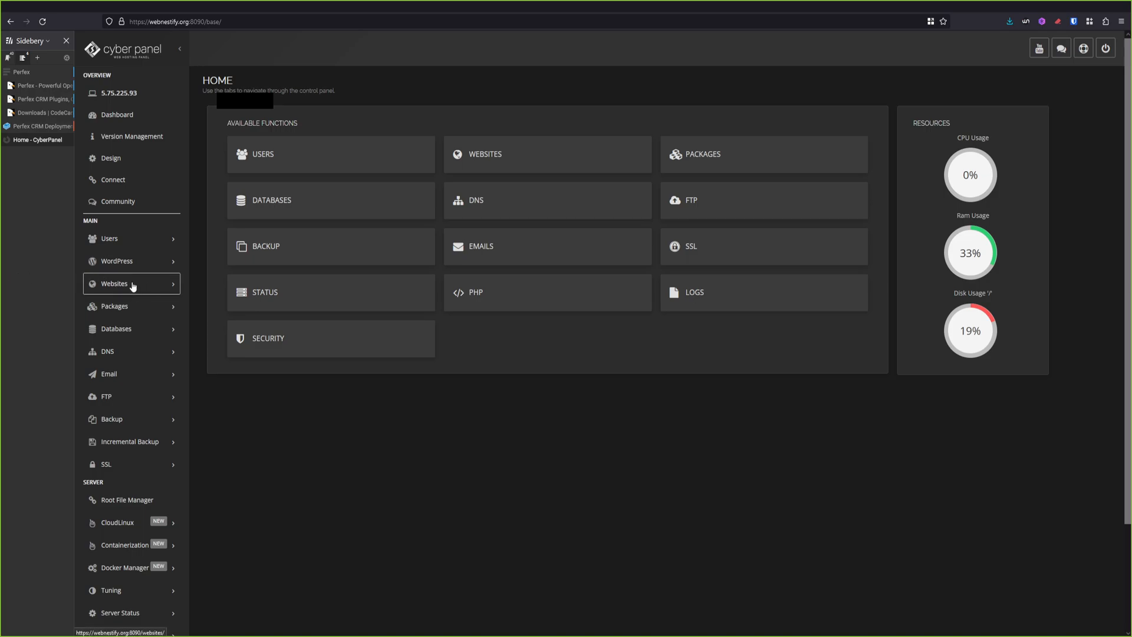
# - Start a new website with Test Domain off and domain crm.webnestify.org entered
pyautogui.click(131, 283)
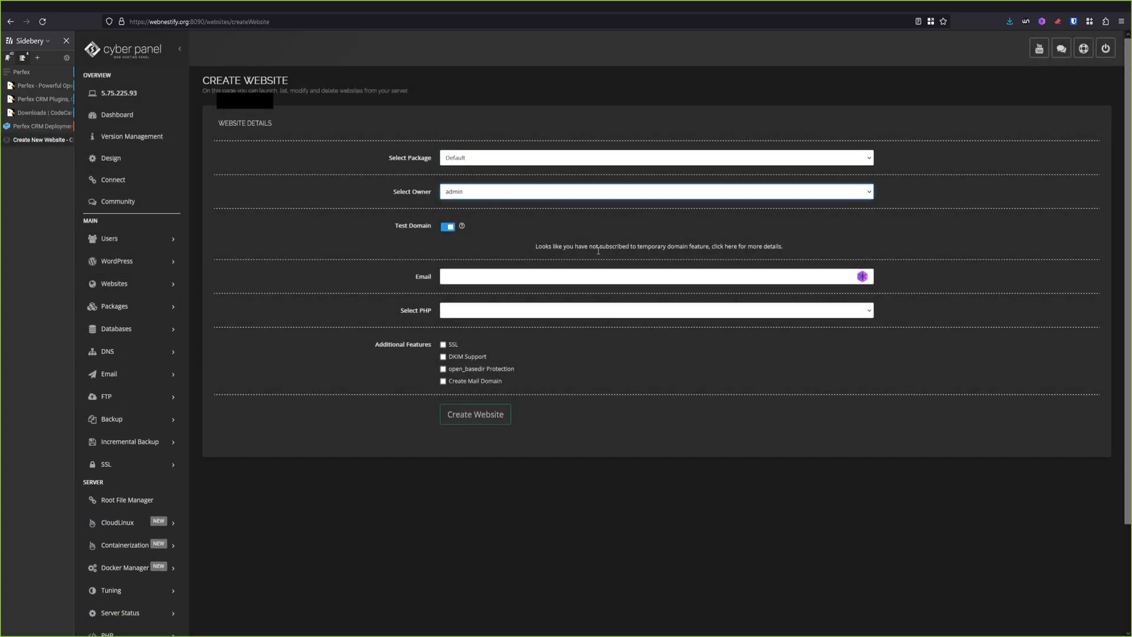
pyautogui.click(448, 227)
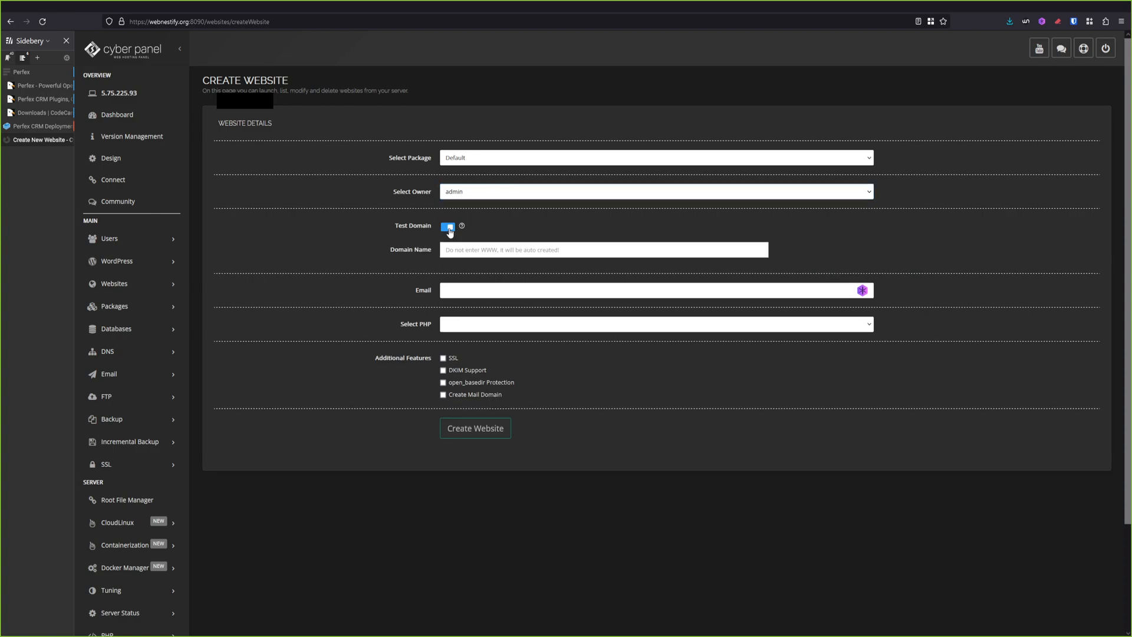
pyautogui.click(447, 226)
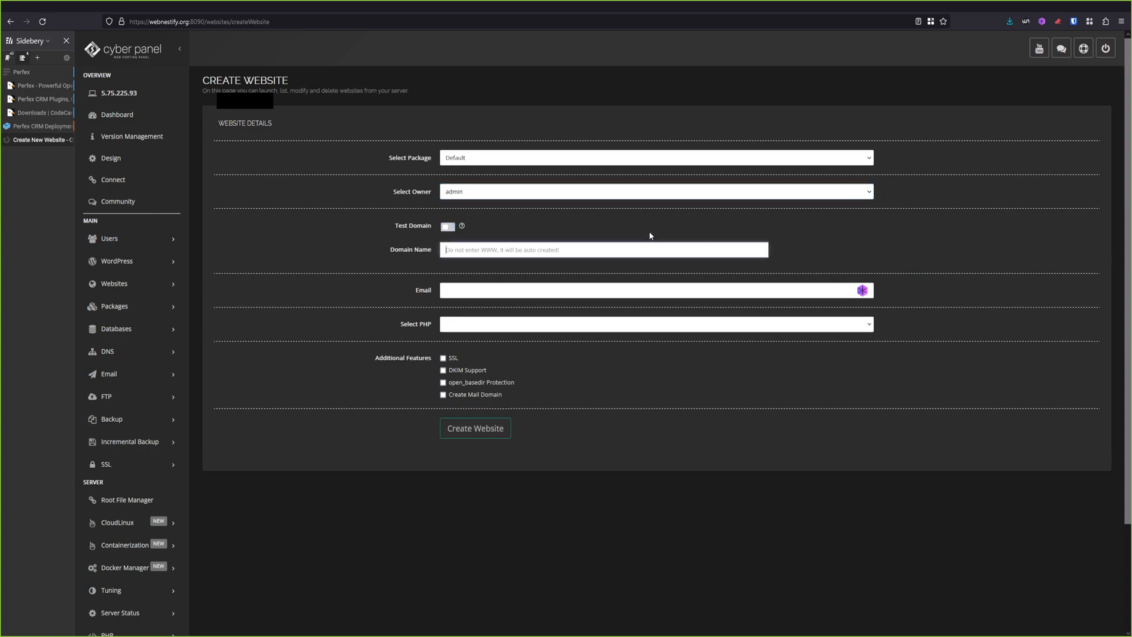
pyautogui.write('crm.webnest')
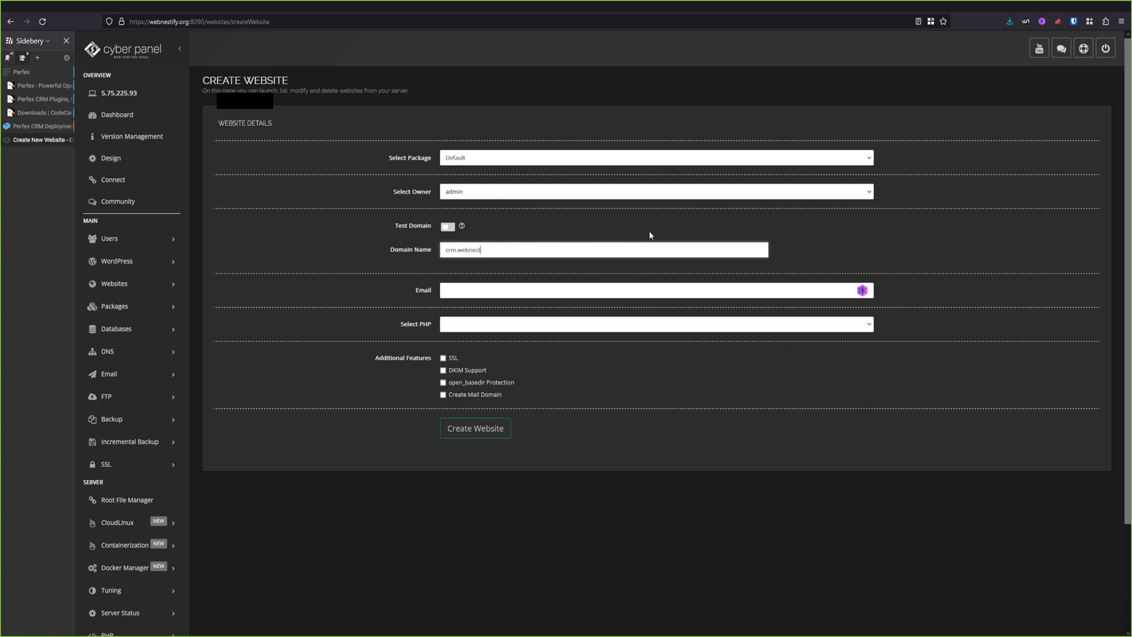
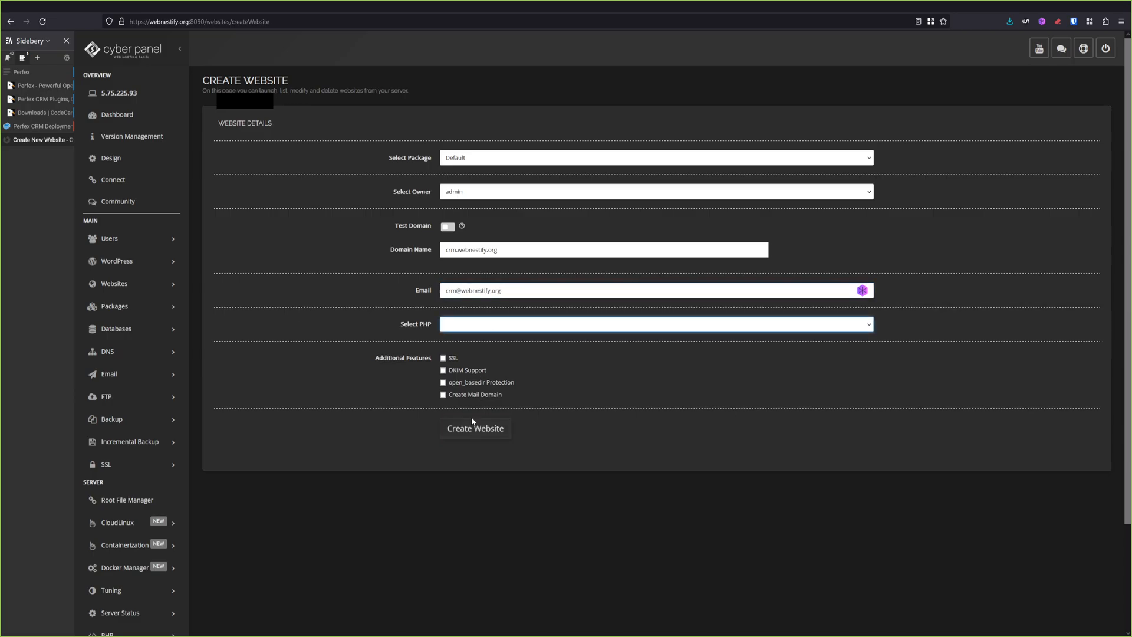
pyautogui.moveTo(474, 429)
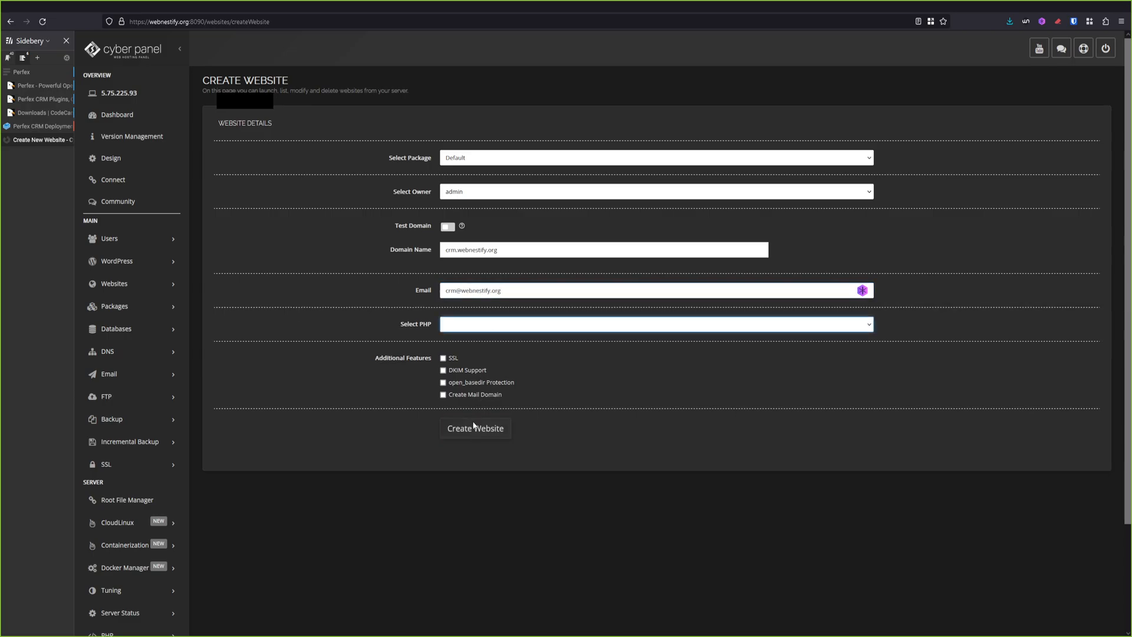
# - Choose PHP 8.1 and create the crm.webnestify.org website
pyautogui.click(654, 324)
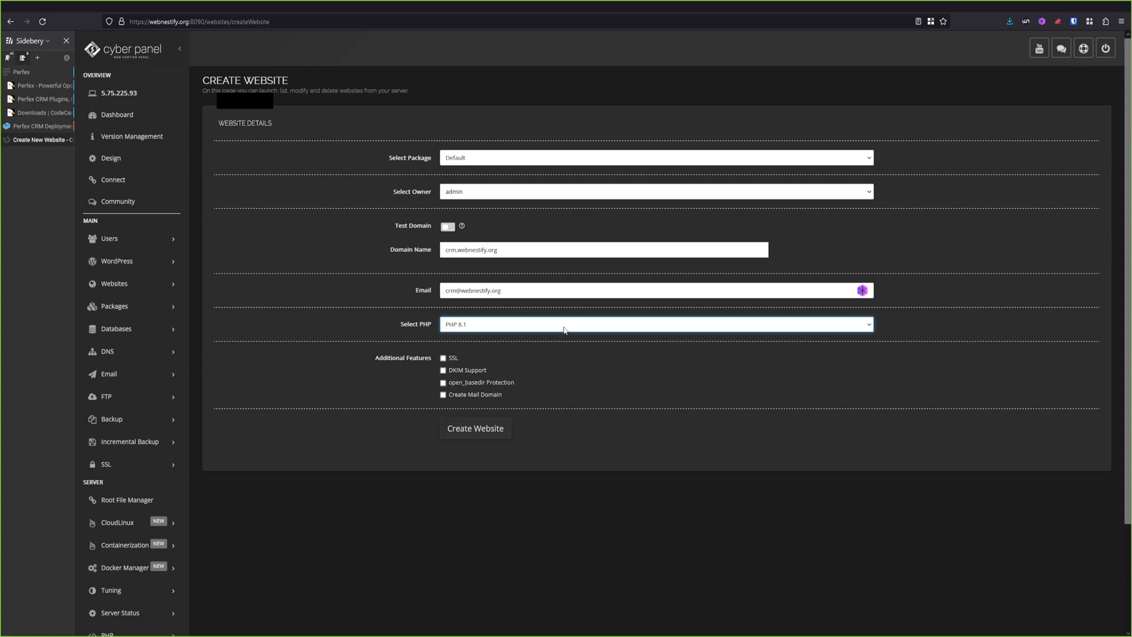
pyautogui.moveTo(725, 332)
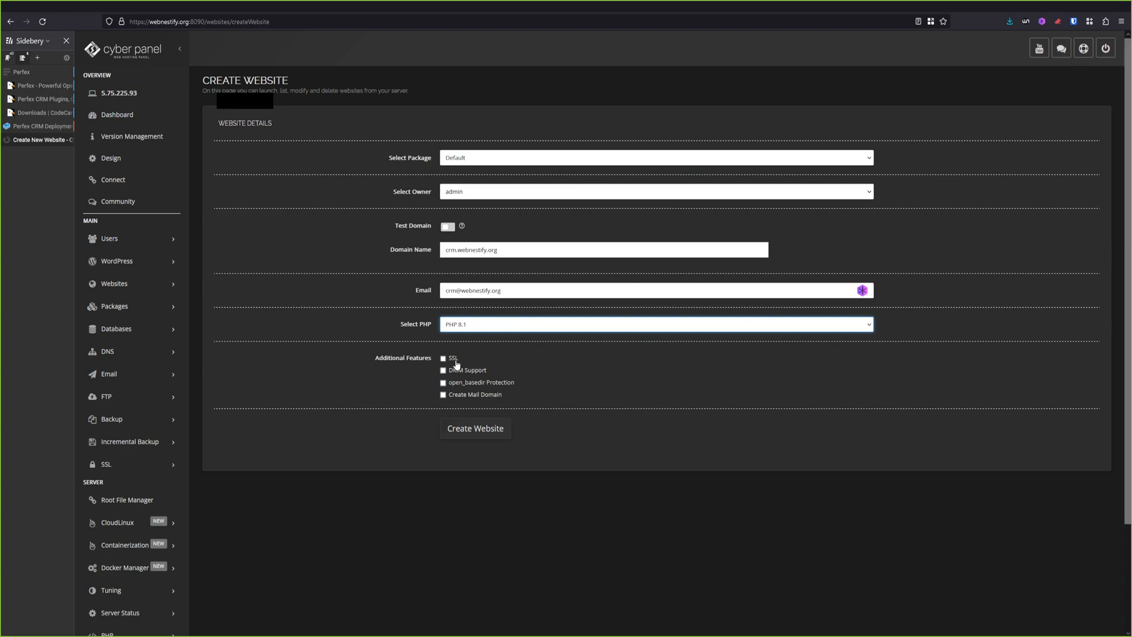
pyautogui.click(476, 428)
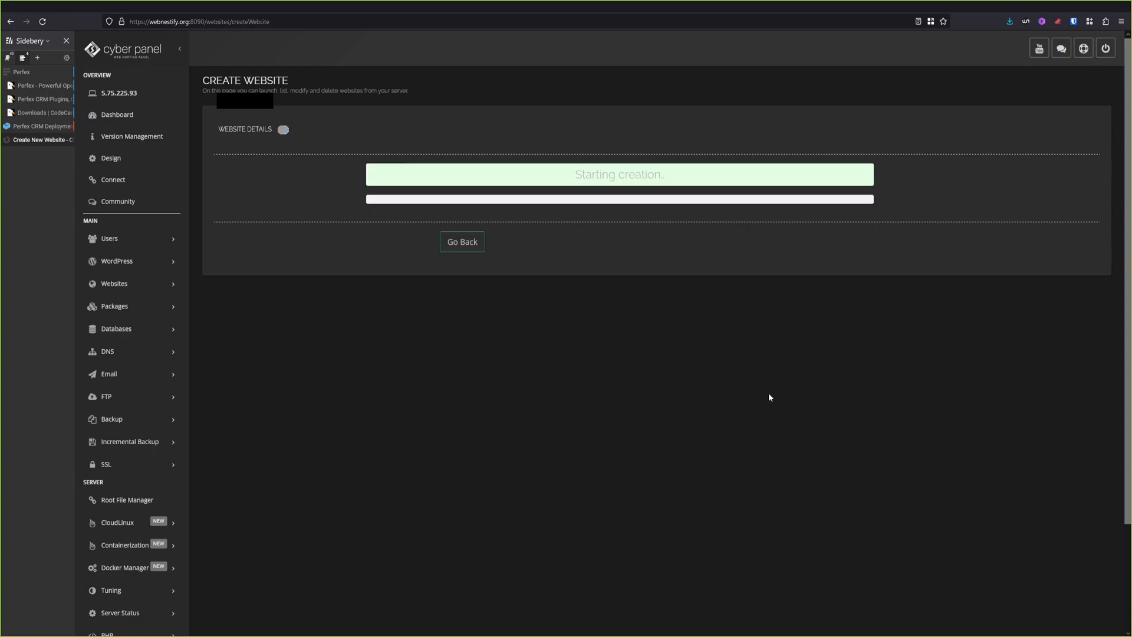
pyautogui.moveTo(722, 325)
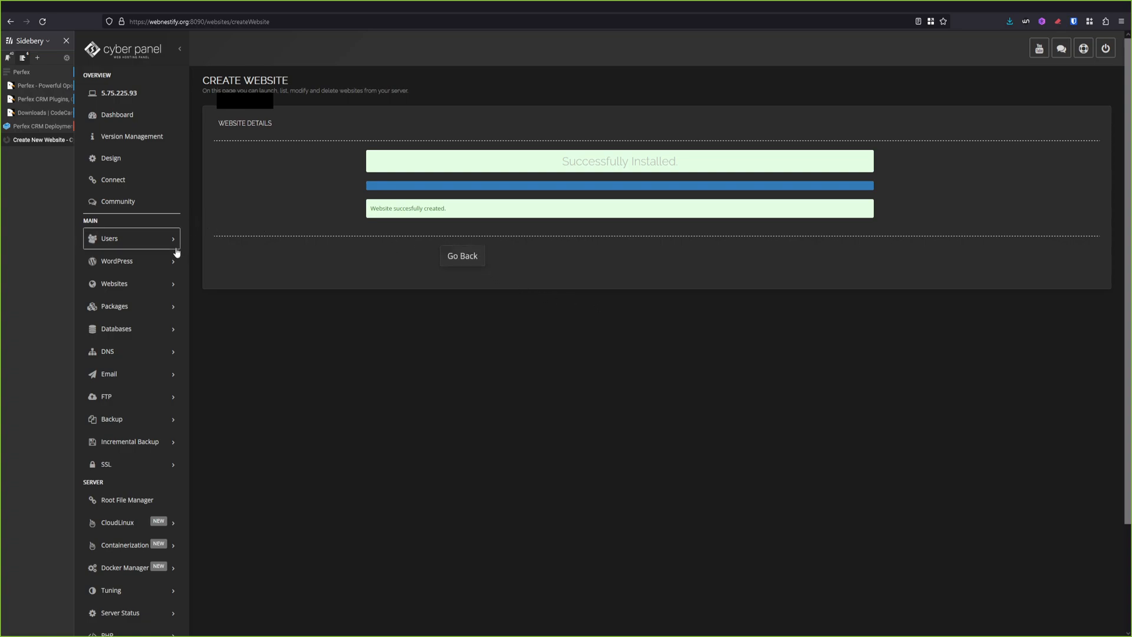
# - List the hosted websites and launch the File Manager for crm.webnestify.org
pyautogui.click(113, 283)
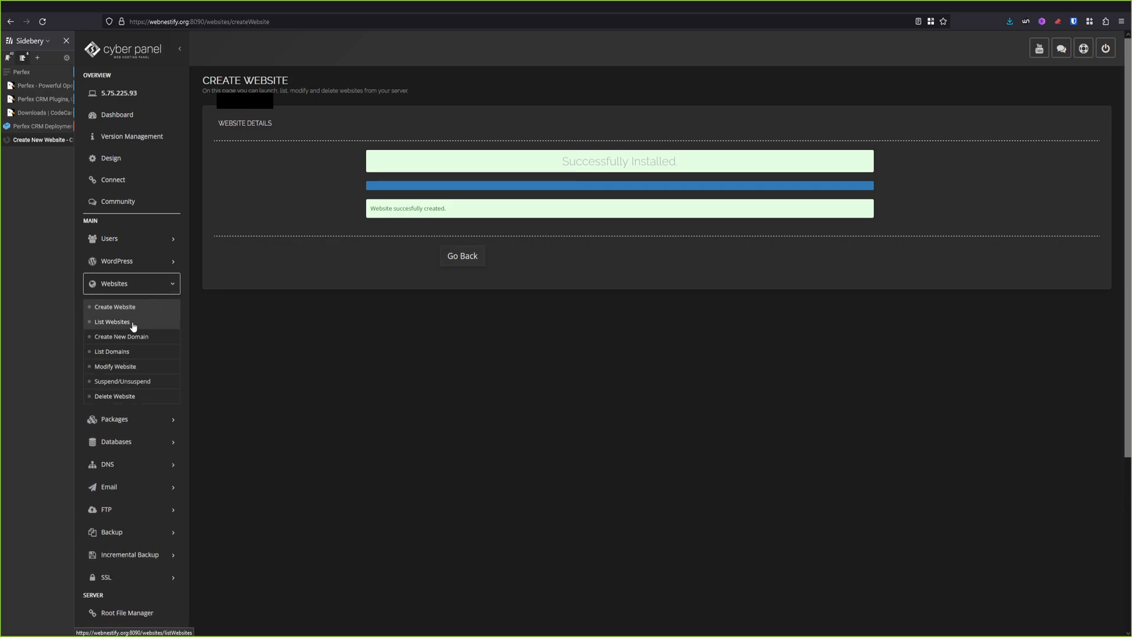
pyautogui.click(112, 321)
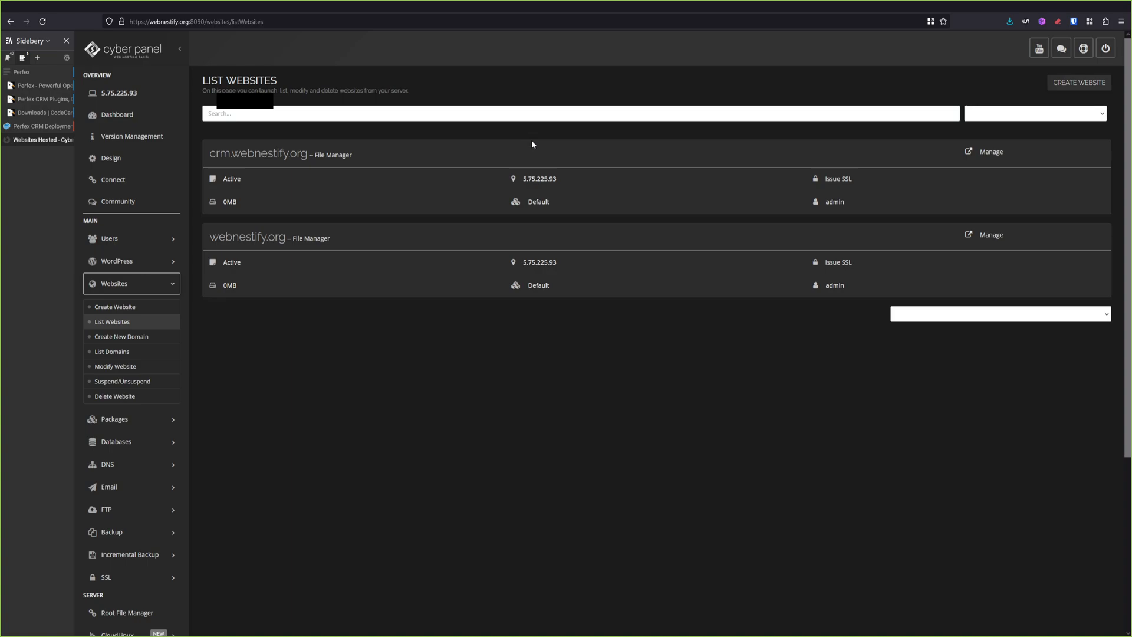
pyautogui.moveTo(726, 537)
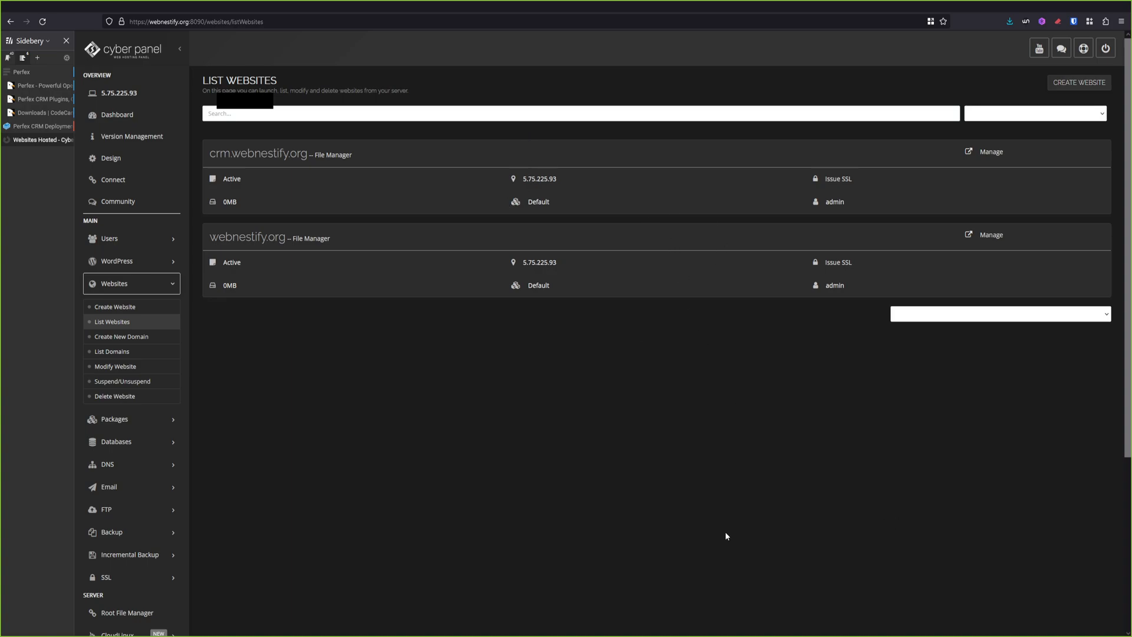
pyautogui.moveTo(320, 158)
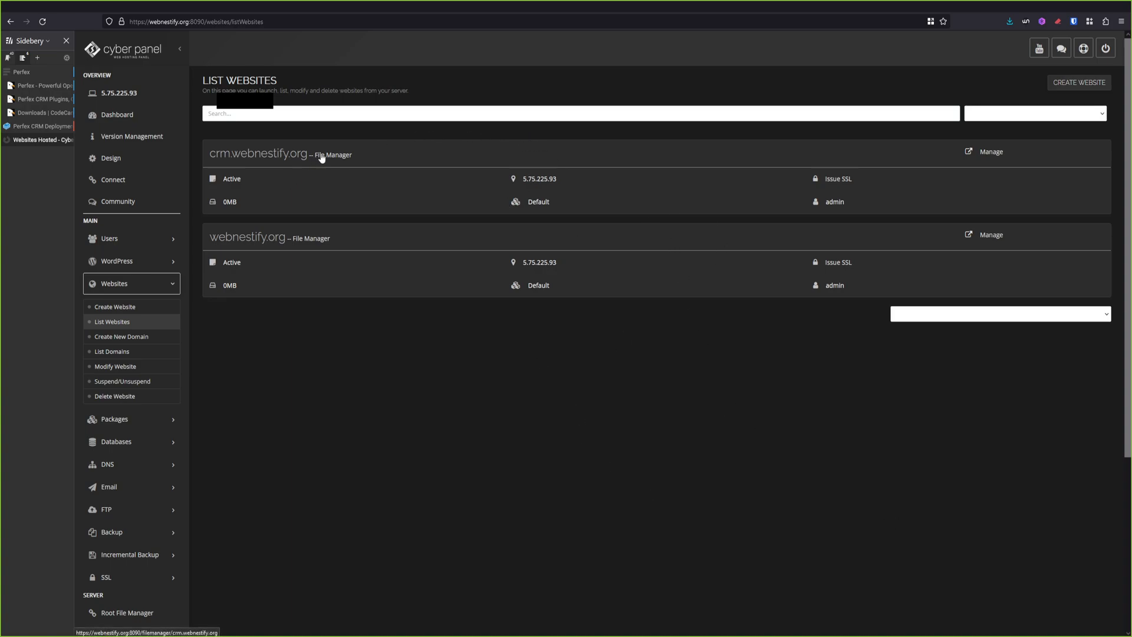
pyautogui.click(330, 154)
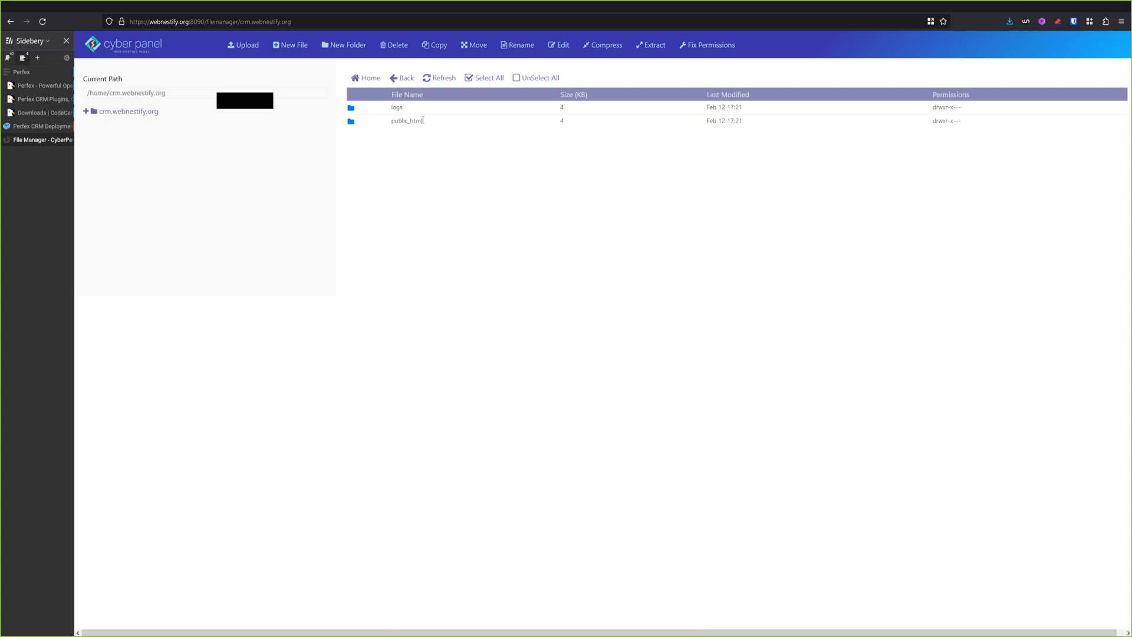
# - Go into public_html and delete the default index.html with confirmation
pyautogui.doubleClick(406, 120)
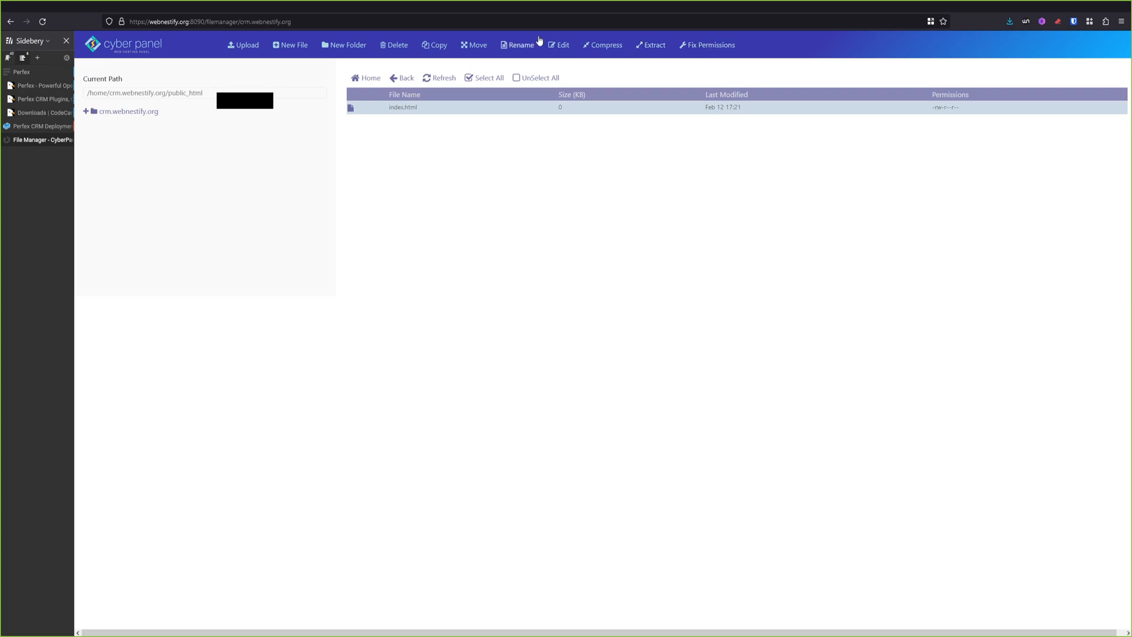
pyautogui.moveTo(505, 125)
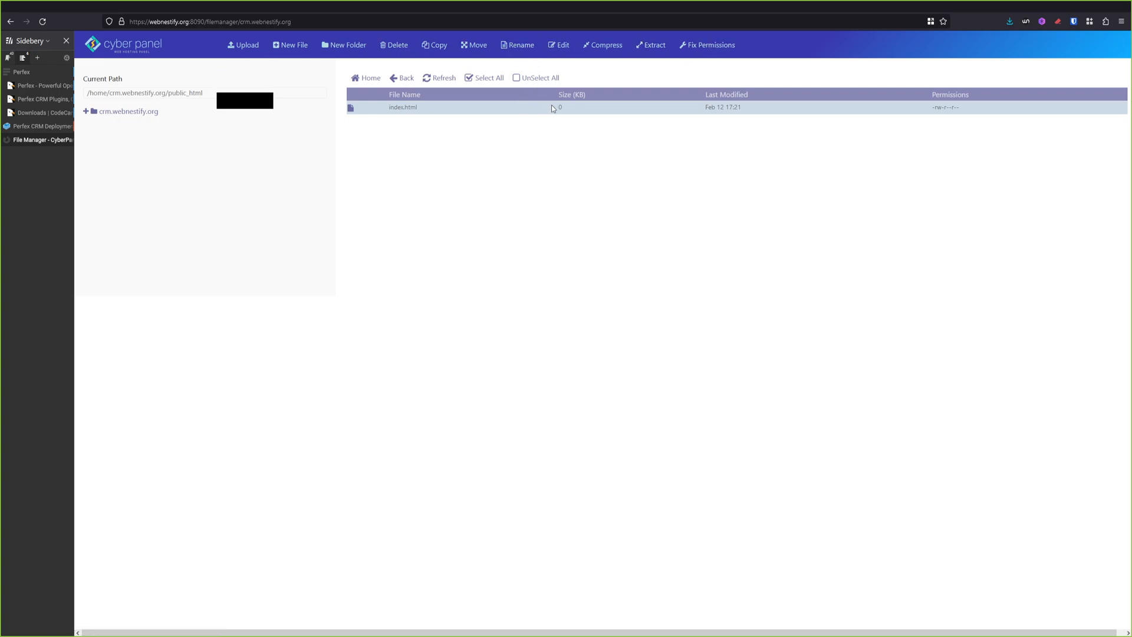
pyautogui.click(393, 44)
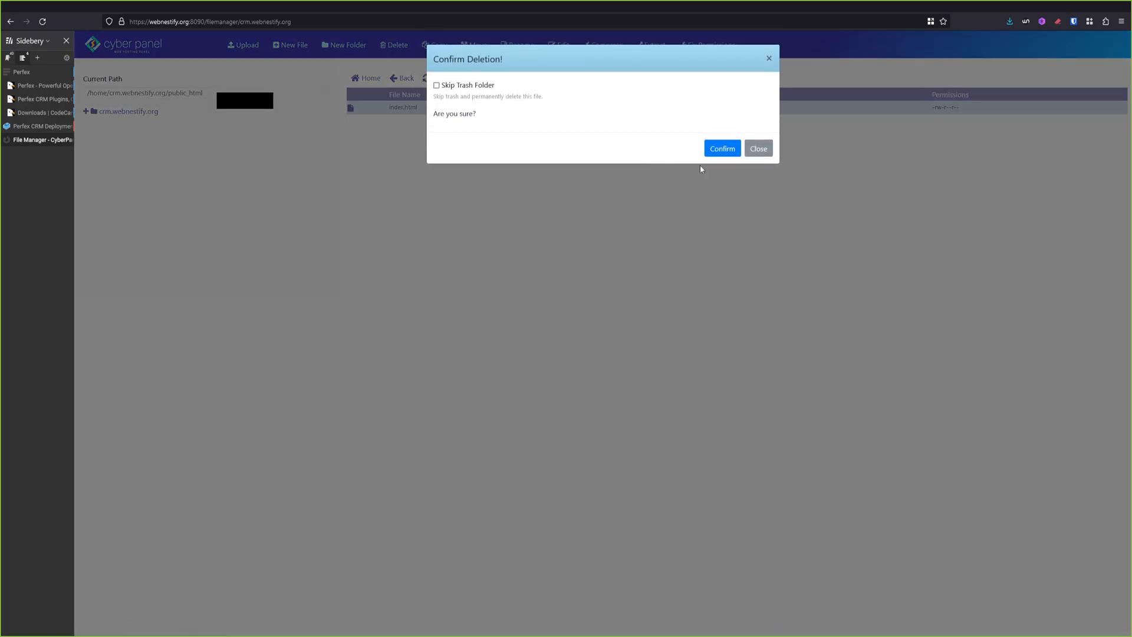
pyautogui.click(722, 149)
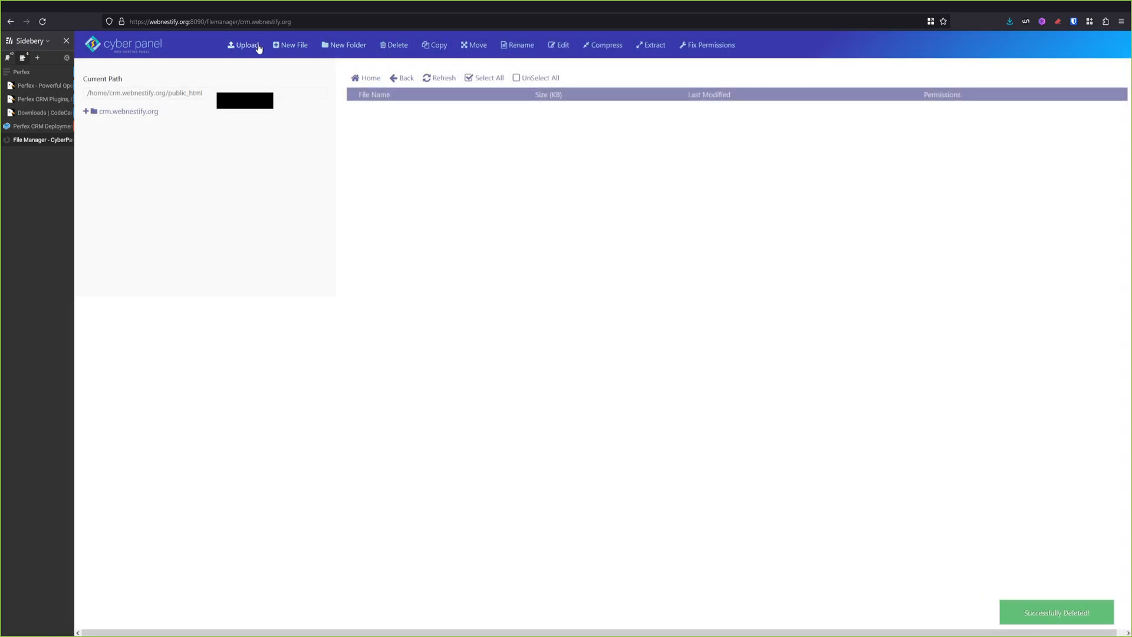
# - Upload perfex_crm.zip into public_html and close the finished upload window
pyautogui.click(247, 44)
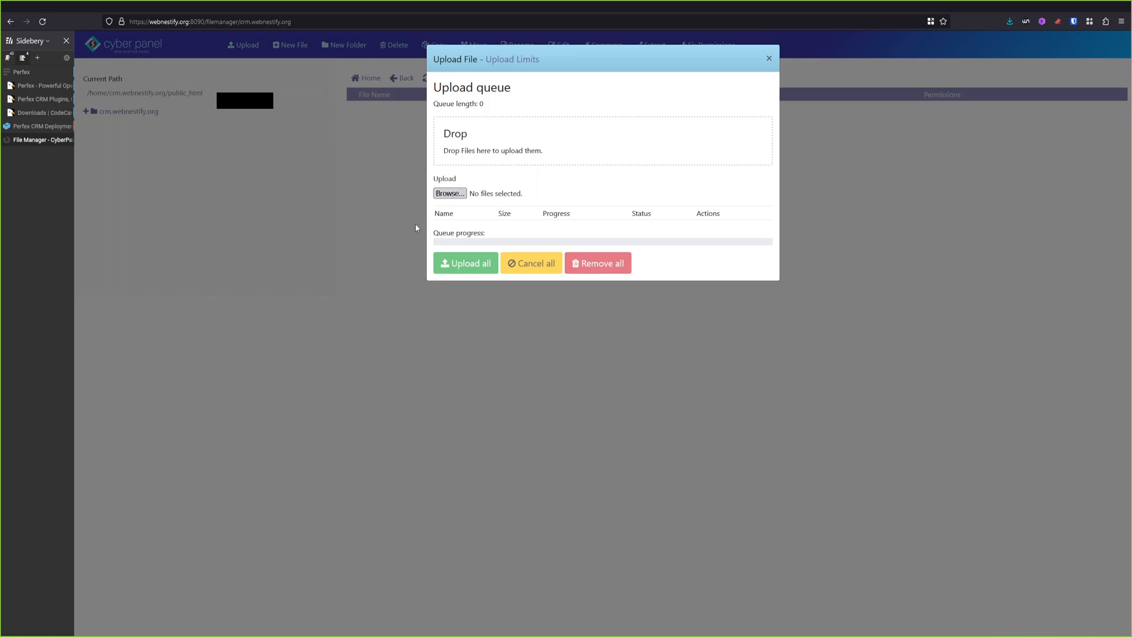
pyautogui.click(449, 193)
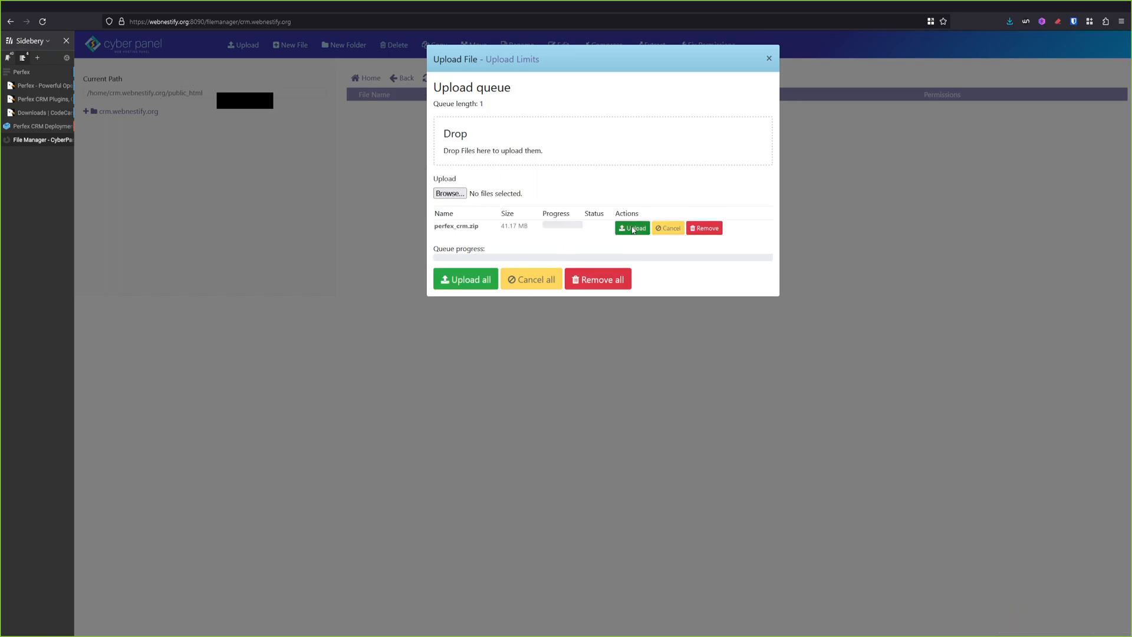
pyautogui.click(632, 229)
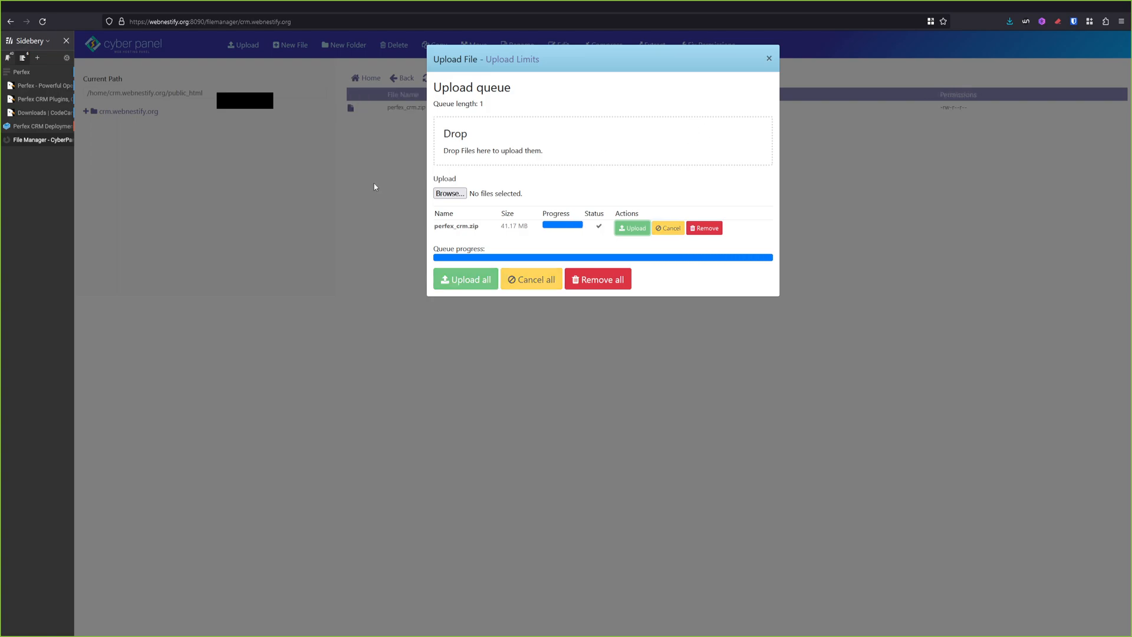
pyautogui.click(768, 59)
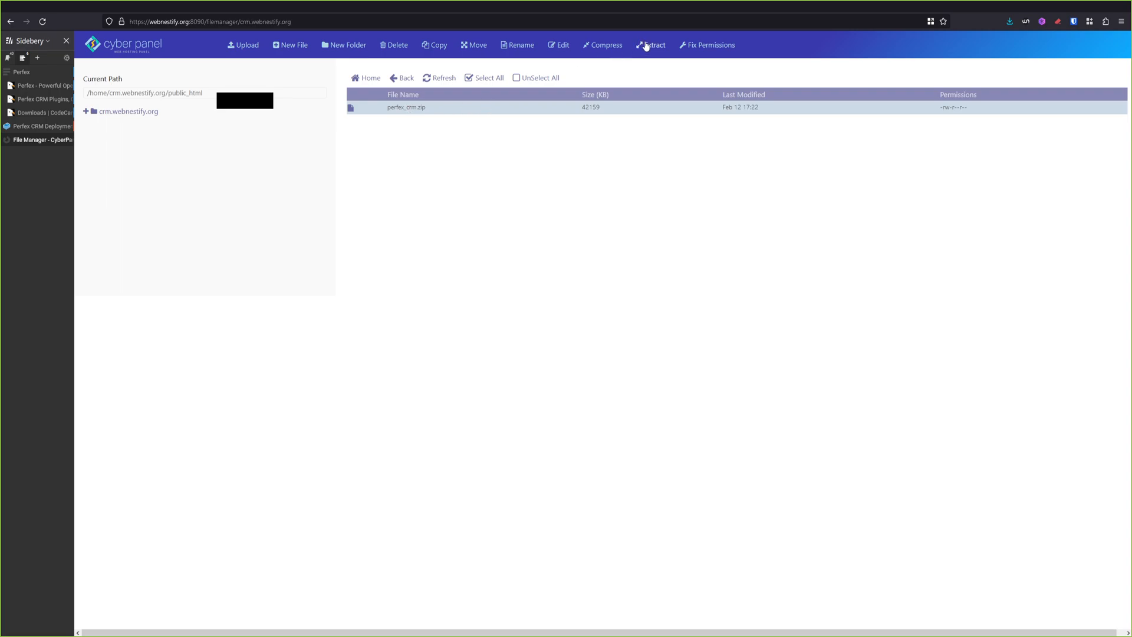
# - Extract perfex_crm.zip into public_html
pyautogui.click(654, 45)
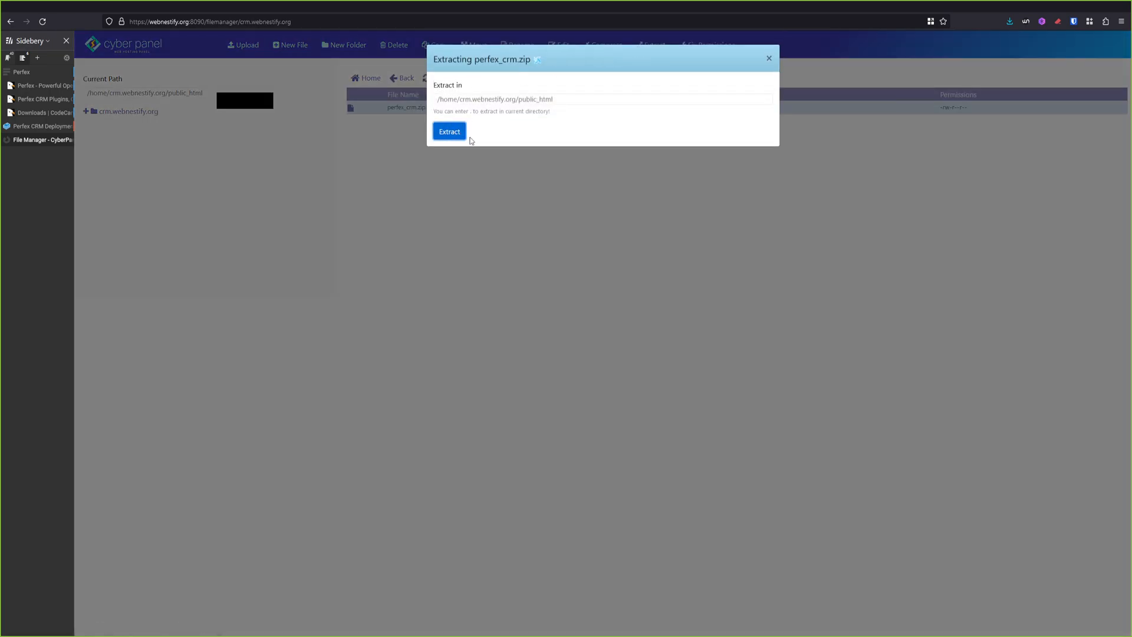
pyautogui.click(448, 131)
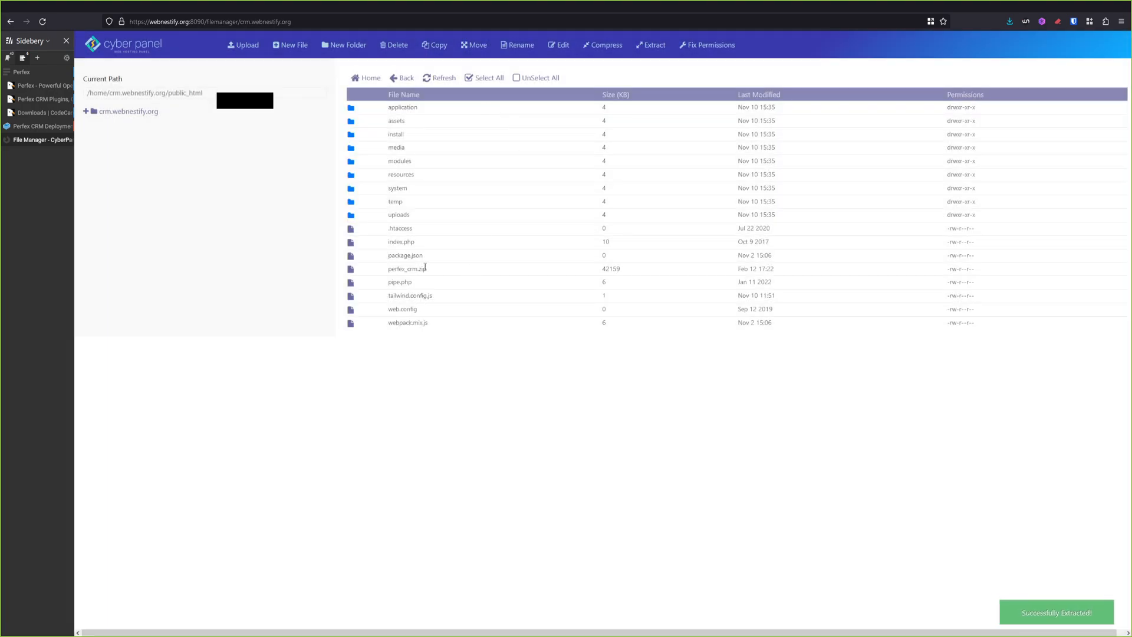
# - Delete the perfex_crm.zip archive with confirmation, leaving the Perfex files
pyautogui.click(408, 268)
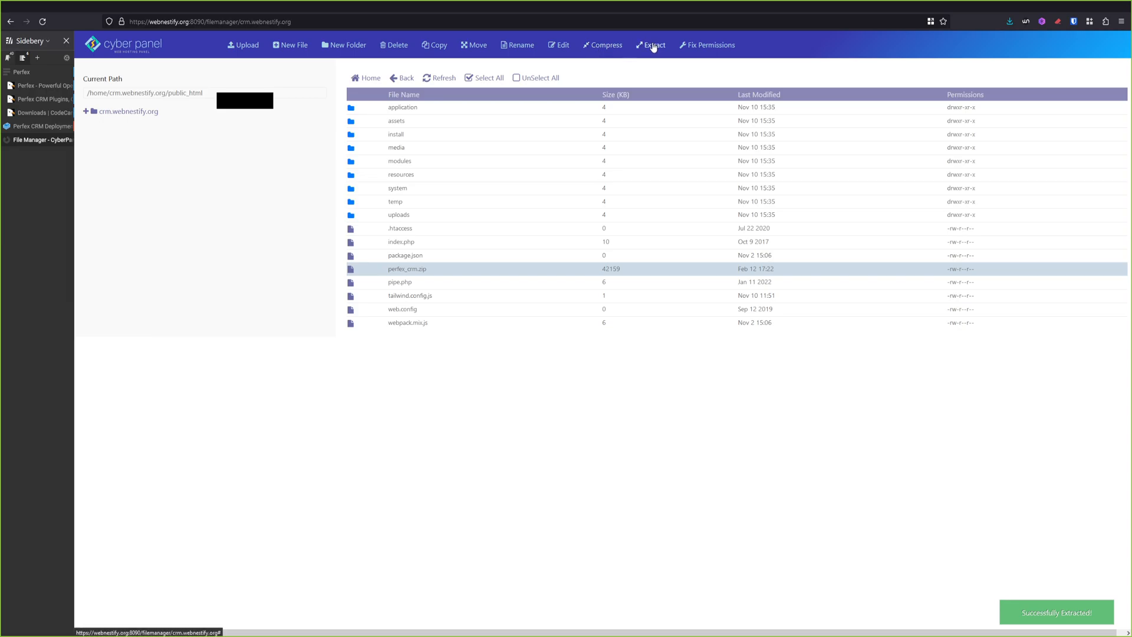
pyautogui.click(394, 45)
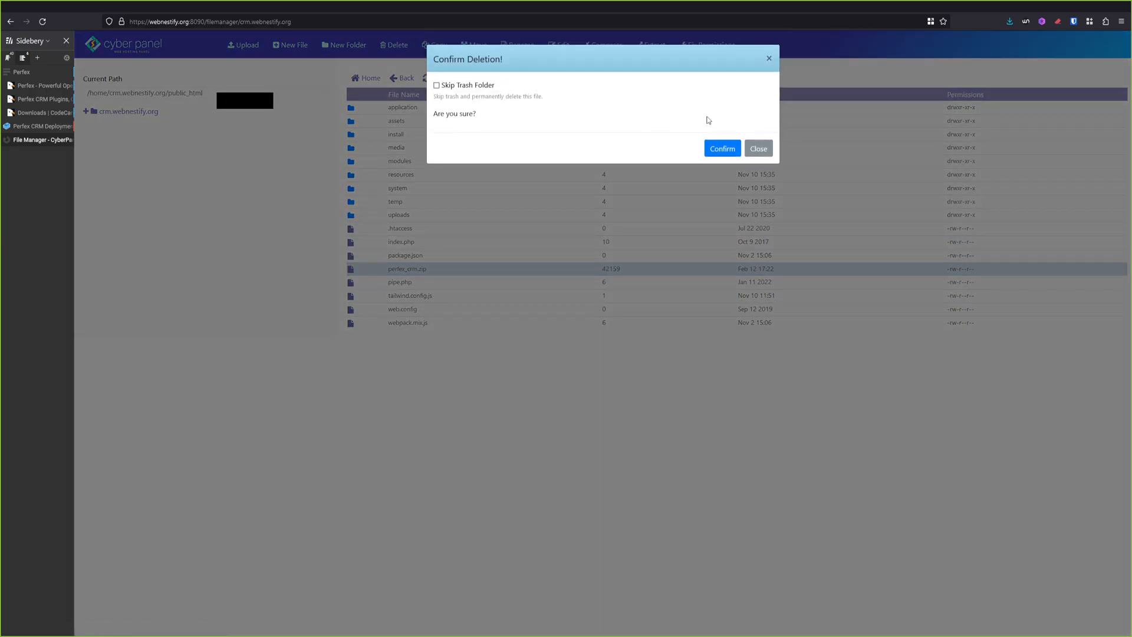
pyautogui.click(722, 149)
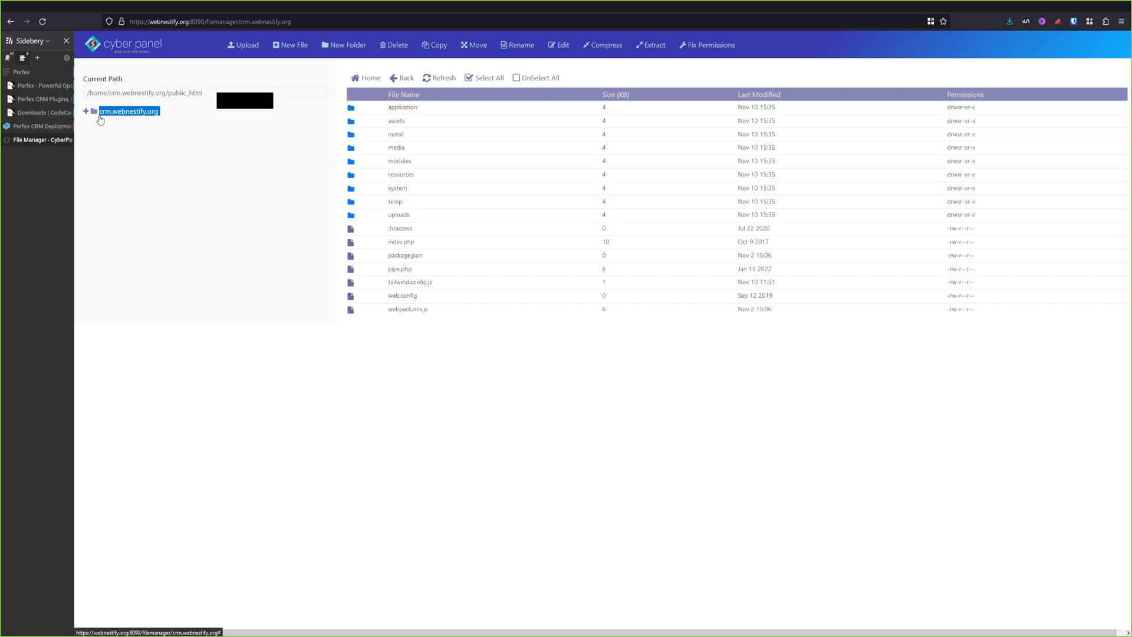
pyautogui.moveTo(211, 211)
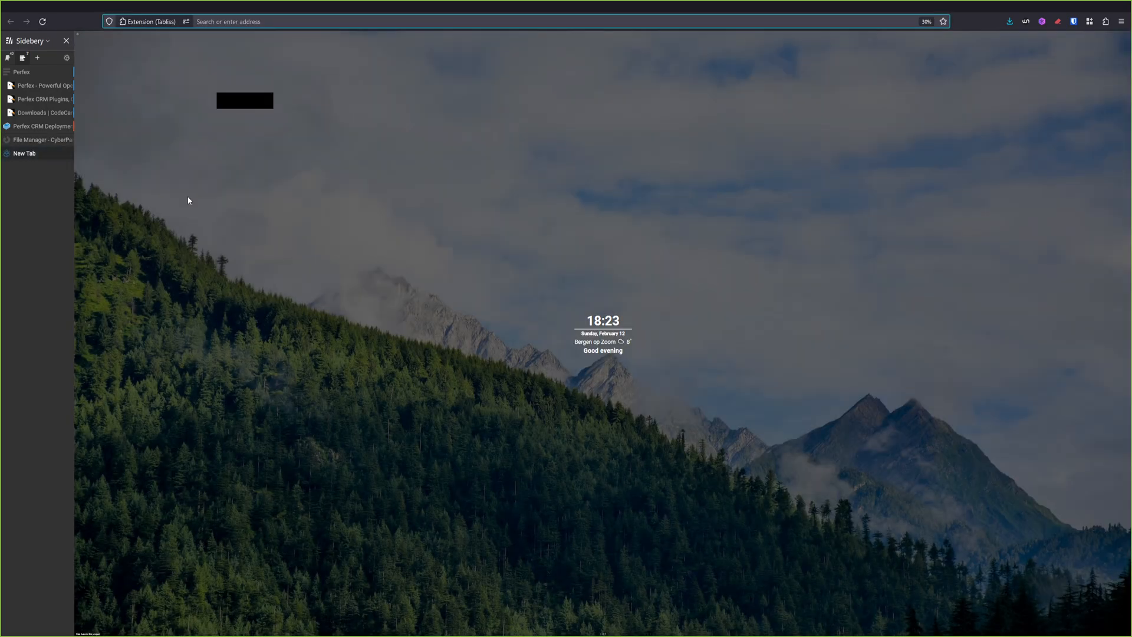
# - Load crm.webnestify.org to reach the Perfex installer, then return to the CyberPanel file manager
pyautogui.write('crm.webnestify.org/install/')
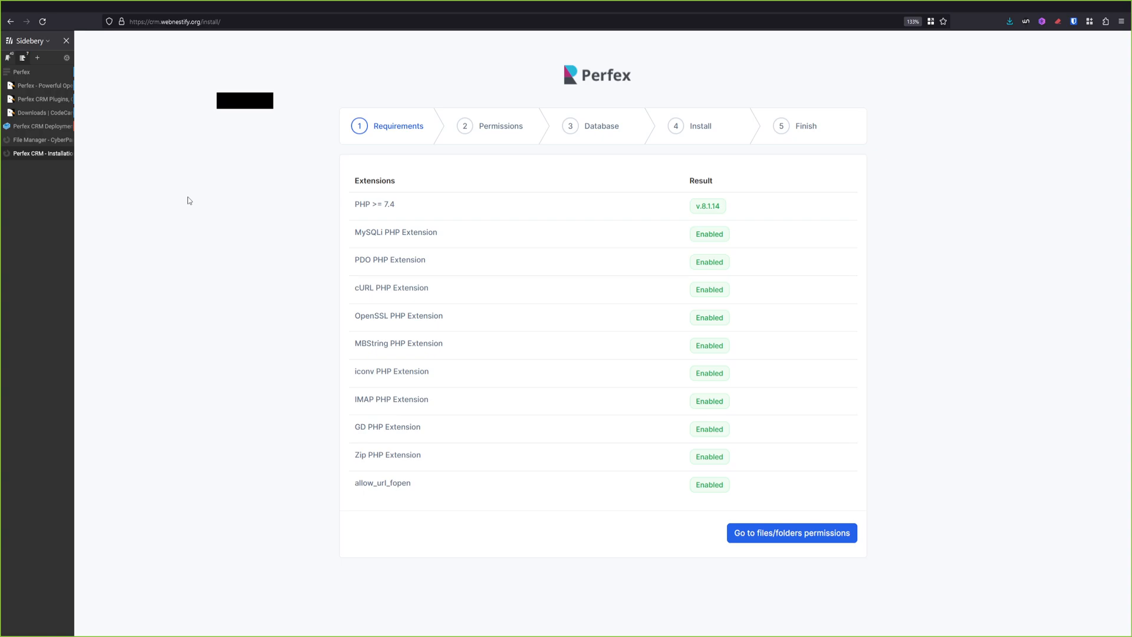
pyautogui.moveTo(442, 12)
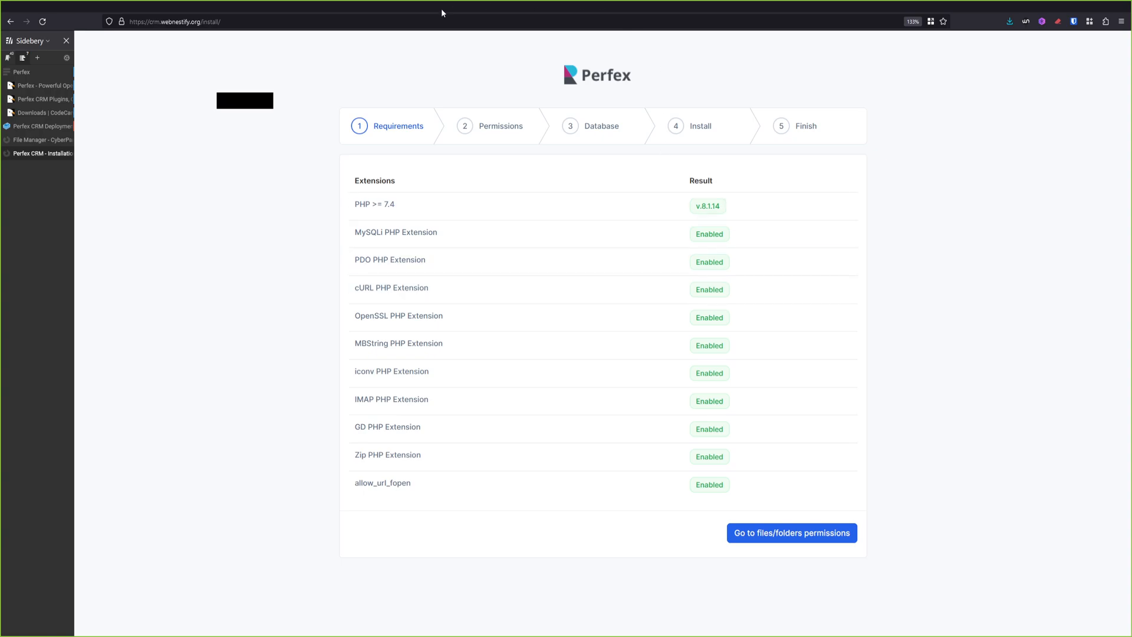
pyautogui.moveTo(449, 198)
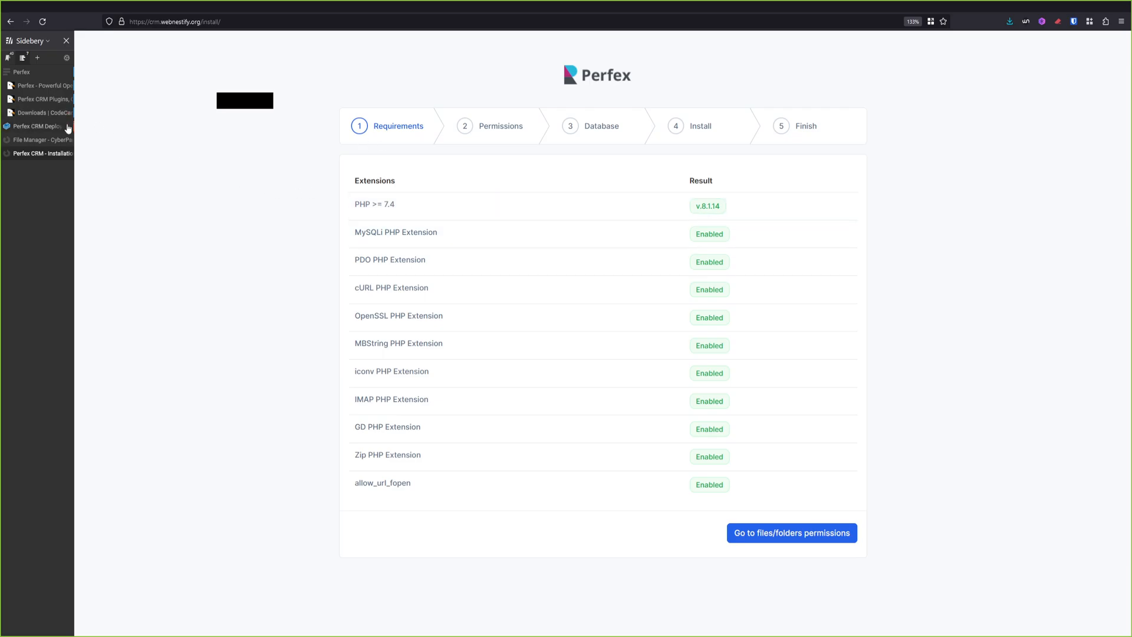
pyautogui.click(36, 141)
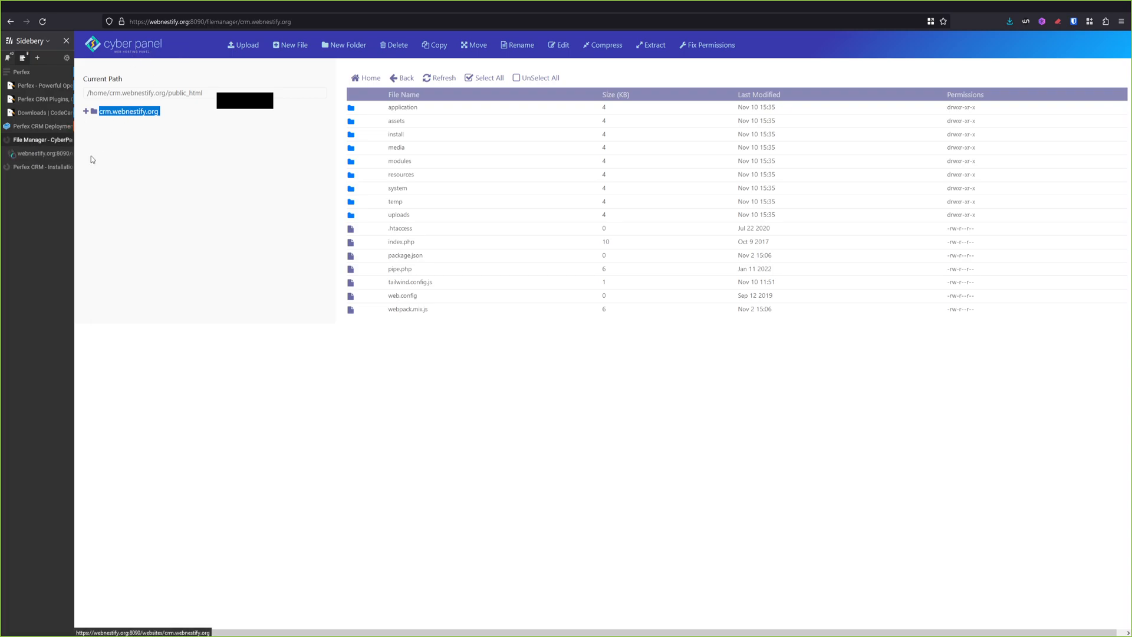
# - Show the server Services status (OpenLiteSpeed, MariaDB running), then return to the Perfex installer
pyautogui.click(36, 153)
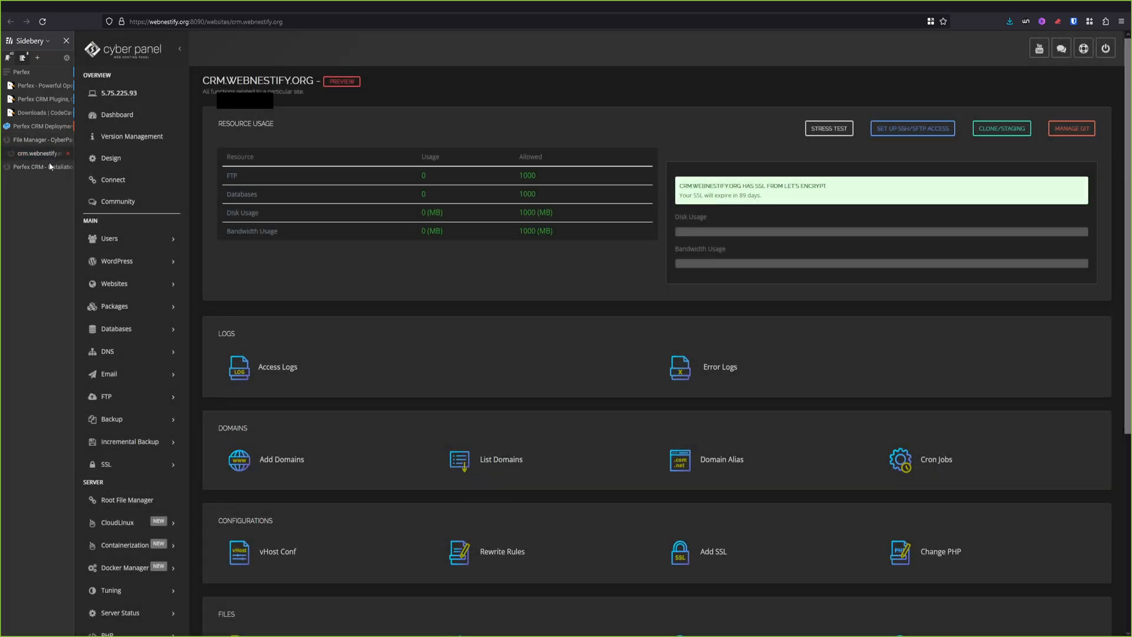
pyautogui.scroll(-3)
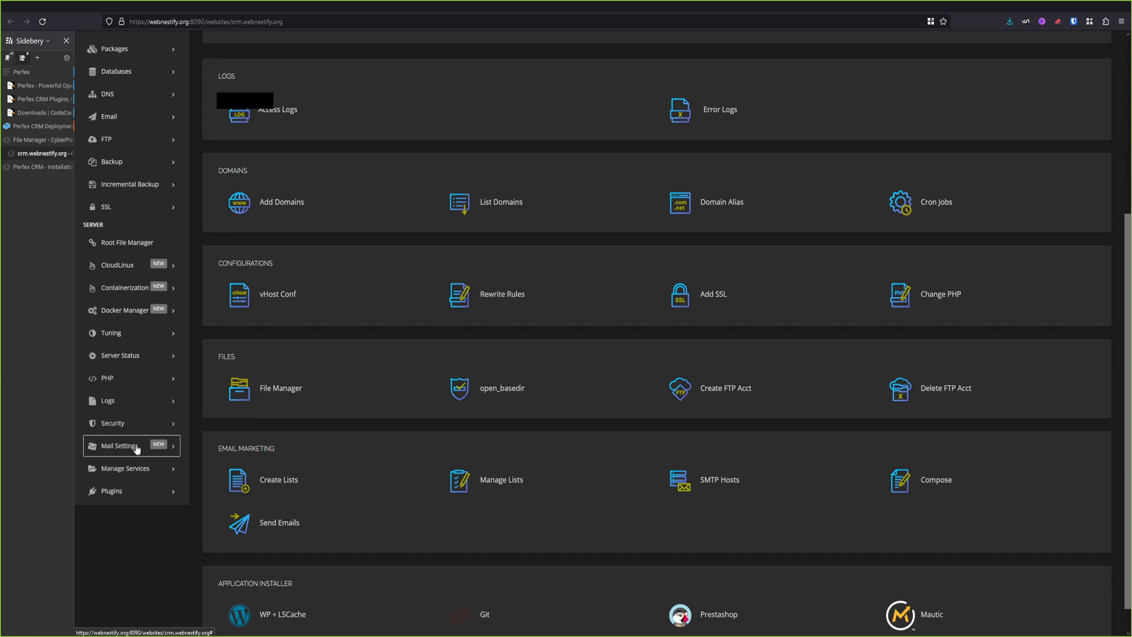
pyautogui.moveTo(152, 356)
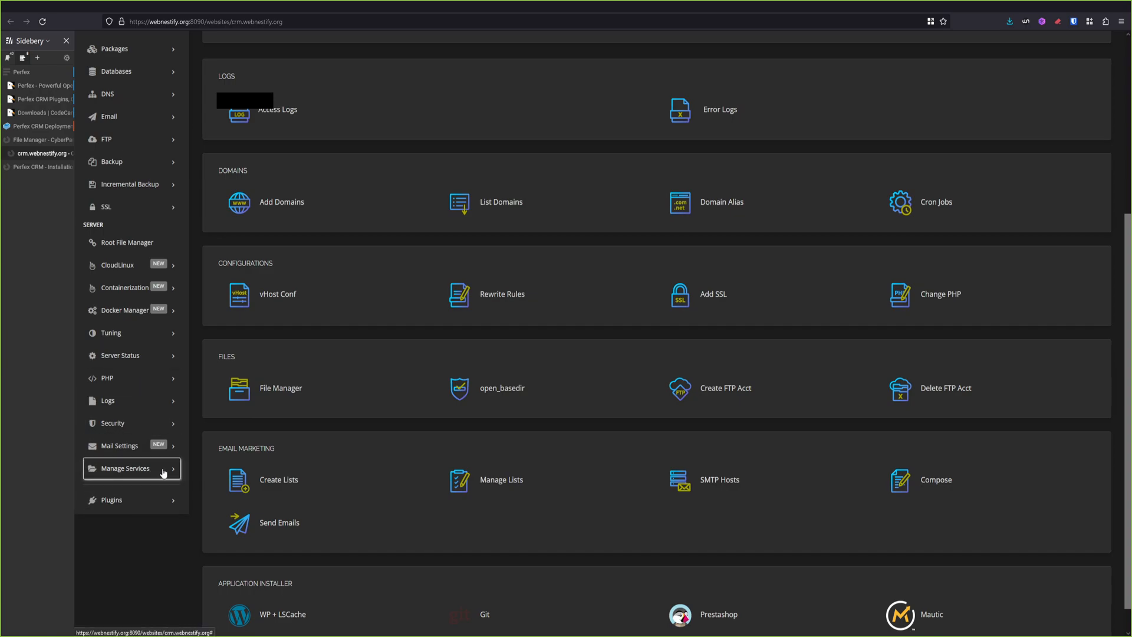
pyautogui.click(125, 468)
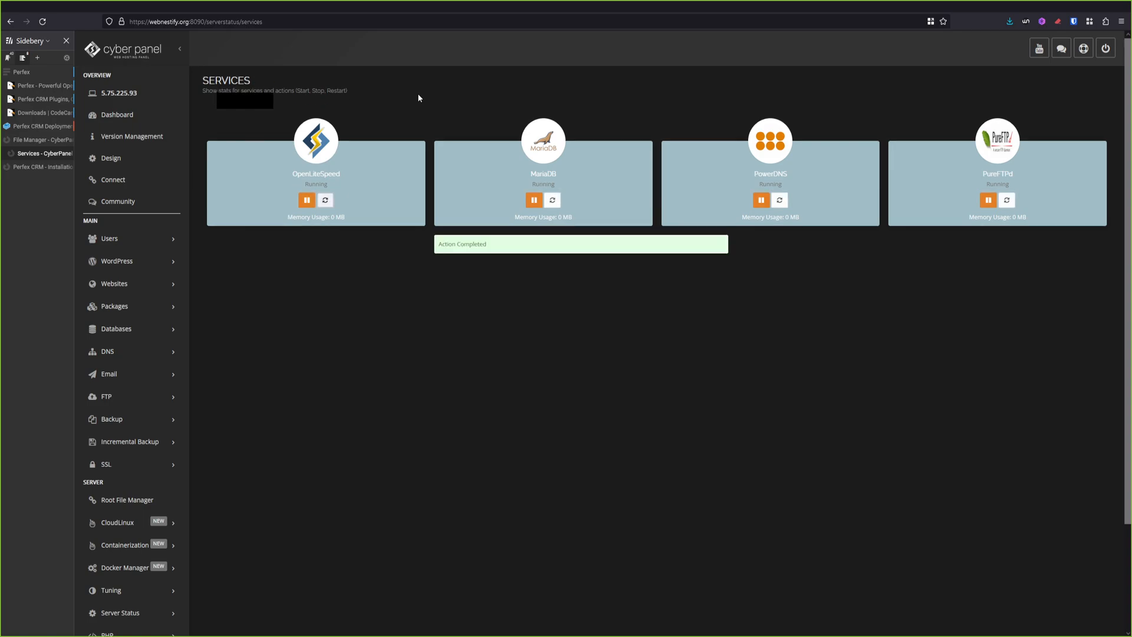
pyautogui.click(39, 167)
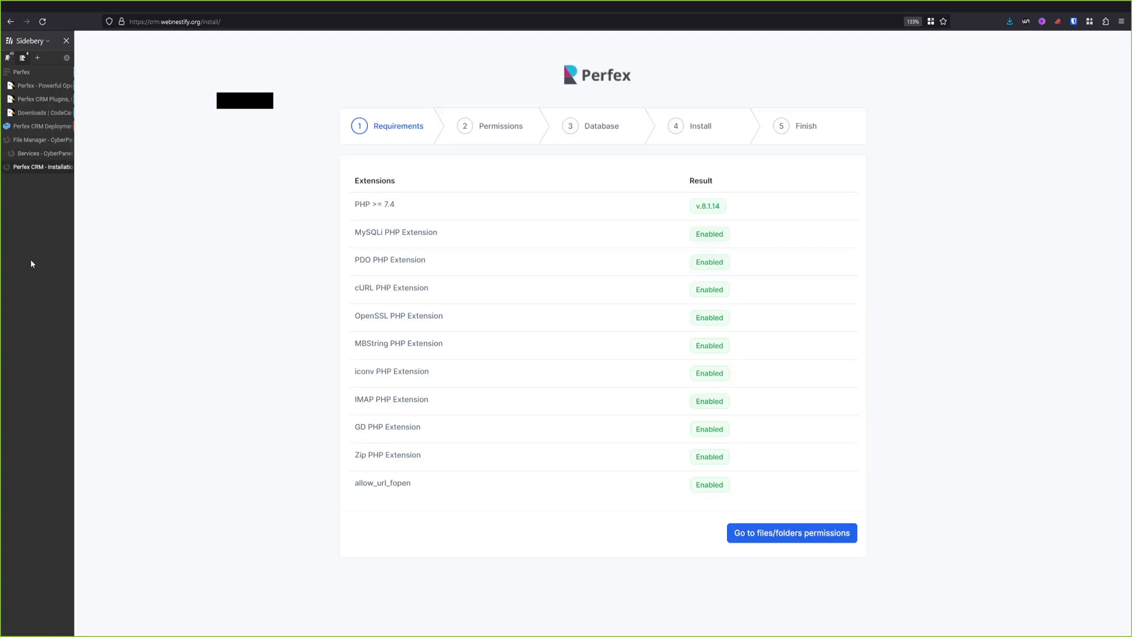
pyautogui.moveTo(376, 177)
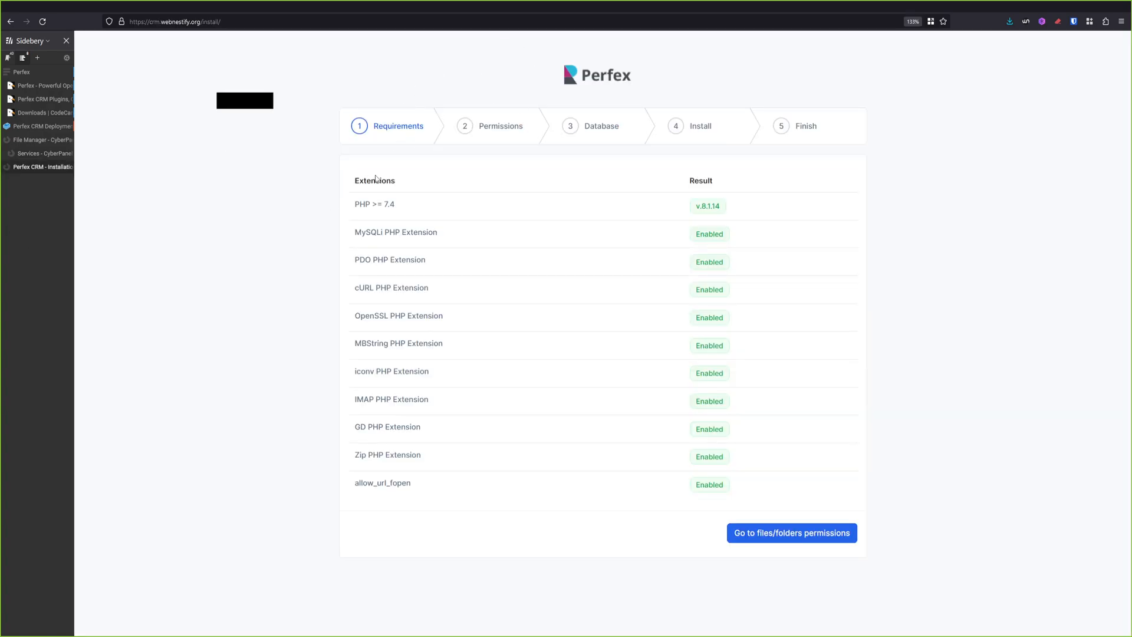
pyautogui.moveTo(684, 181)
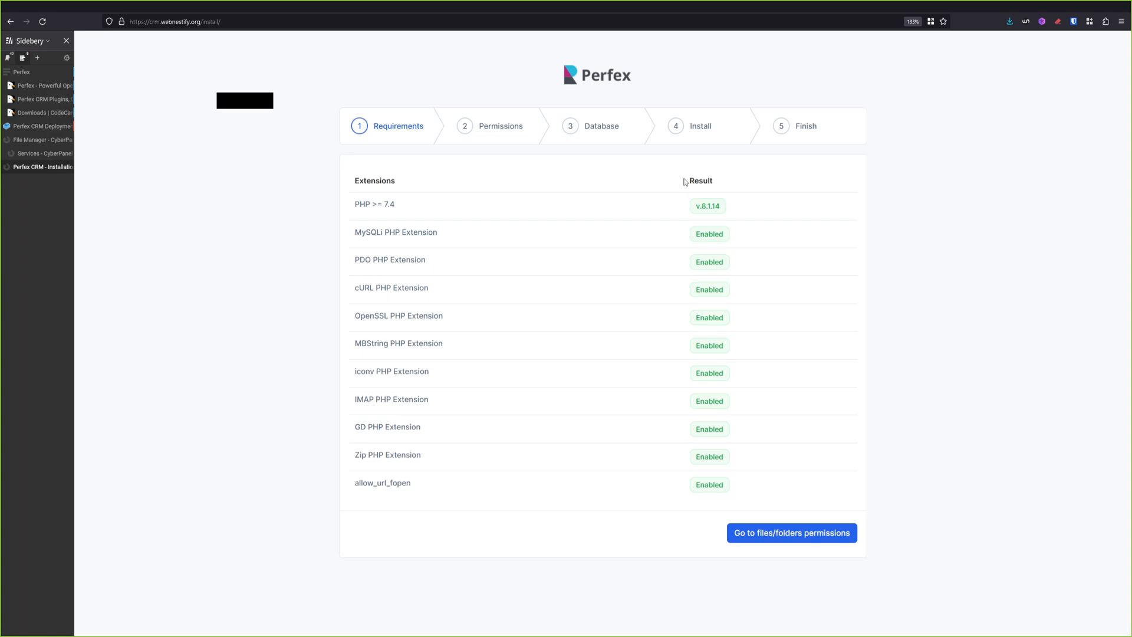
pyautogui.moveTo(909, 276)
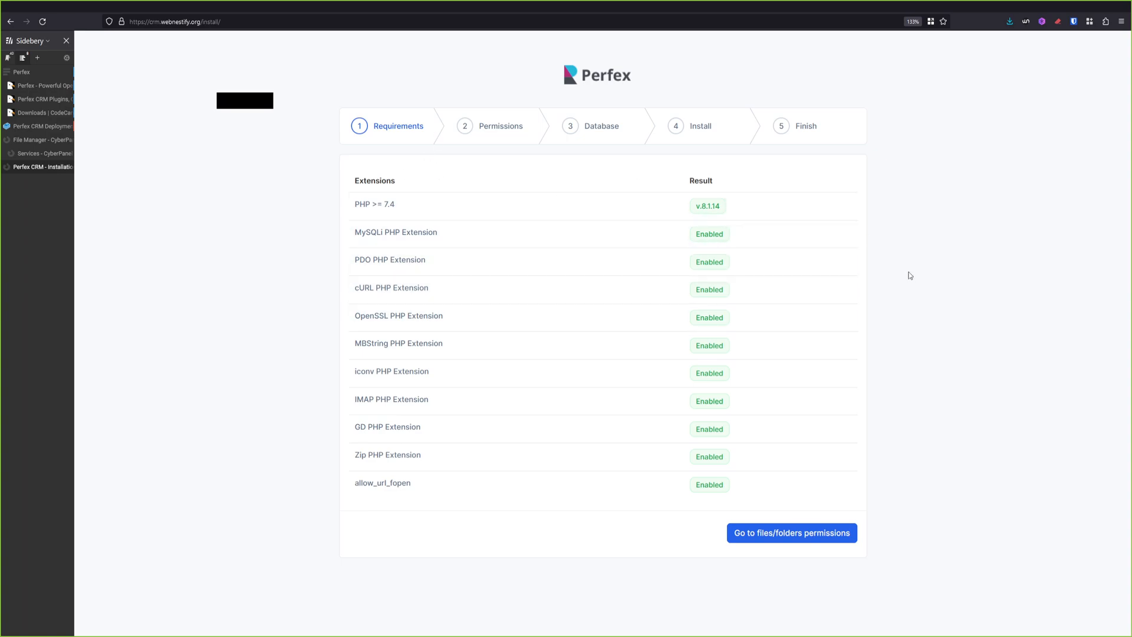
pyautogui.moveTo(880, 248)
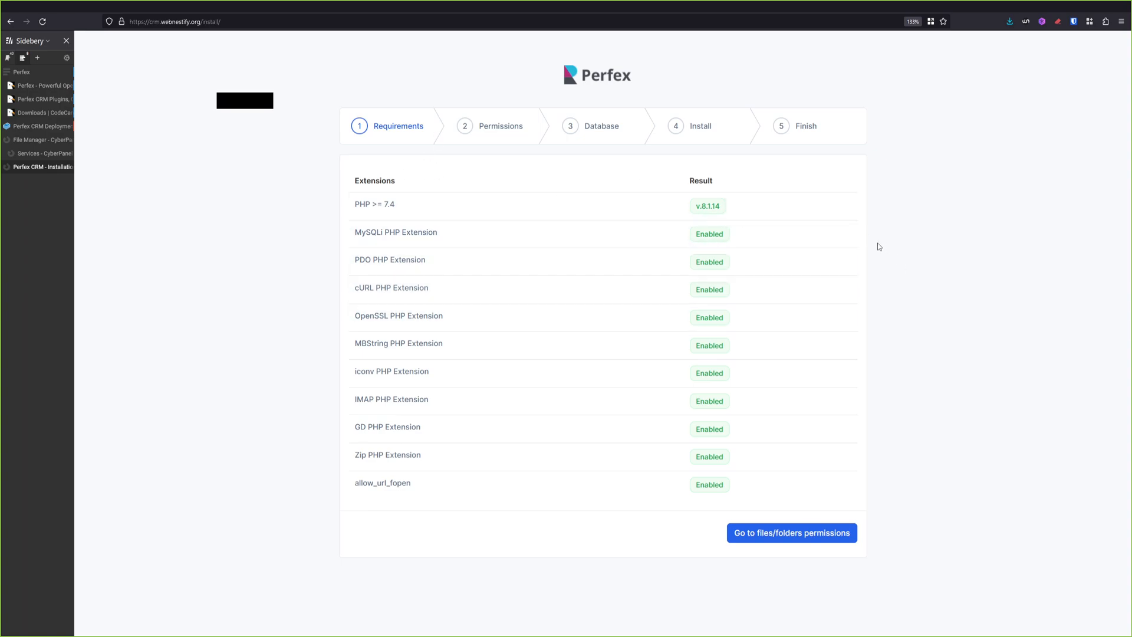
pyautogui.moveTo(668, 463)
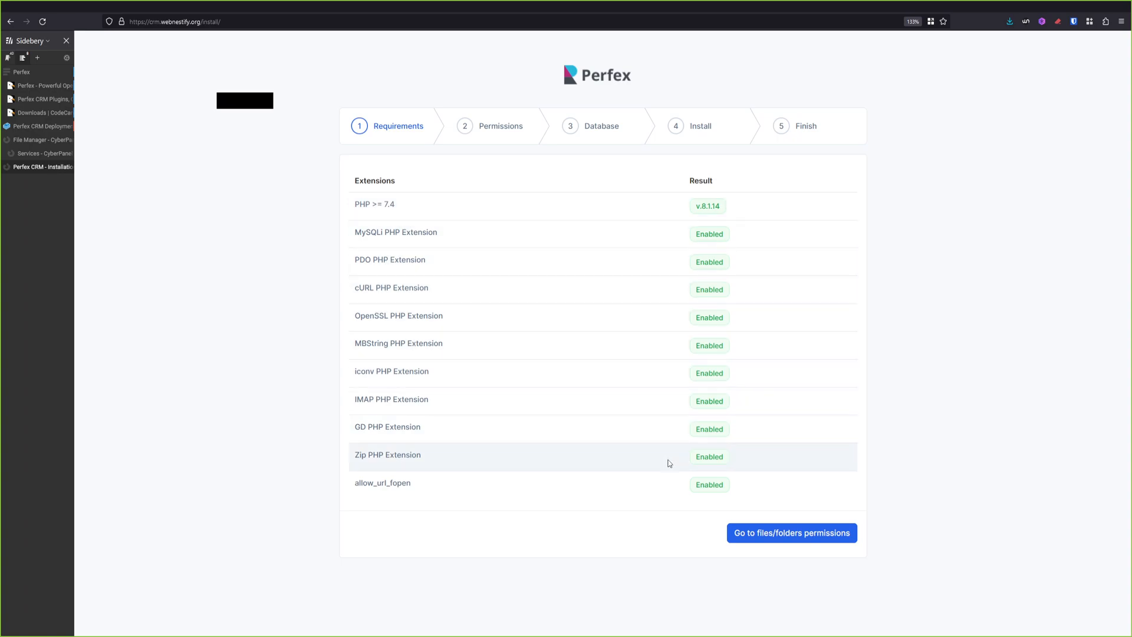
pyautogui.moveTo(810, 544)
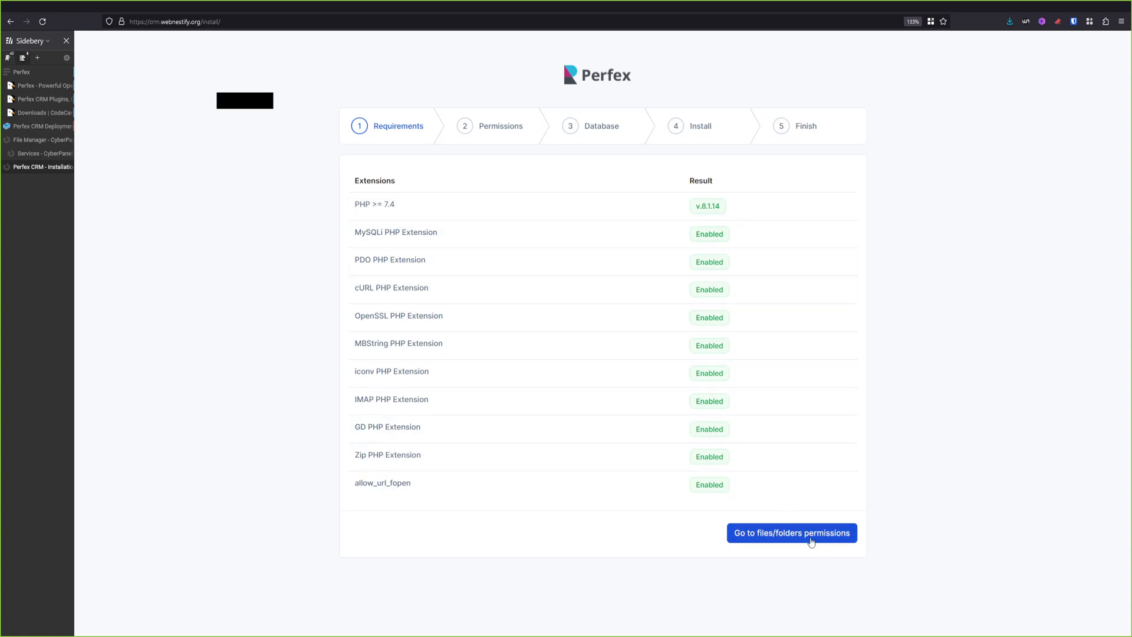
# - Advance to the files/folders permissions step and review the Ok results
pyautogui.click(792, 532)
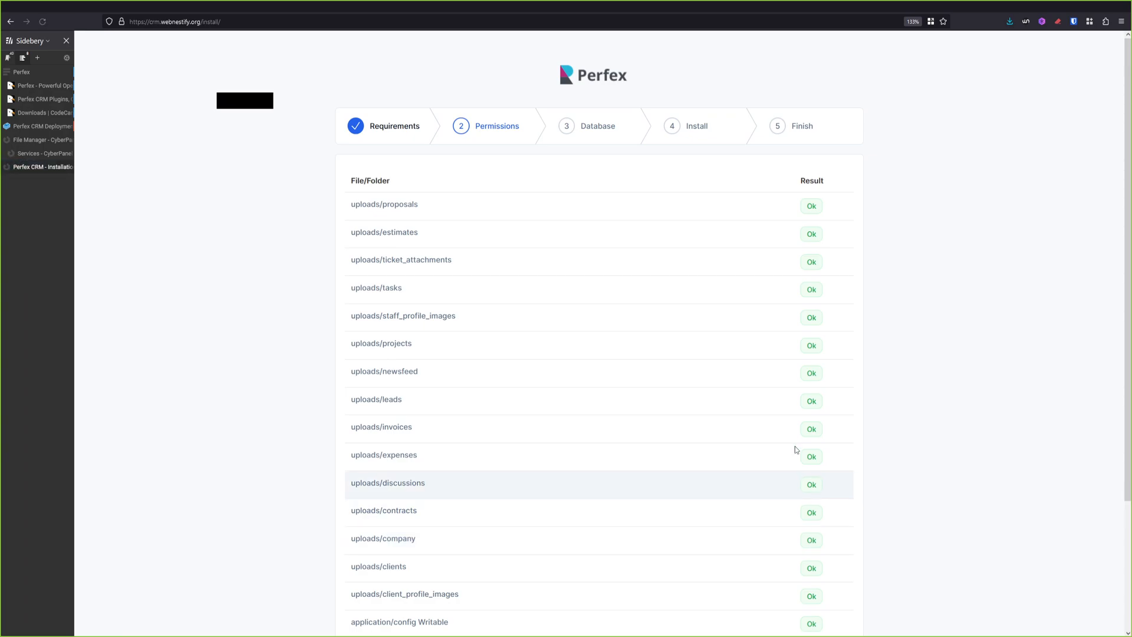
pyautogui.scroll(-3)
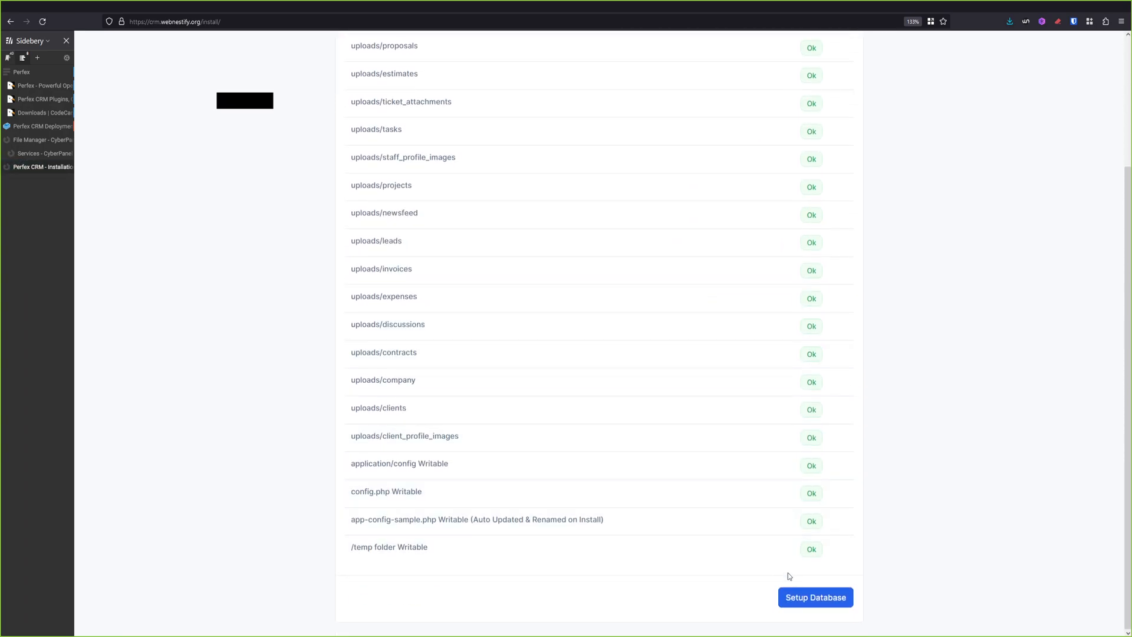
# - Proceed to the installer's Database step with its empty connection form
pyautogui.click(816, 597)
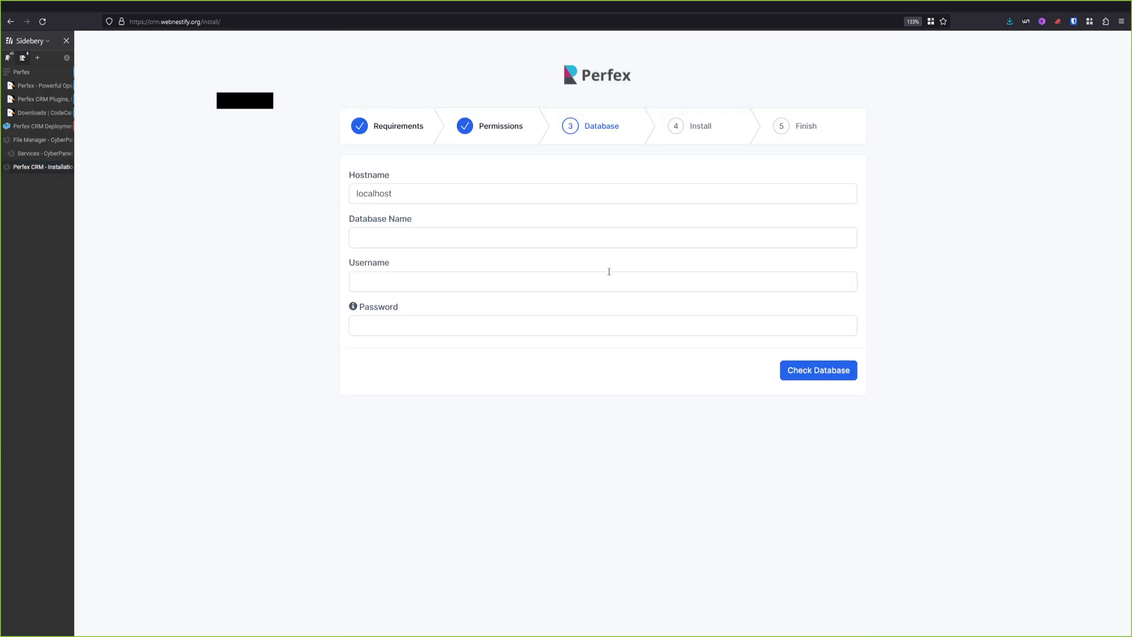
pyautogui.moveTo(375, 154)
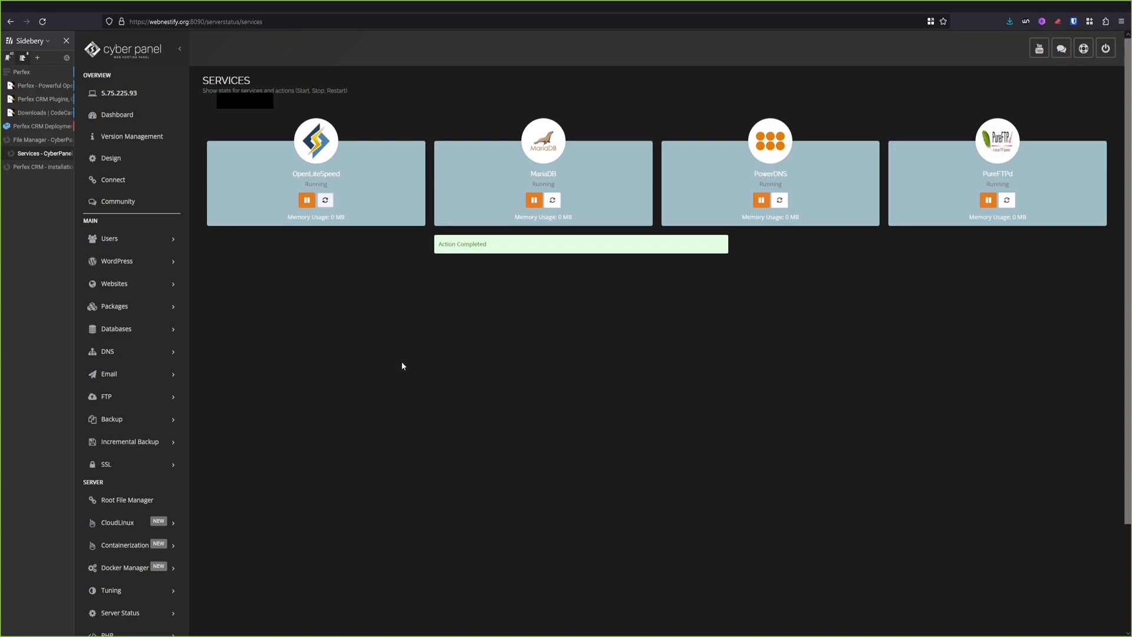
# - Create database crm_perfex with user crm_foss and a password for crm.webnestify.org
pyautogui.click(115, 328)
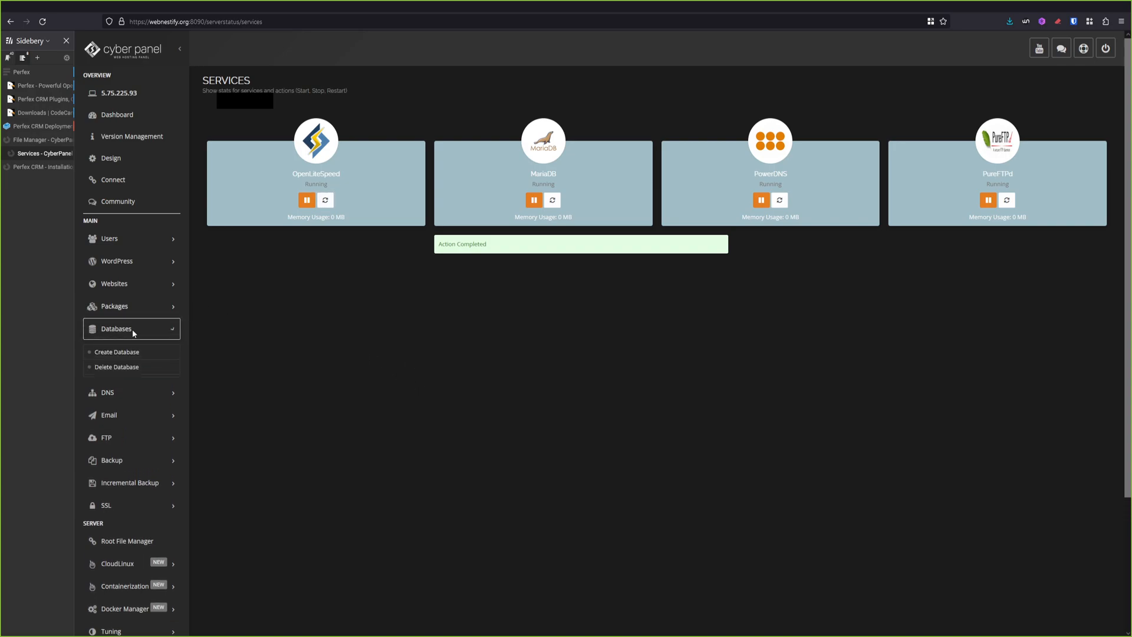
pyautogui.click(116, 351)
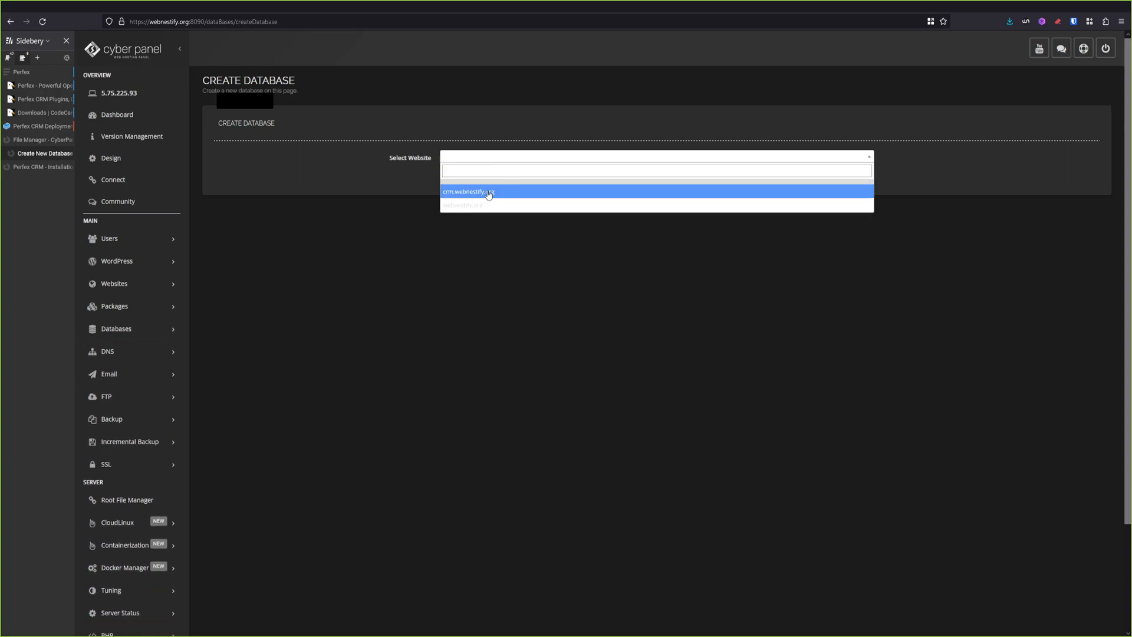
pyautogui.click(486, 191)
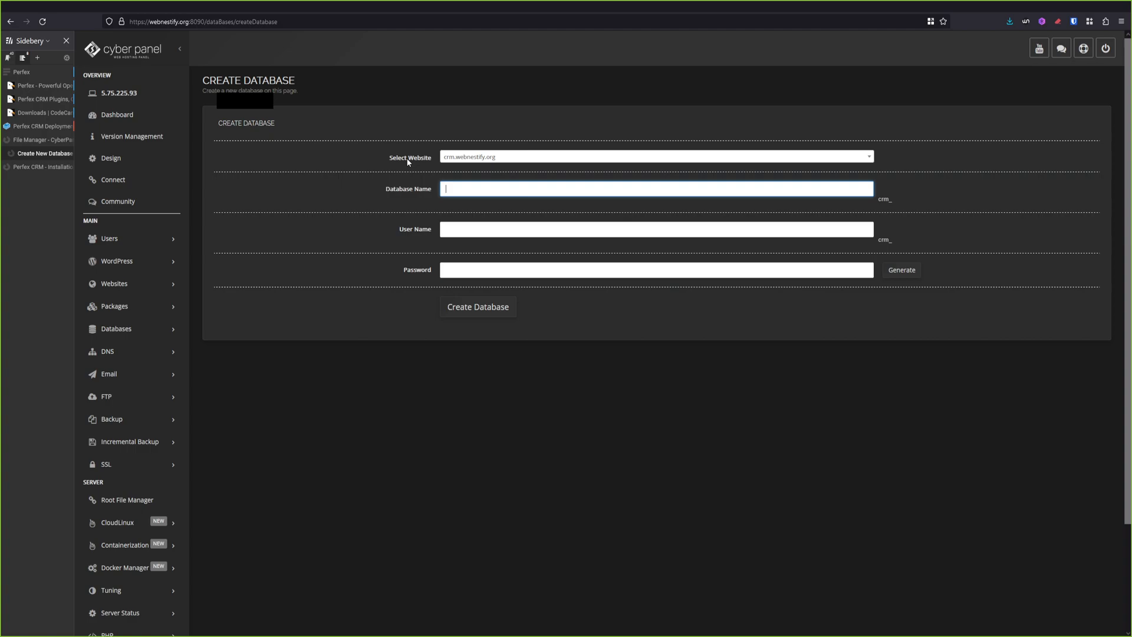
pyautogui.write('perfex')
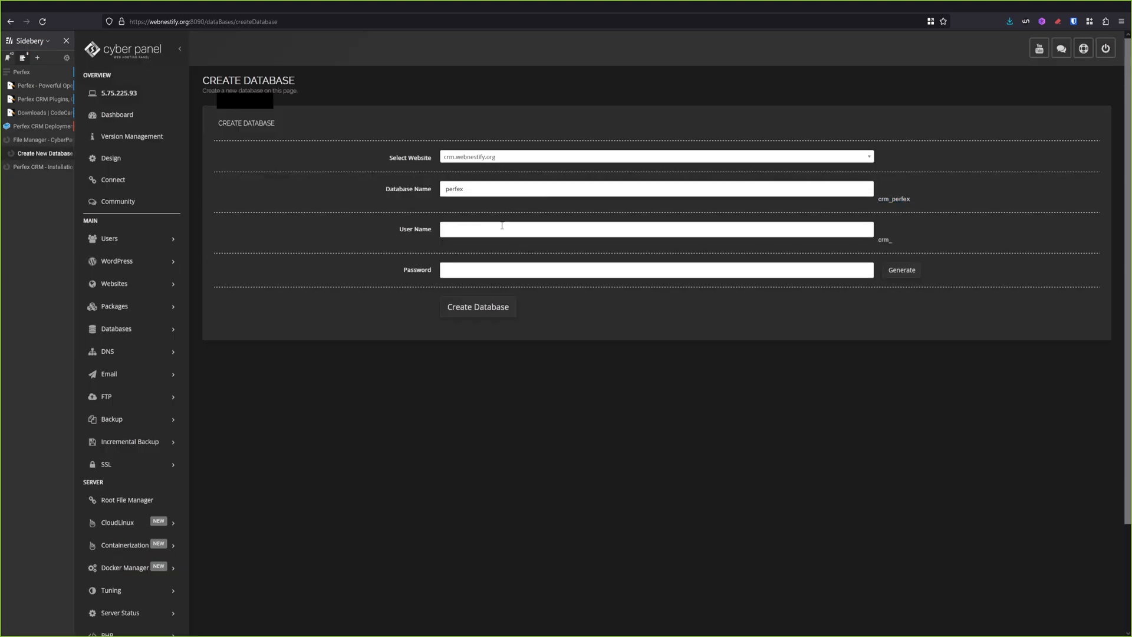
pyautogui.write('foss')
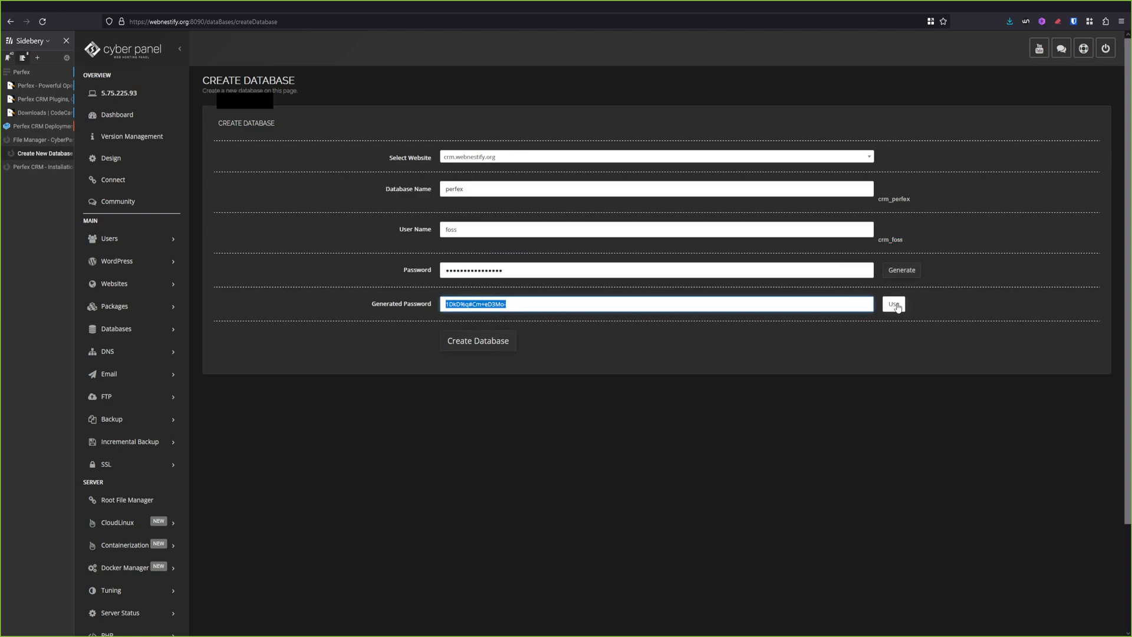
pyautogui.click(894, 303)
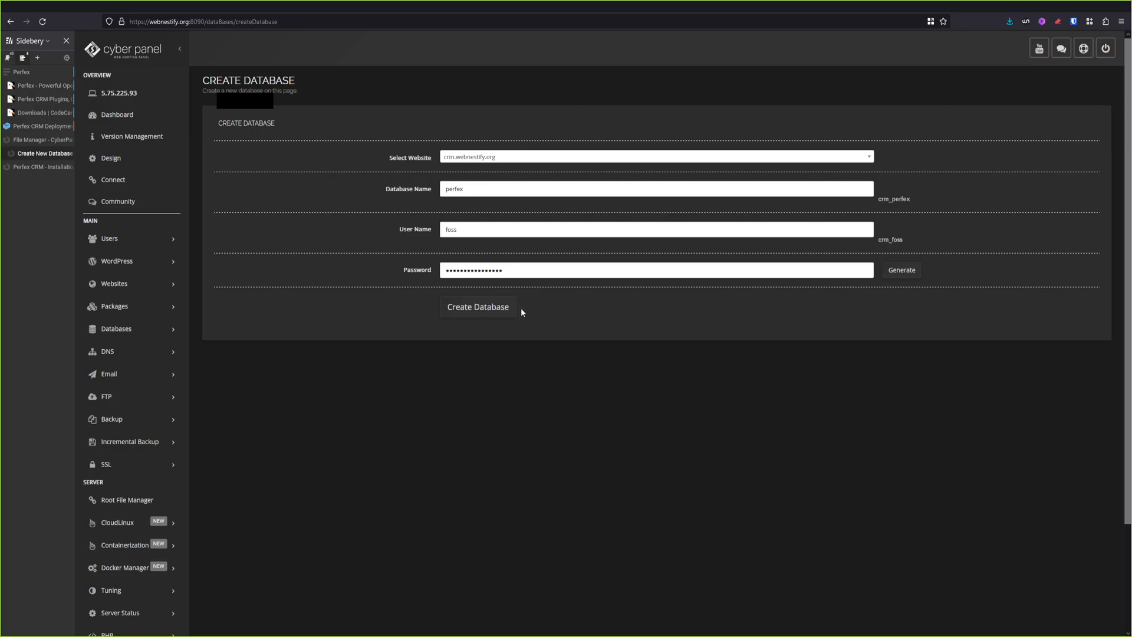
pyautogui.click(478, 306)
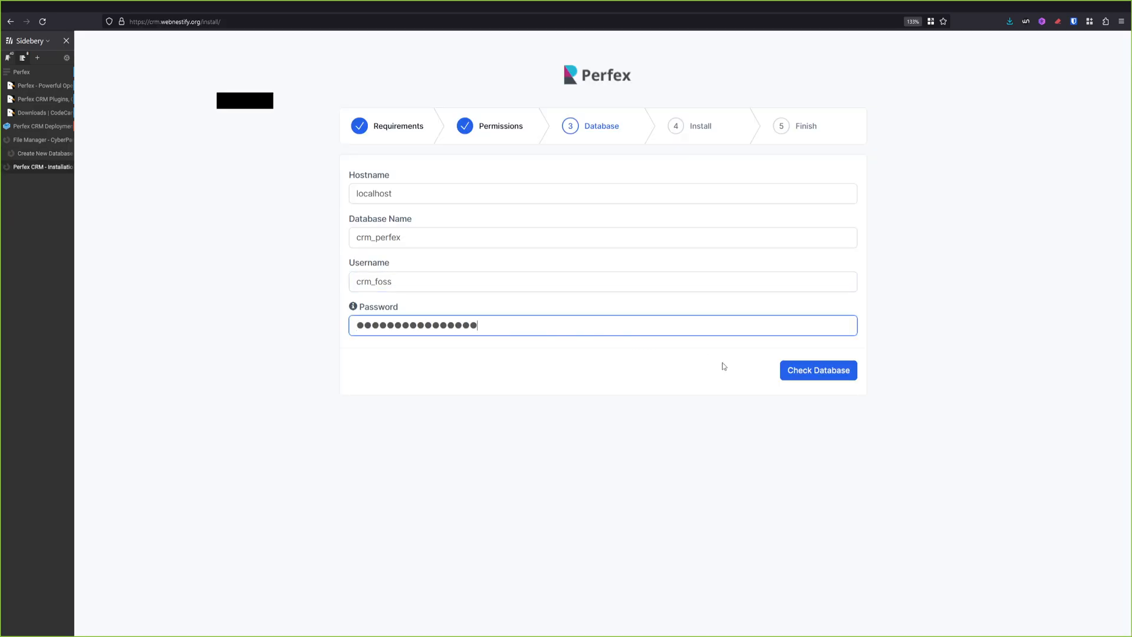
pyautogui.click(818, 370)
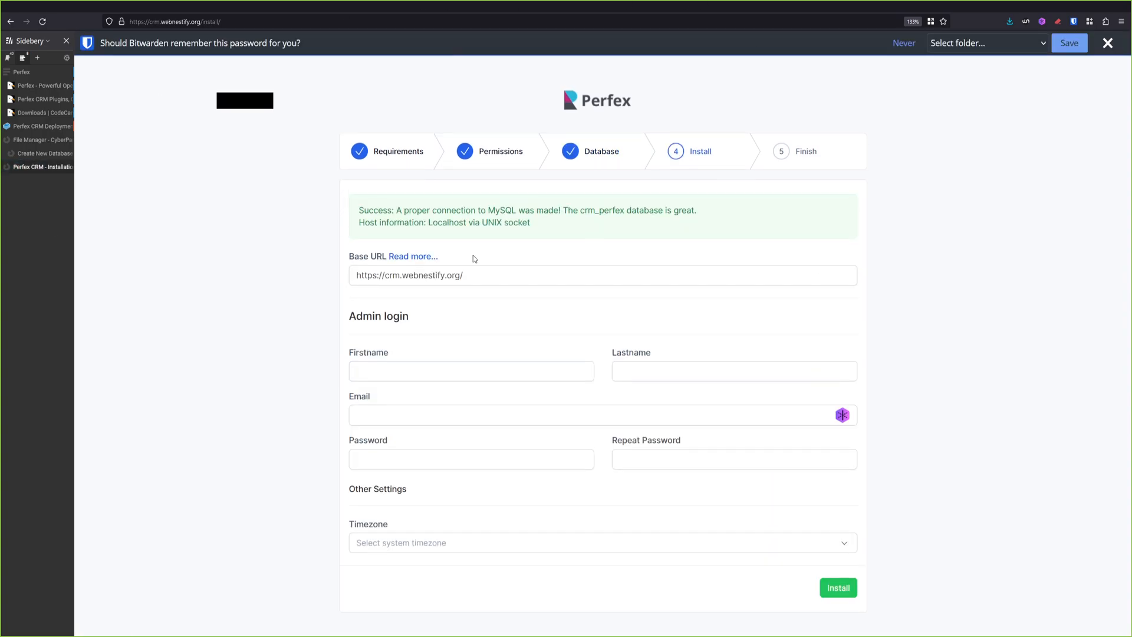
pyautogui.moveTo(908, 158)
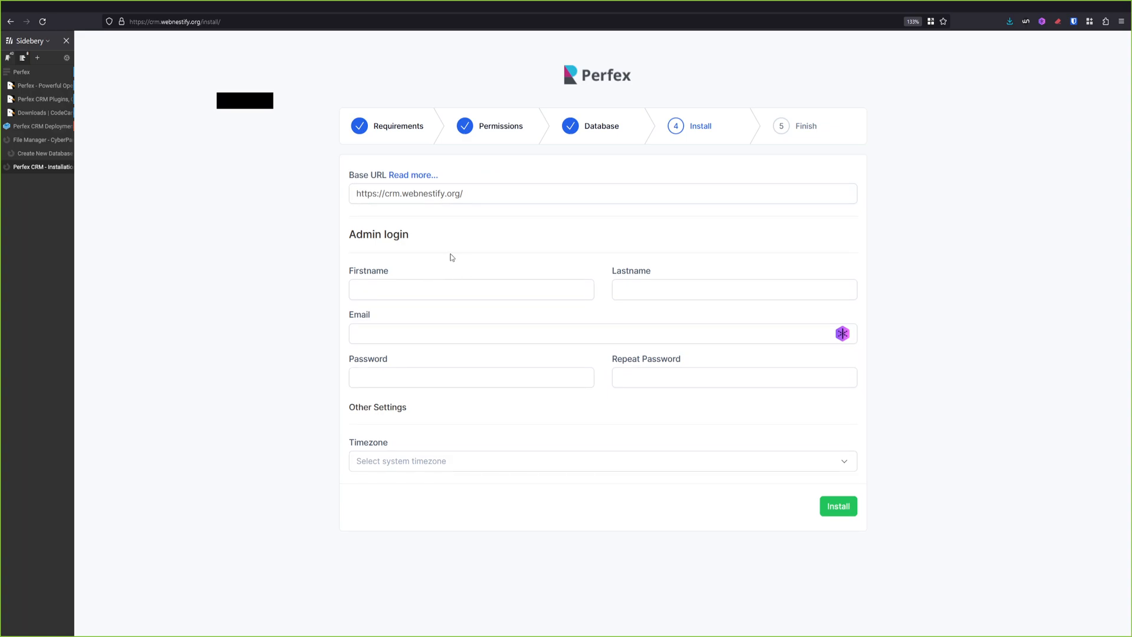
pyautogui.click(472, 290)
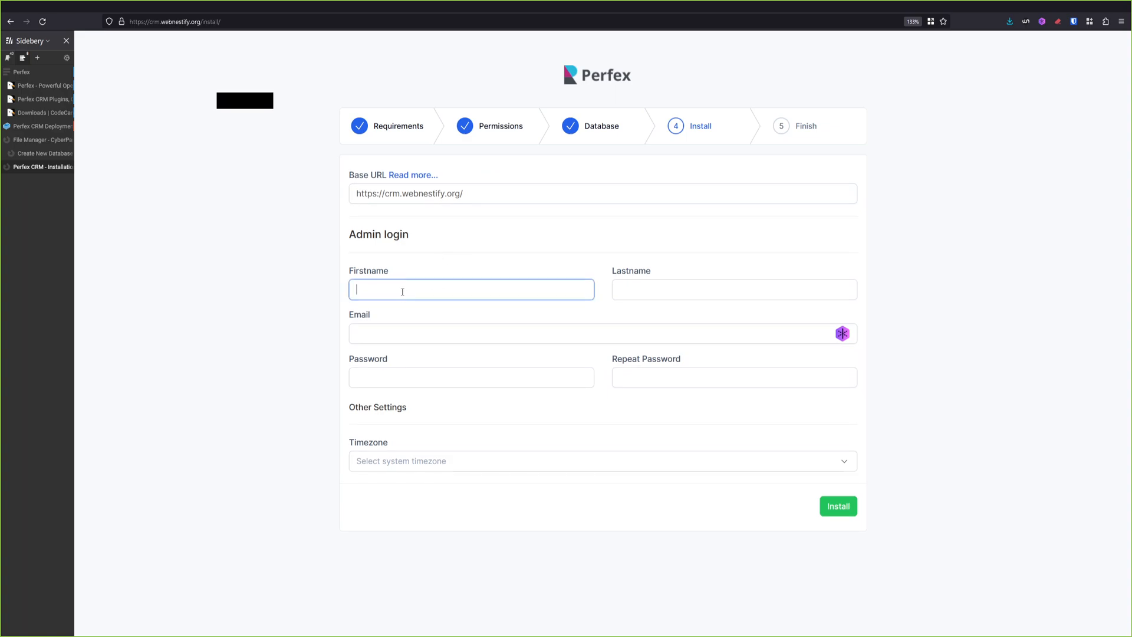
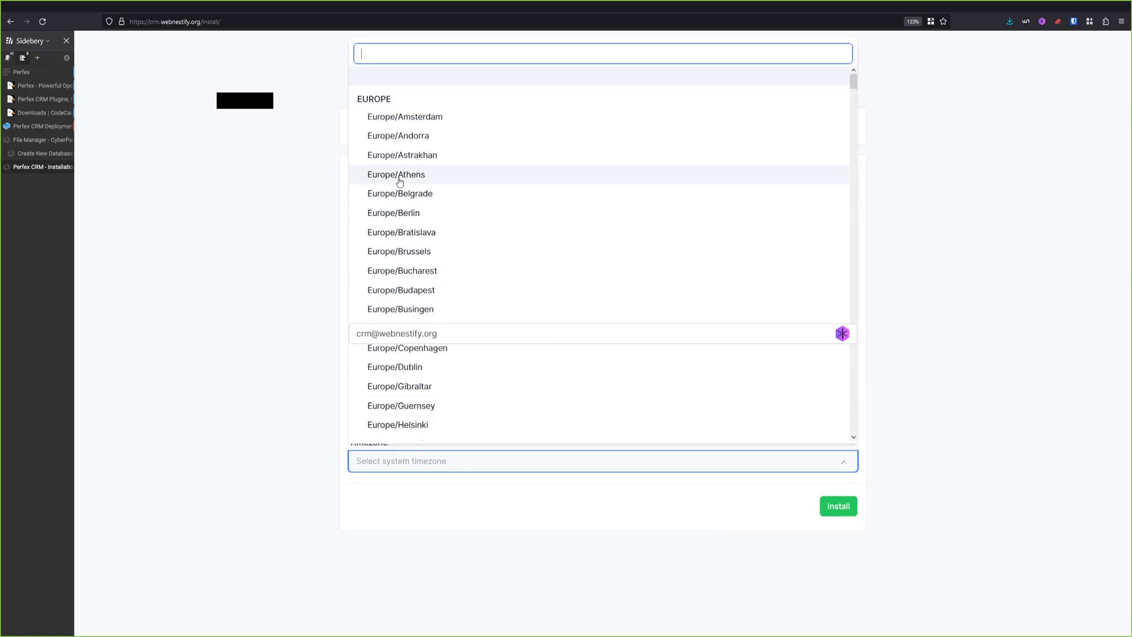
pyautogui.moveTo(461, 255)
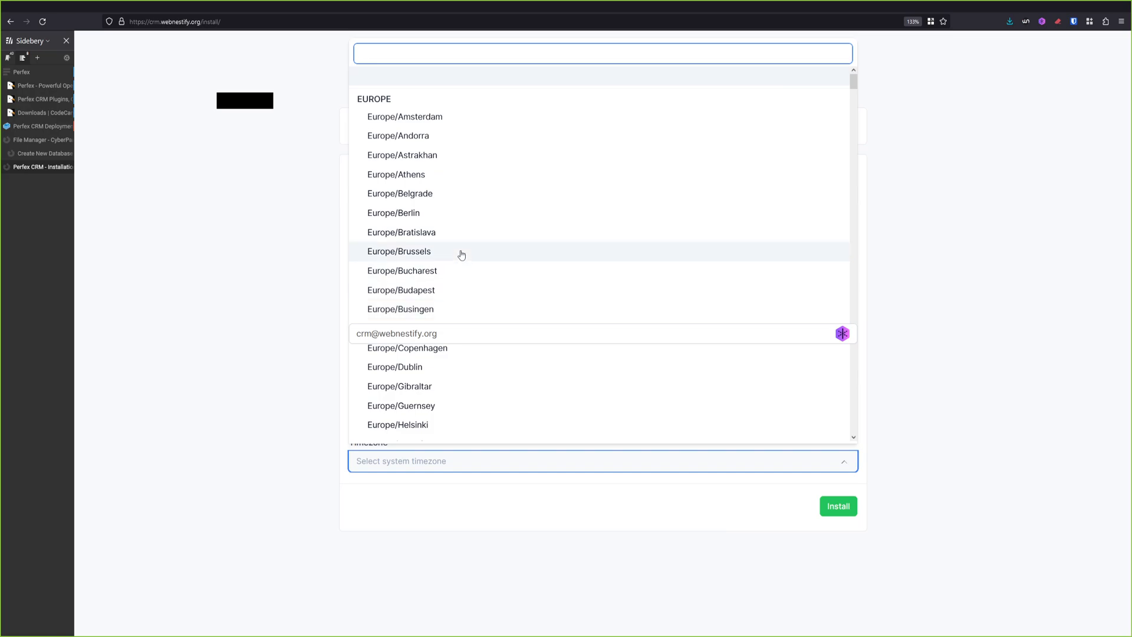
# - Set the timezone to Europe/Bratislava and run the installation
pyautogui.click(401, 231)
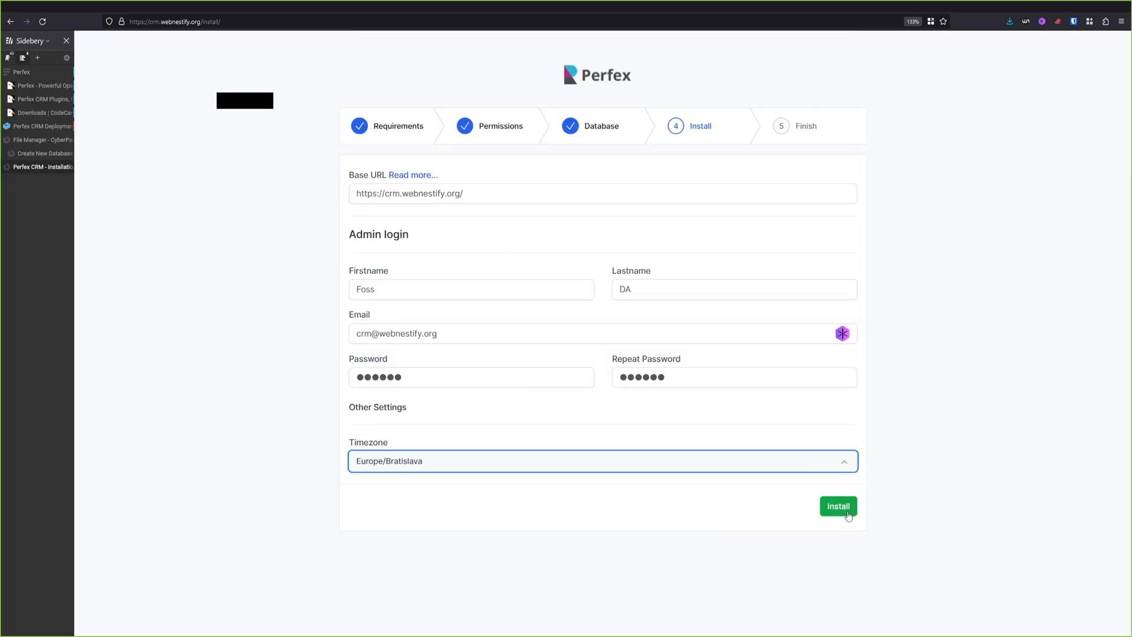
pyautogui.click(837, 506)
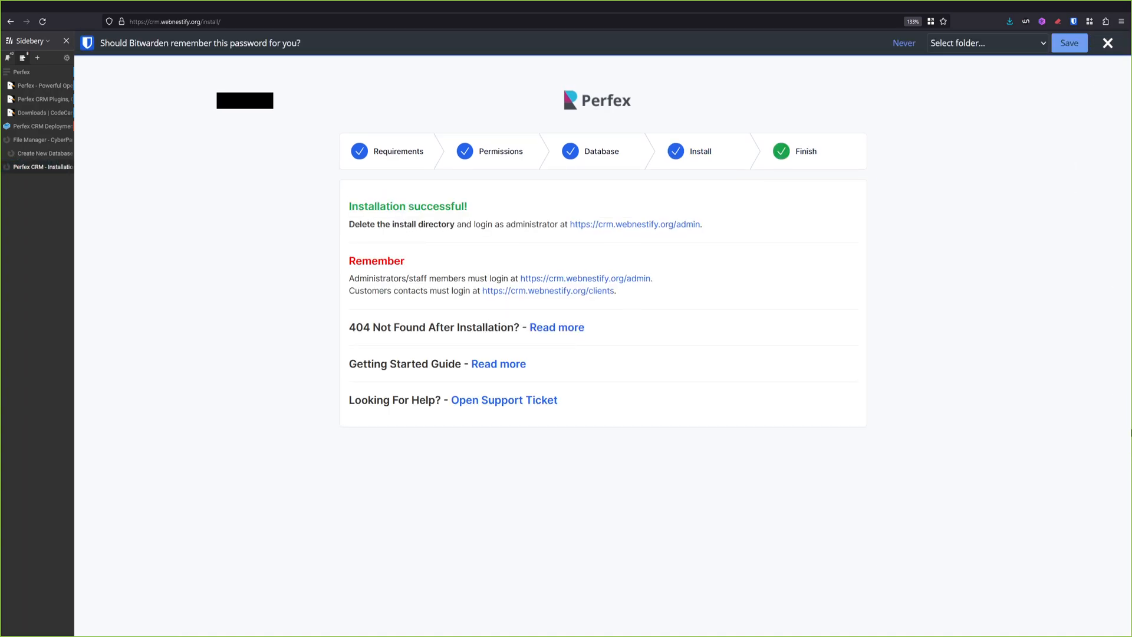
pyautogui.moveTo(611, 49)
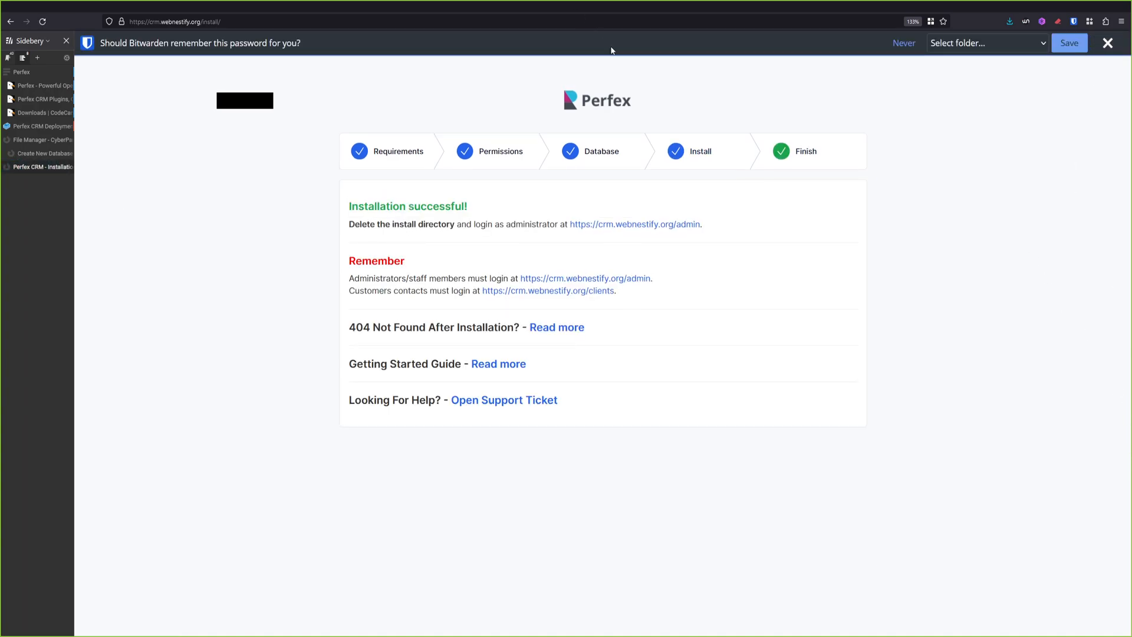
pyautogui.moveTo(617, 267)
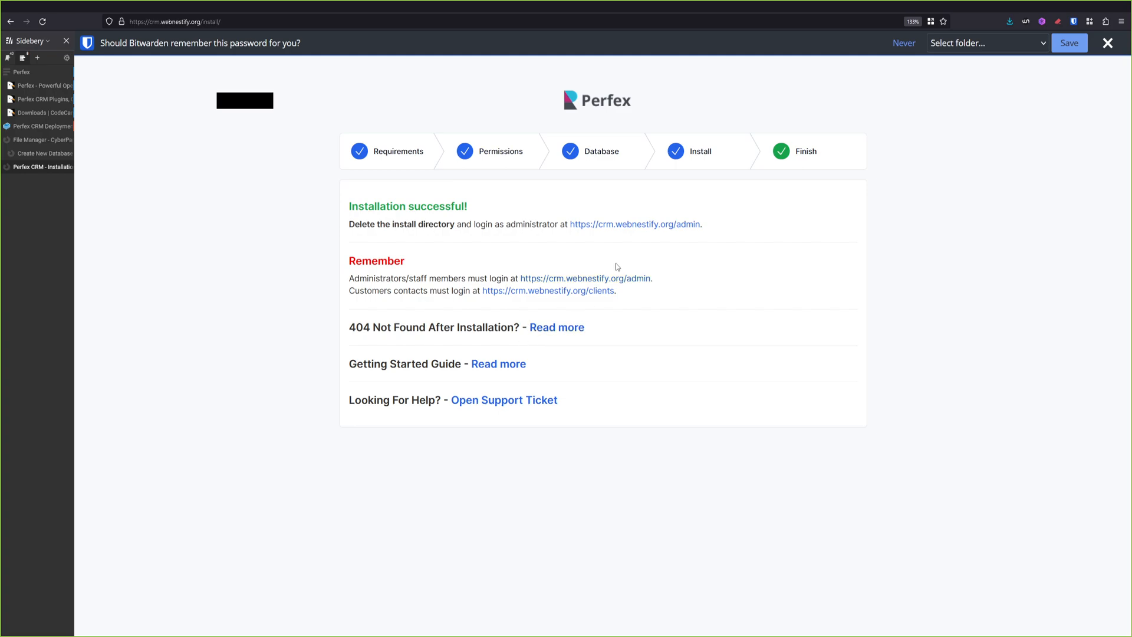
pyautogui.moveTo(387, 228)
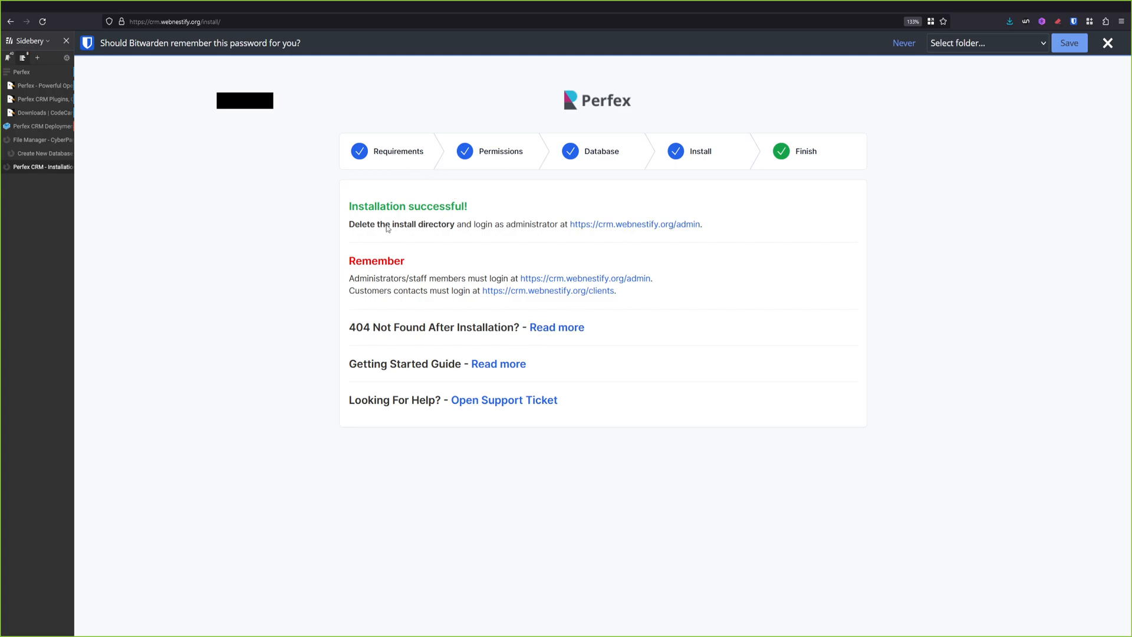
pyautogui.moveTo(530, 308)
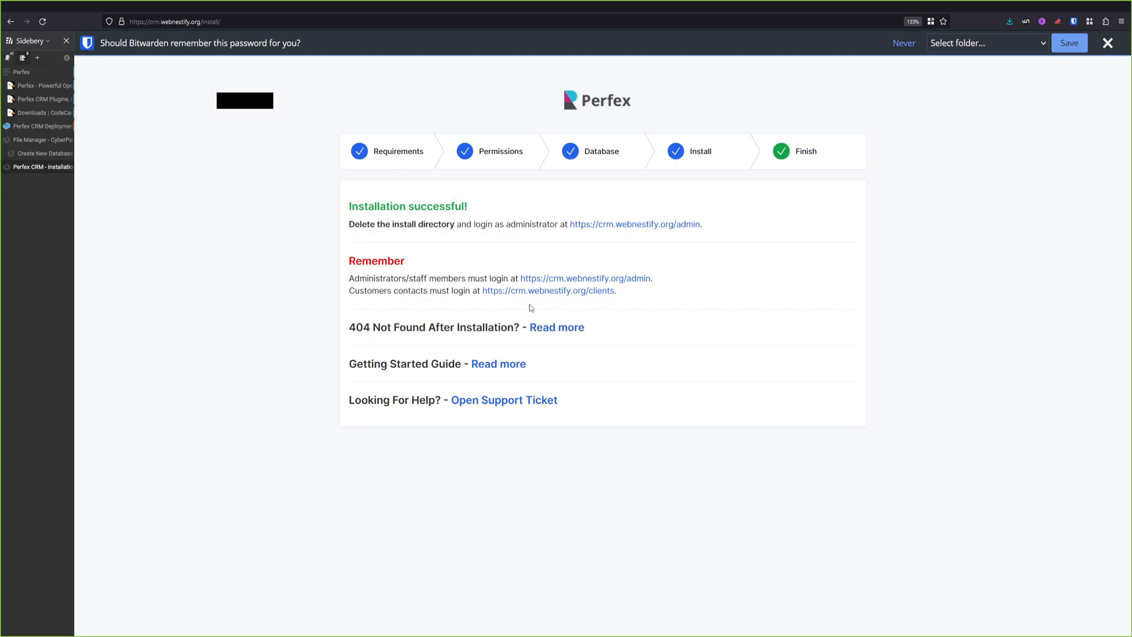
pyautogui.moveTo(668, 226)
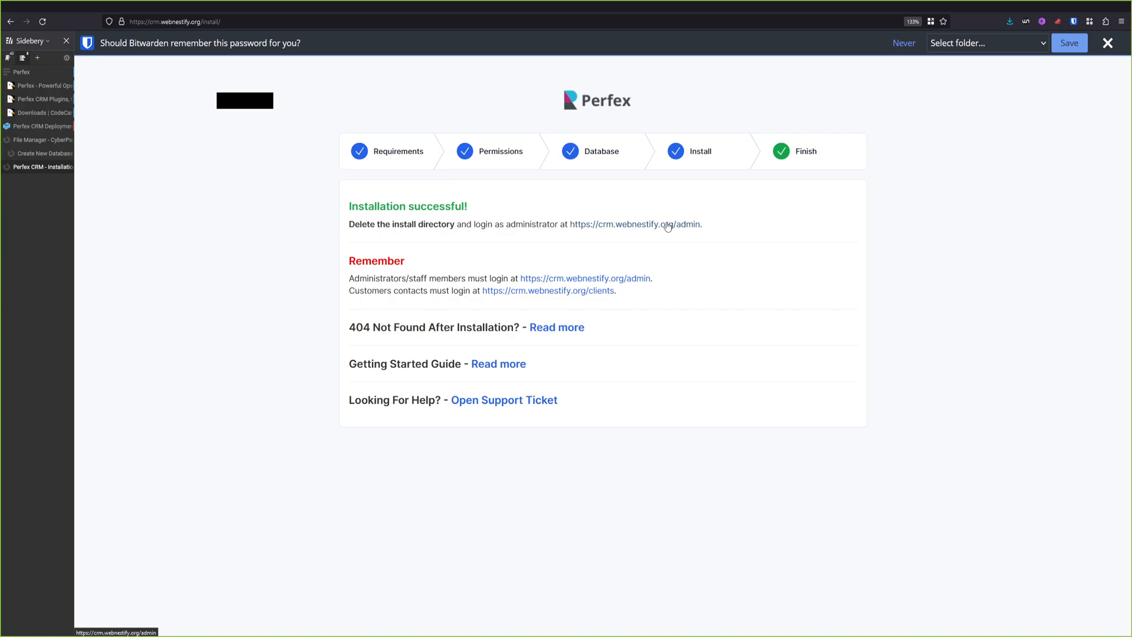
# - Go to the /admin login address and delete the install directory in File Manager
pyautogui.click(667, 224)
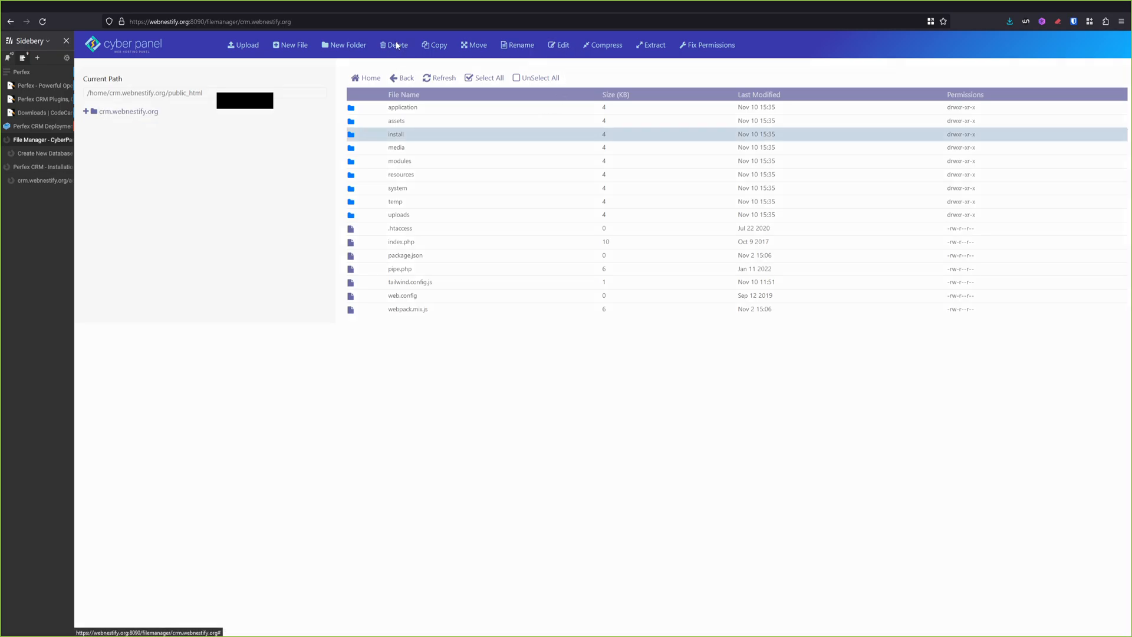
pyautogui.click(398, 45)
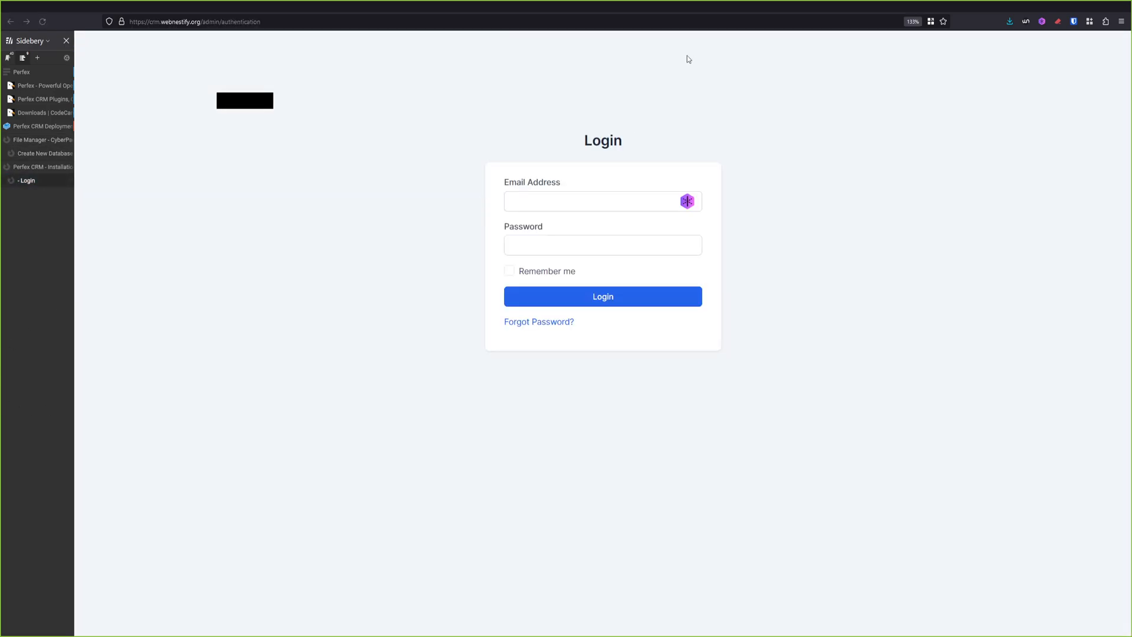
pyautogui.click(603, 200)
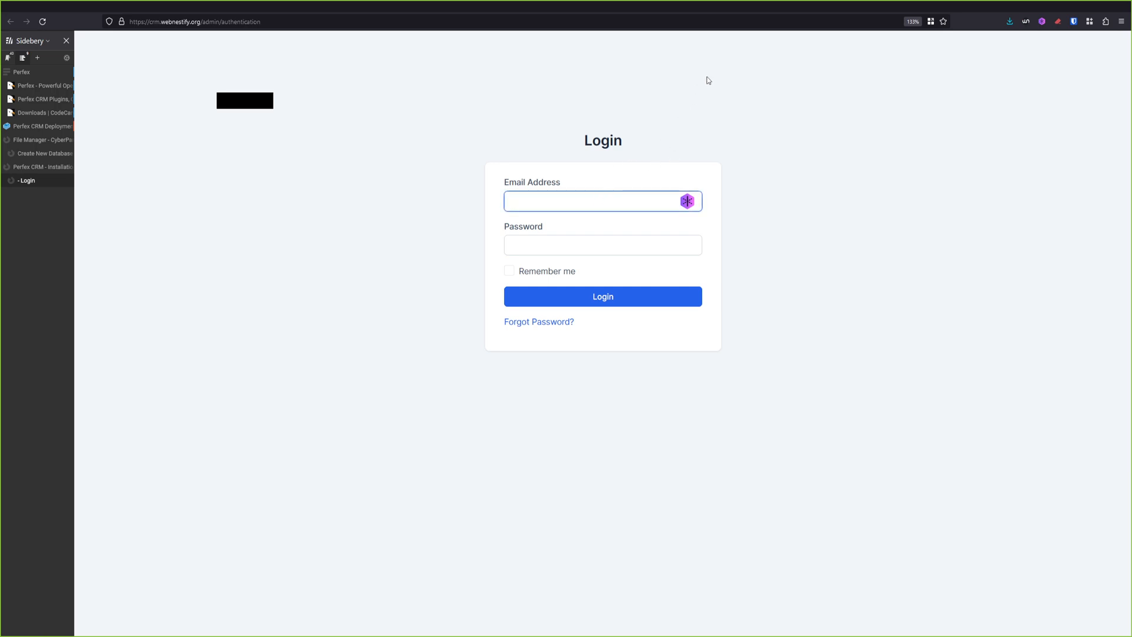
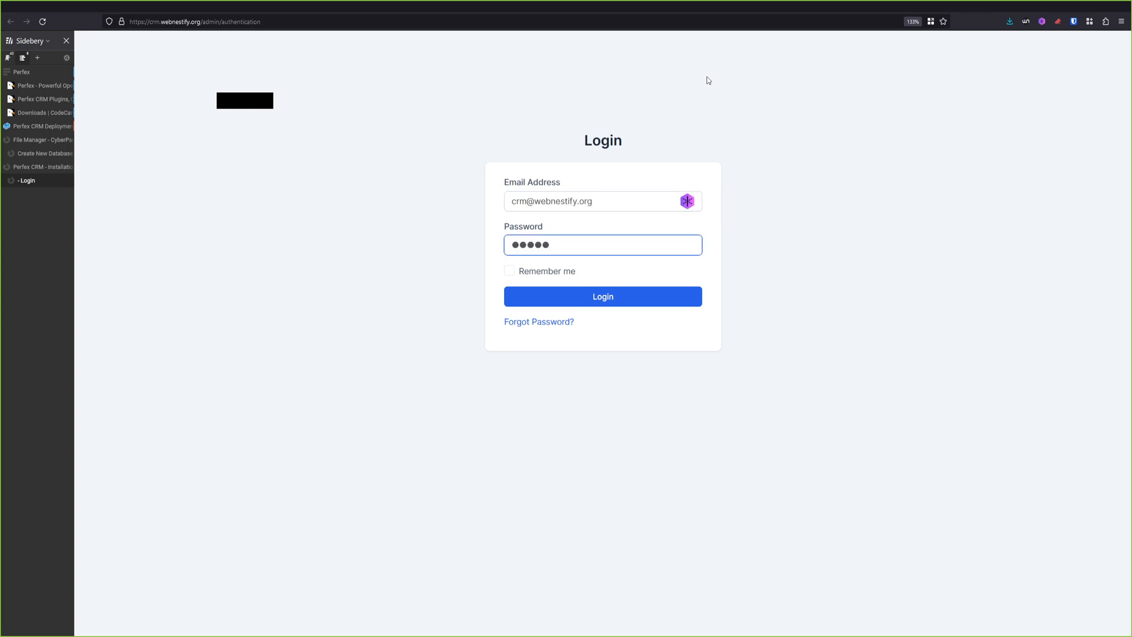
pyautogui.click(603, 296)
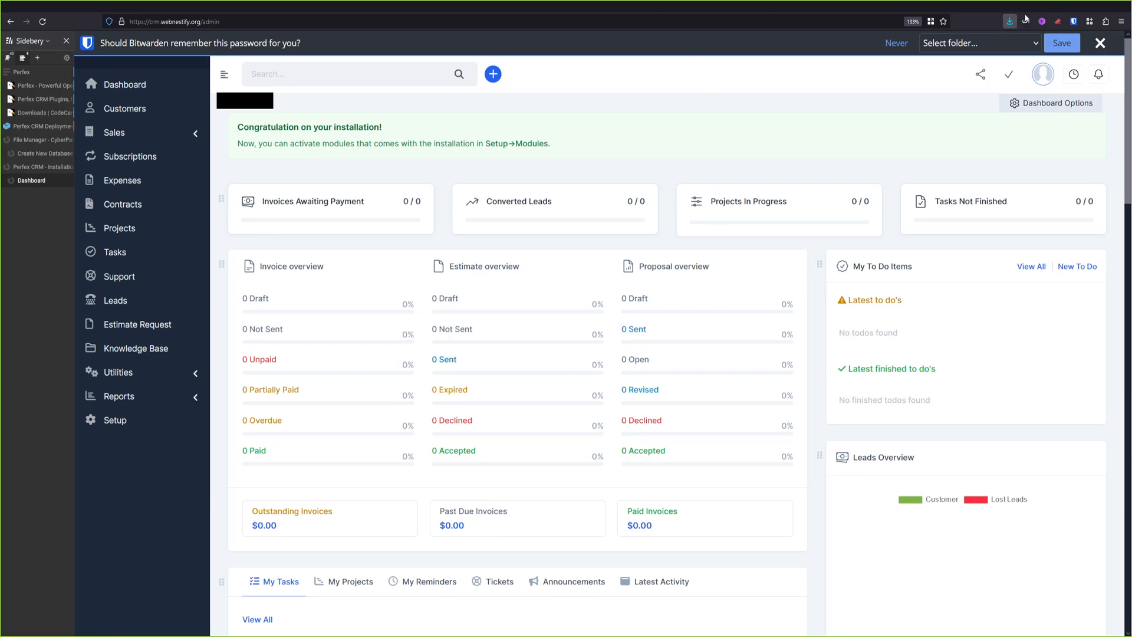
# - Dismiss the password-save prompt and expand the Setup menu in the sidebar
pyautogui.click(1099, 42)
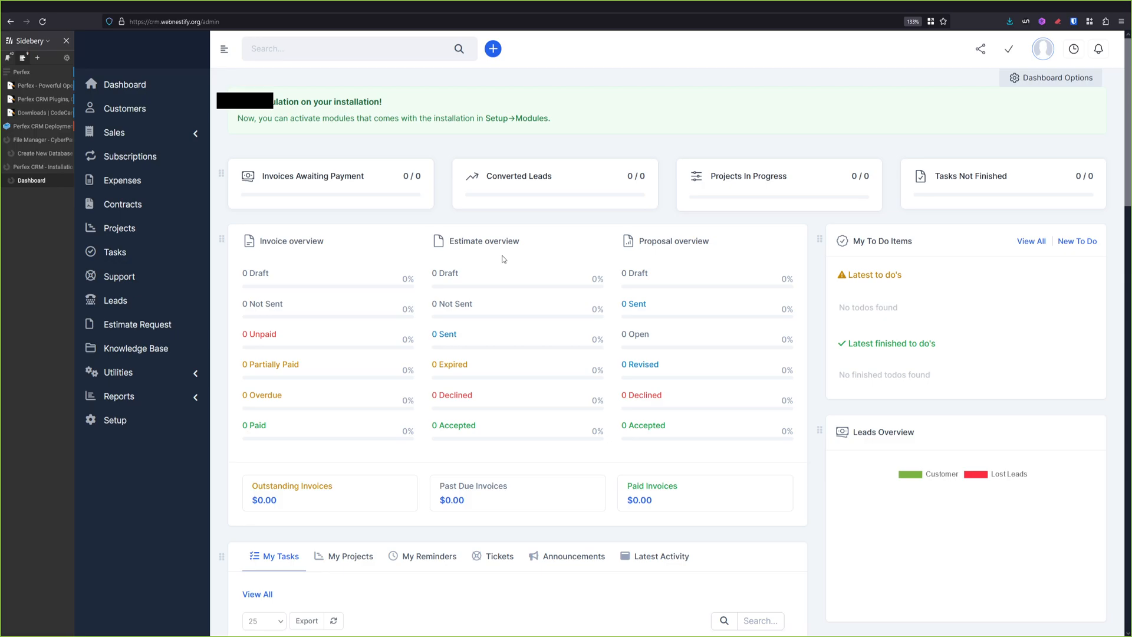
pyautogui.moveTo(160, 419)
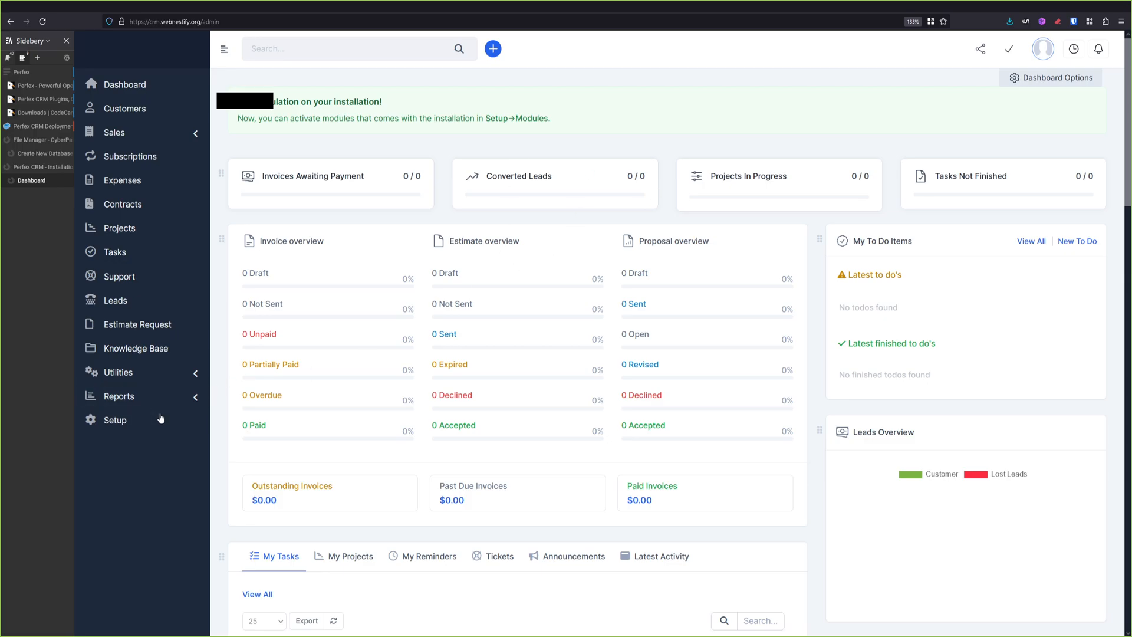
pyautogui.click(116, 419)
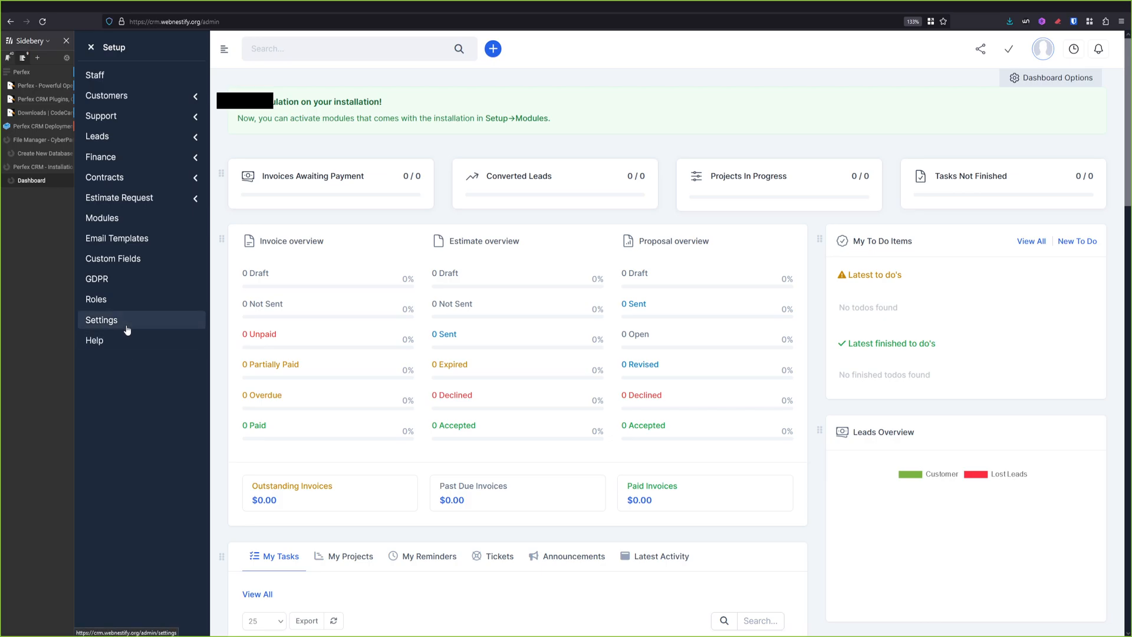
# - Browse Settings through Company Information to the Payment Gateways page
pyautogui.click(101, 319)
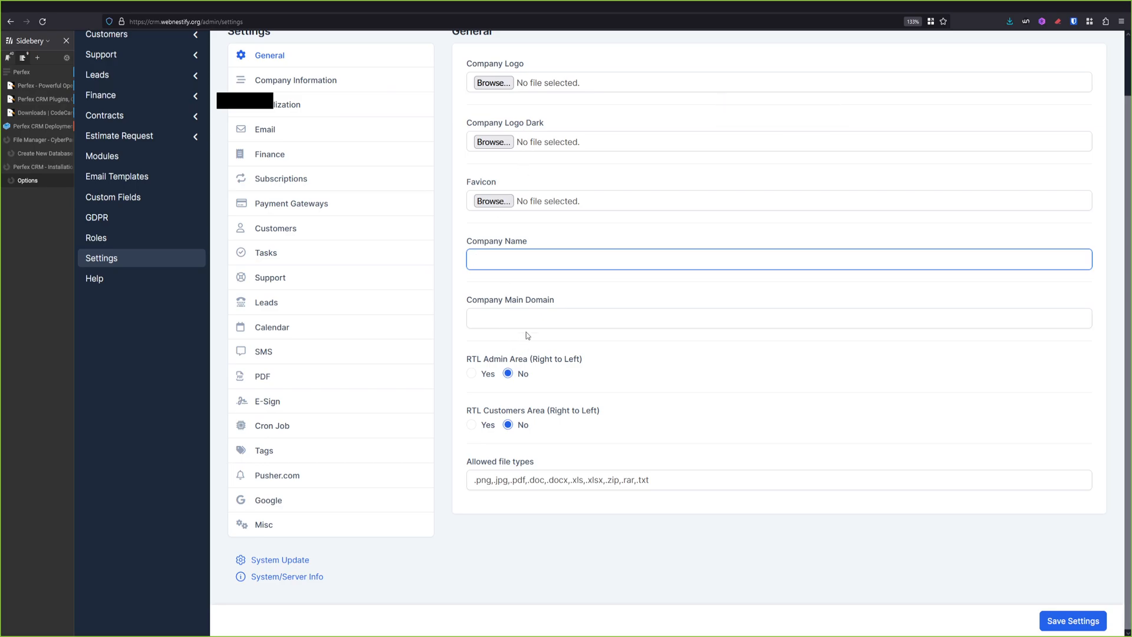
pyautogui.click(295, 80)
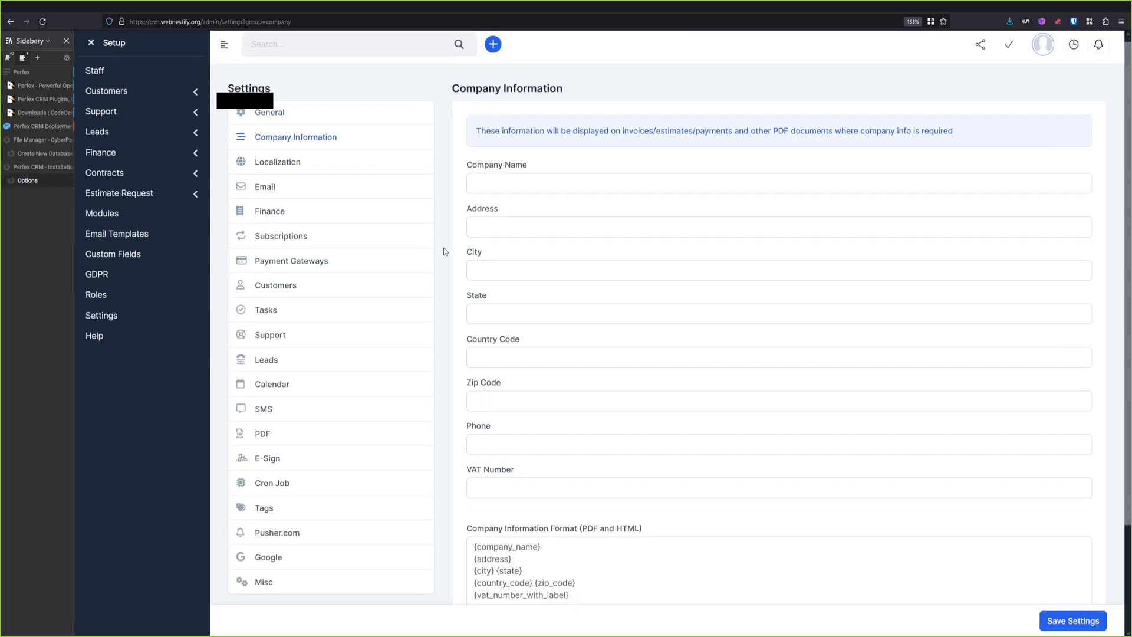
pyautogui.moveTo(306, 271)
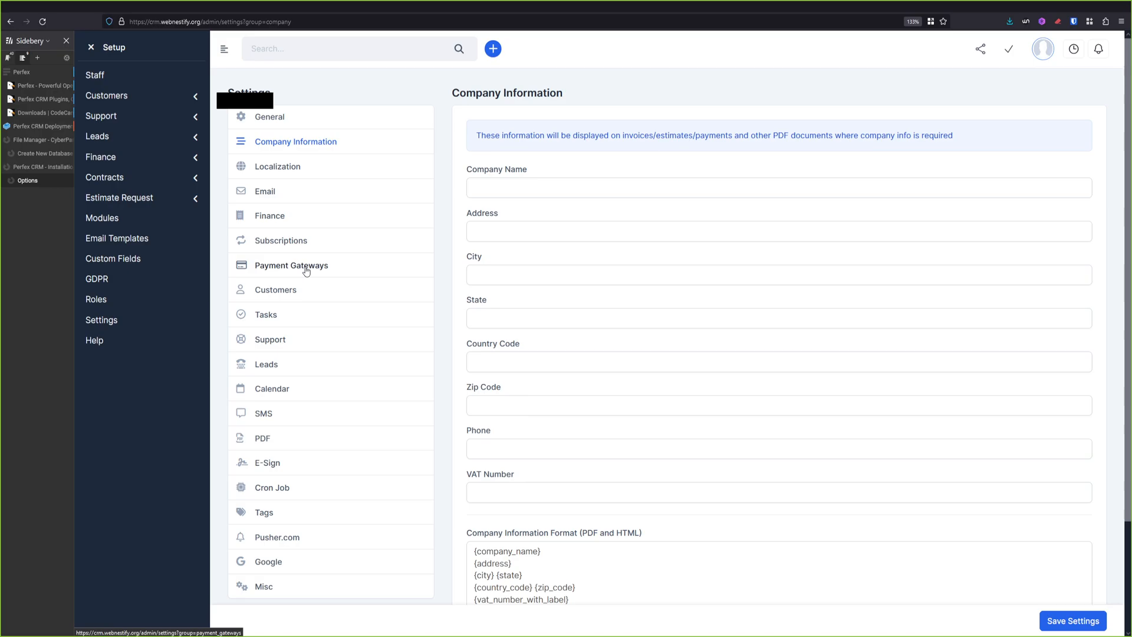
pyautogui.click(290, 265)
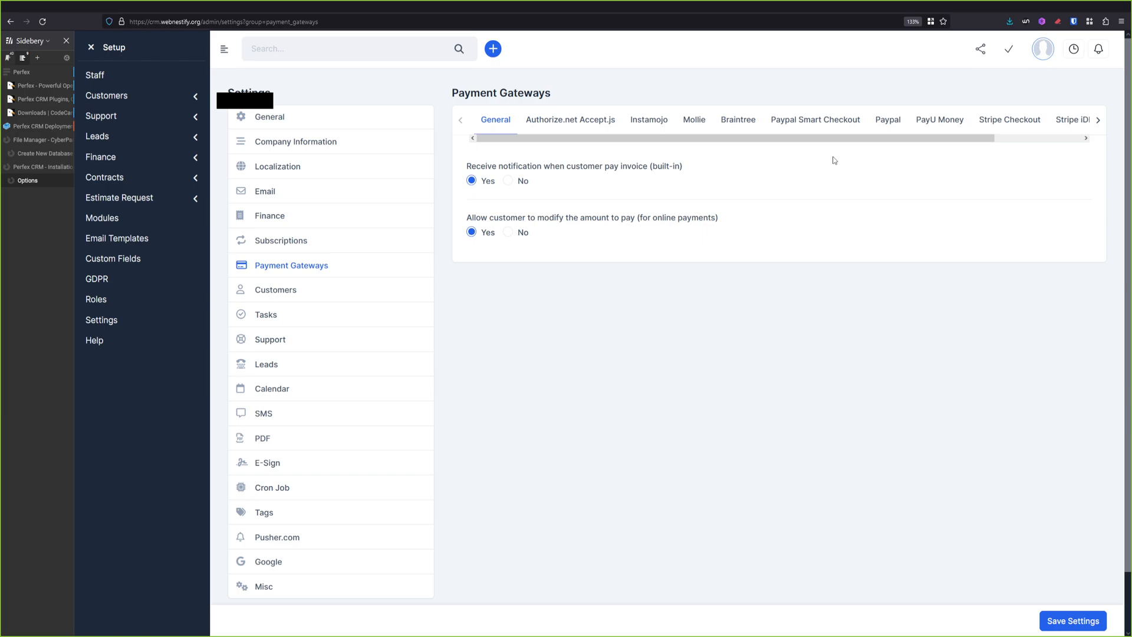
pyautogui.moveTo(906, 7)
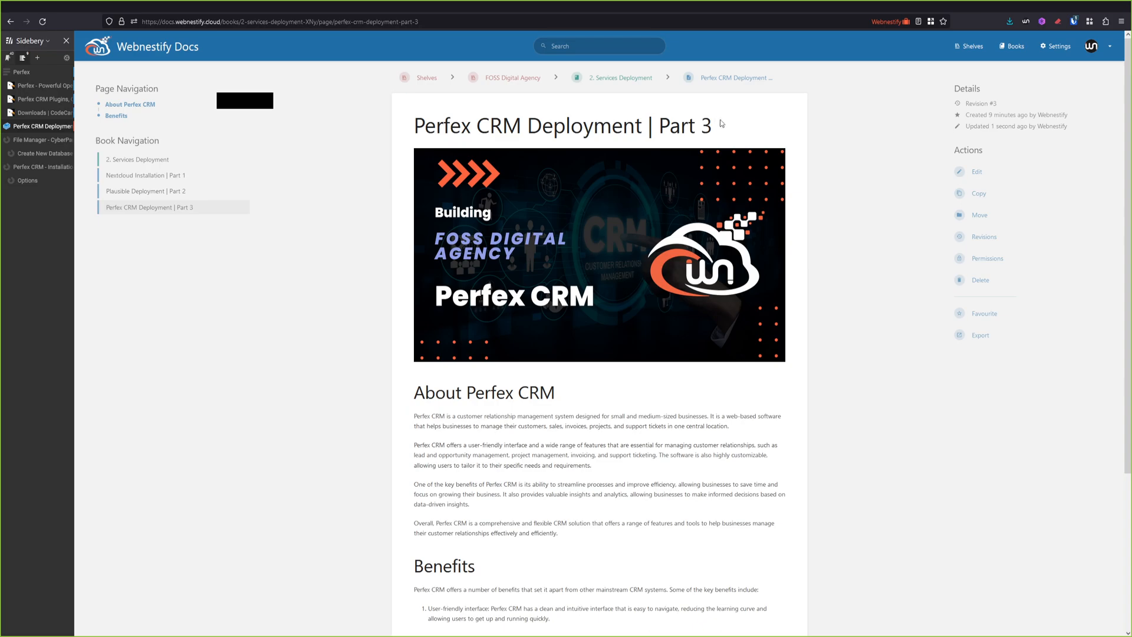
pyautogui.moveTo(745, 90)
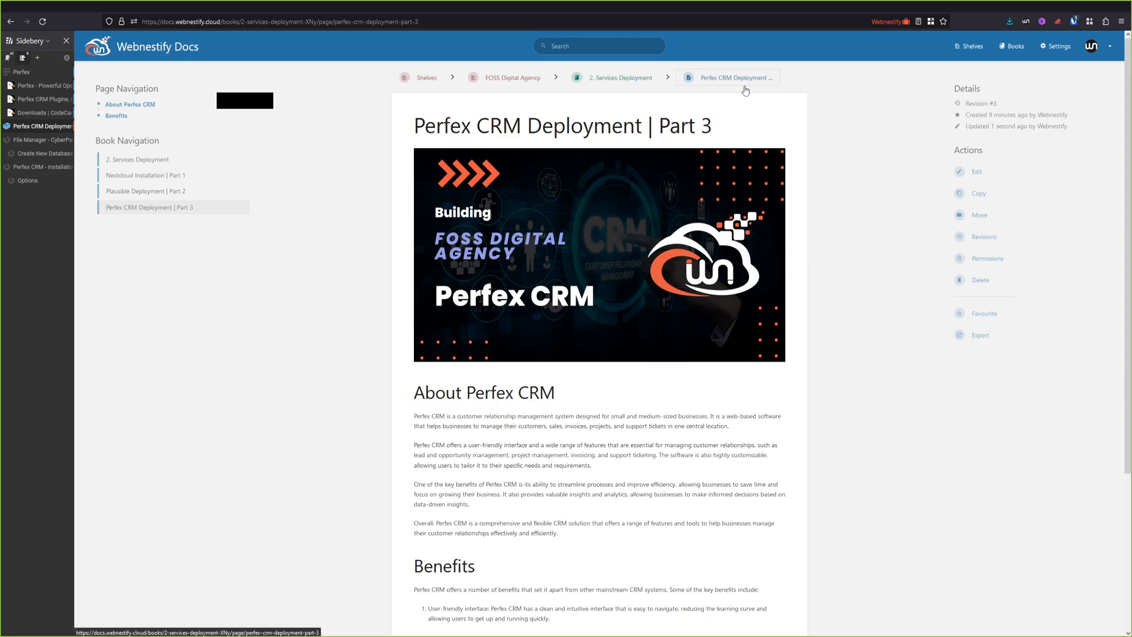